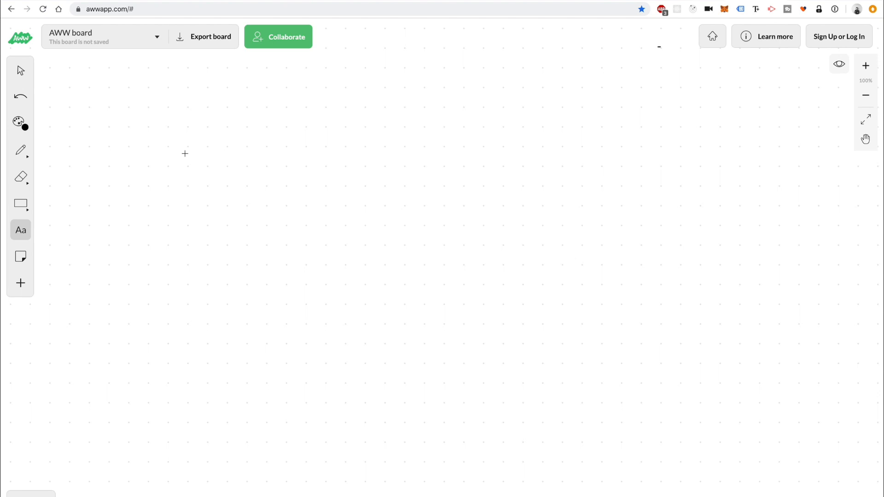
- Switch to the GitHub eip-20.md tab and scroll through its summary, then back up
click(253, 435)
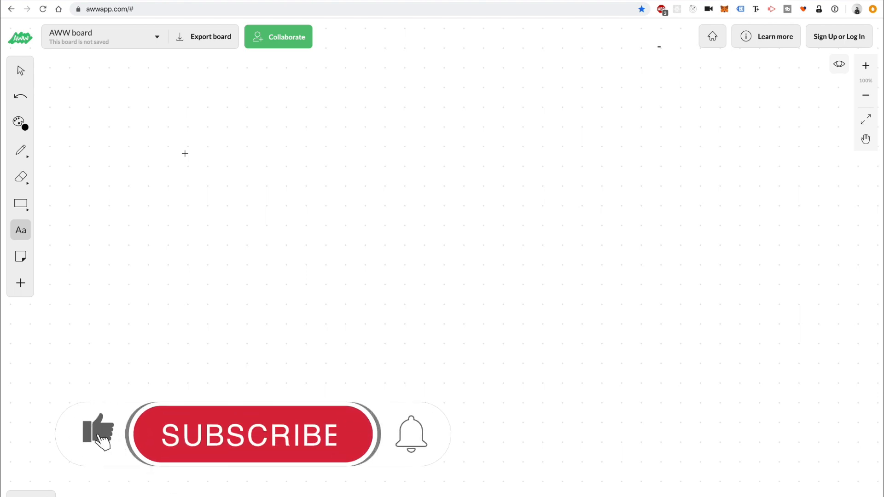
click(252, 434)
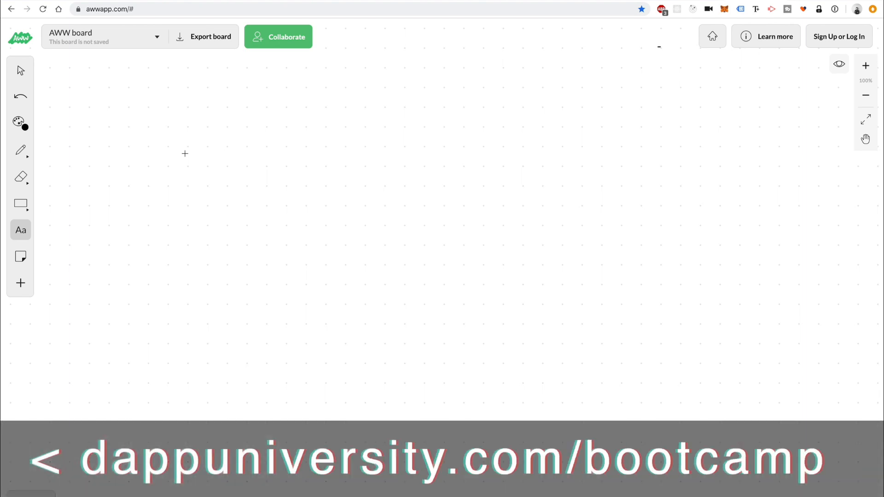
mouse_move(485, 235)
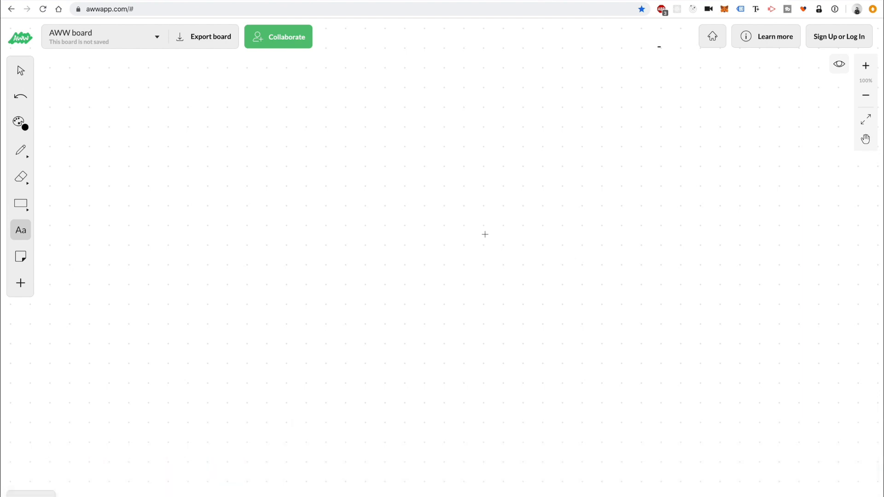
mouse_move(339, 196)
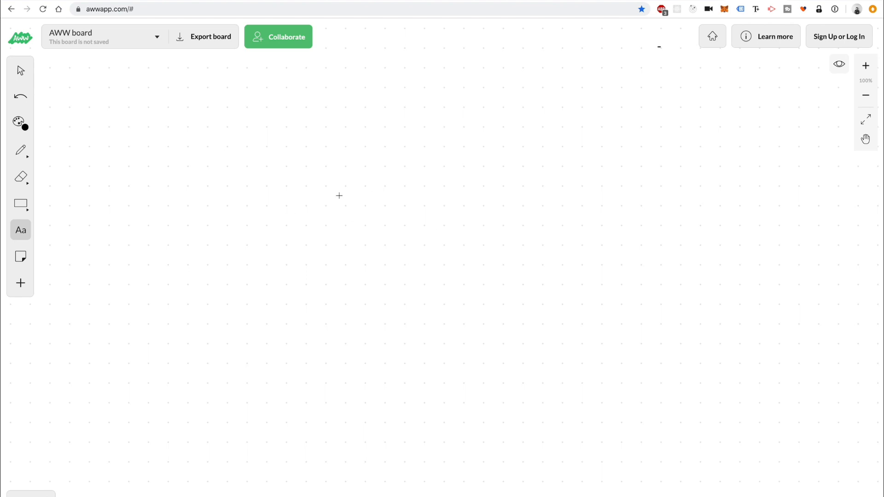
mouse_move(340, 239)
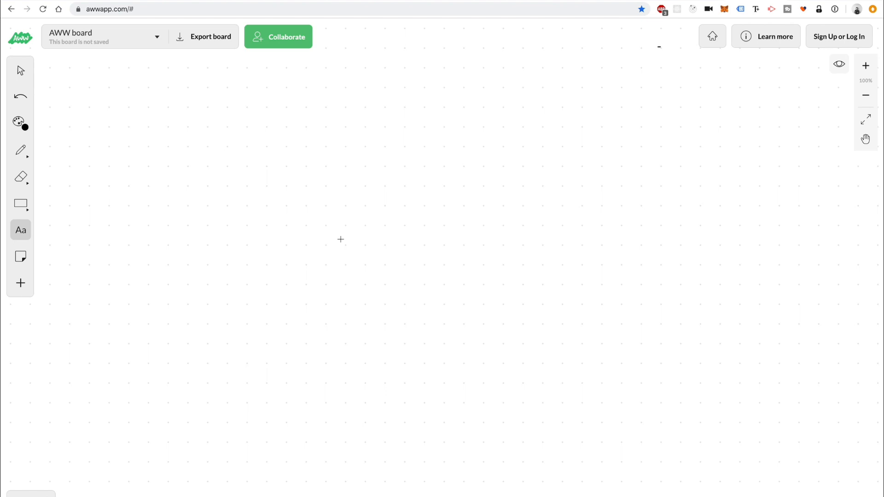
mouse_move(327, 180)
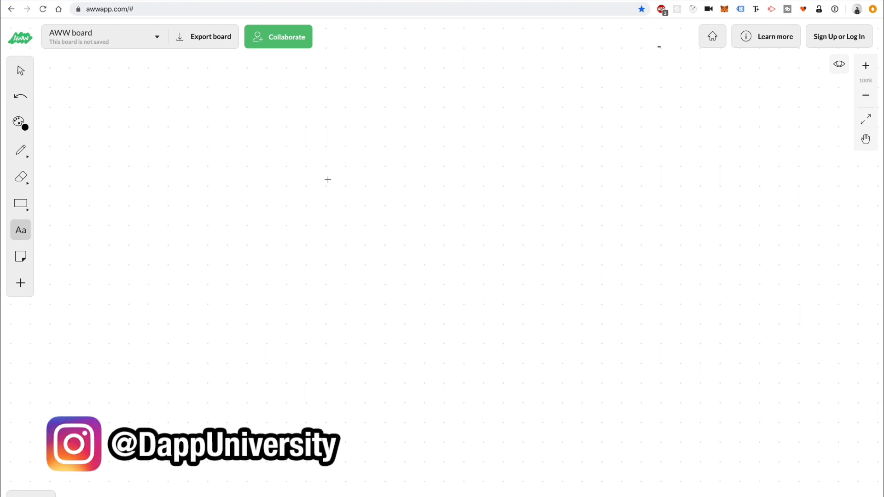
mouse_move(294, 176)
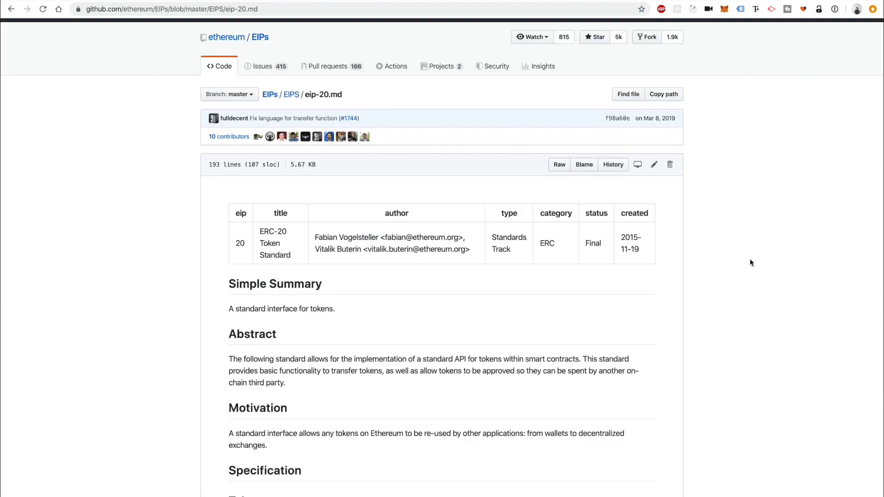
mouse_move(716, 294)
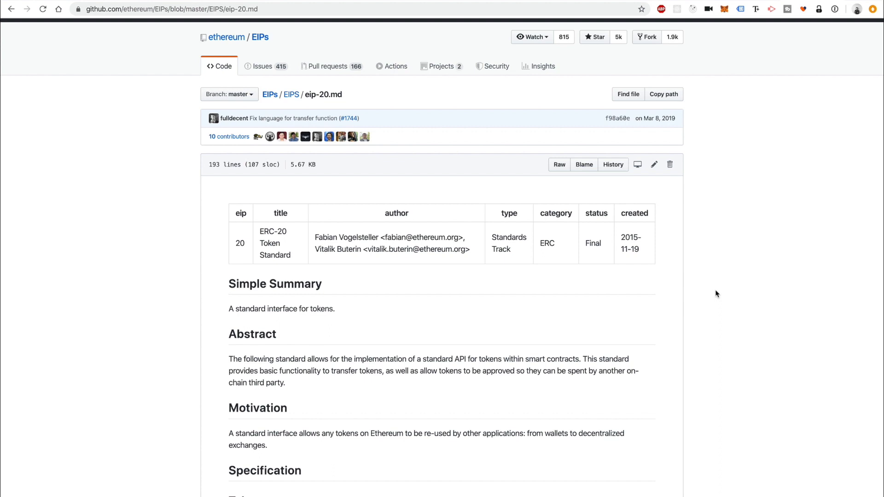
mouse_move(189, 45)
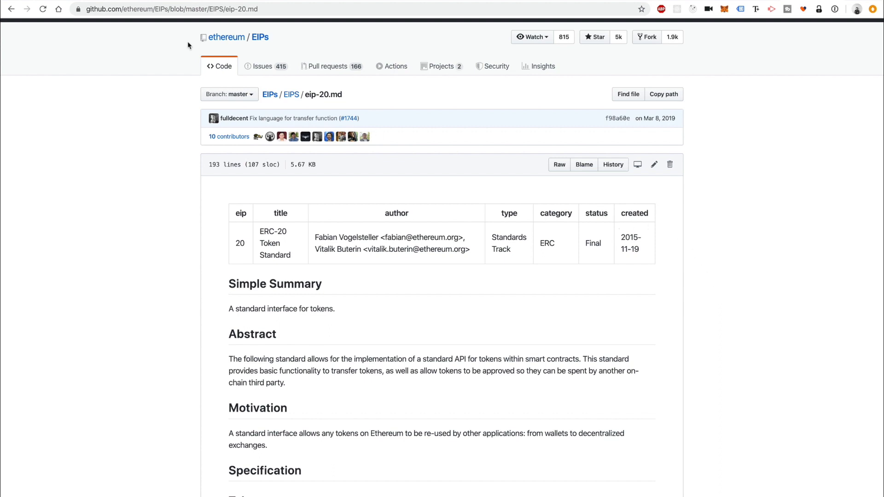
mouse_move(702, 156)
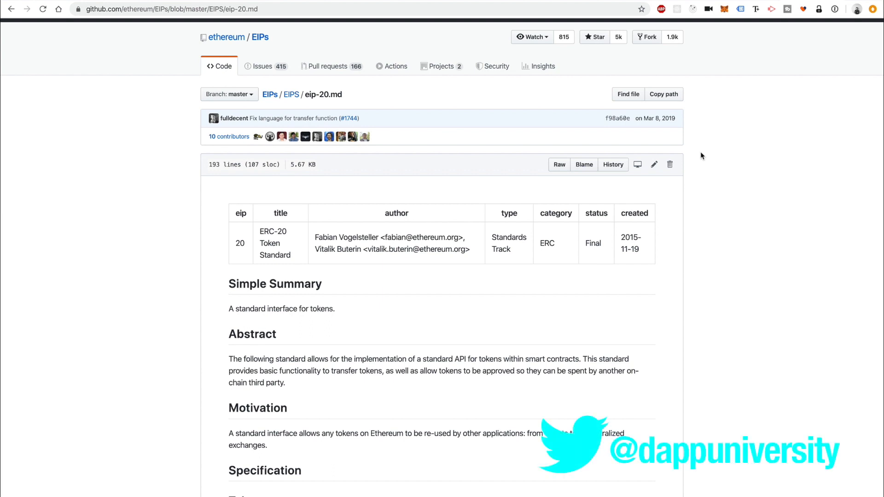
scroll(down, 3)
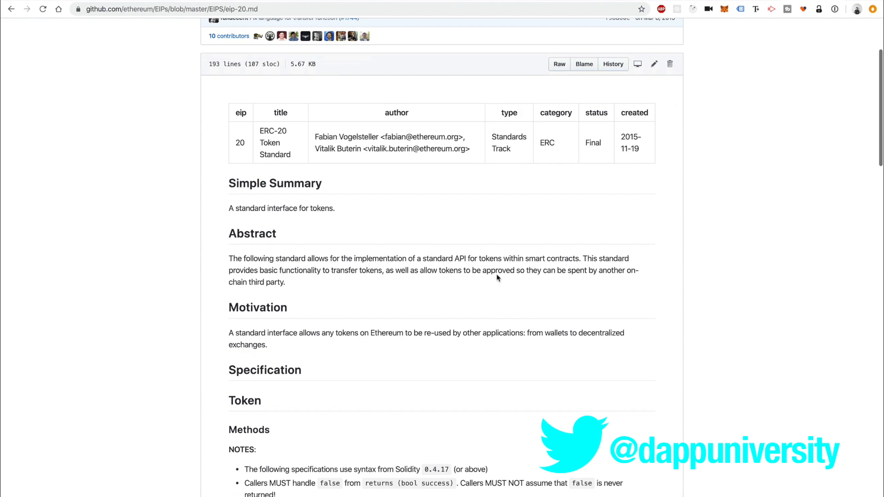
scroll(up, 3)
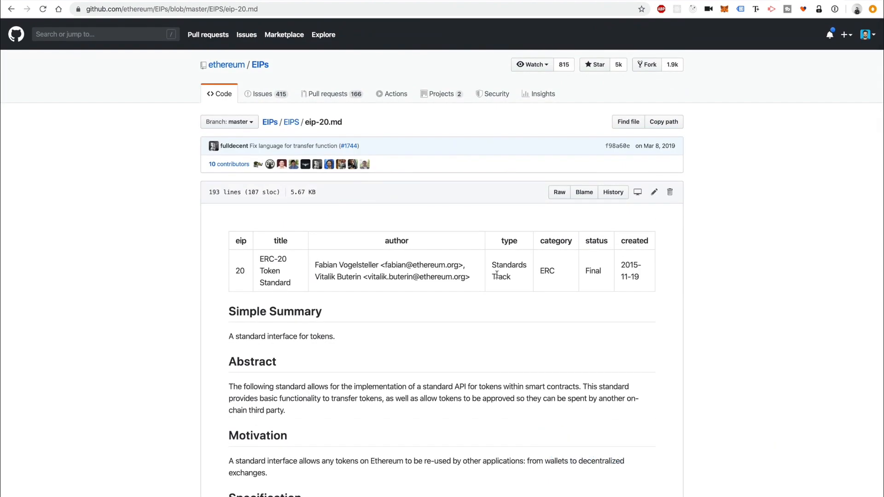
scroll(down, 3)
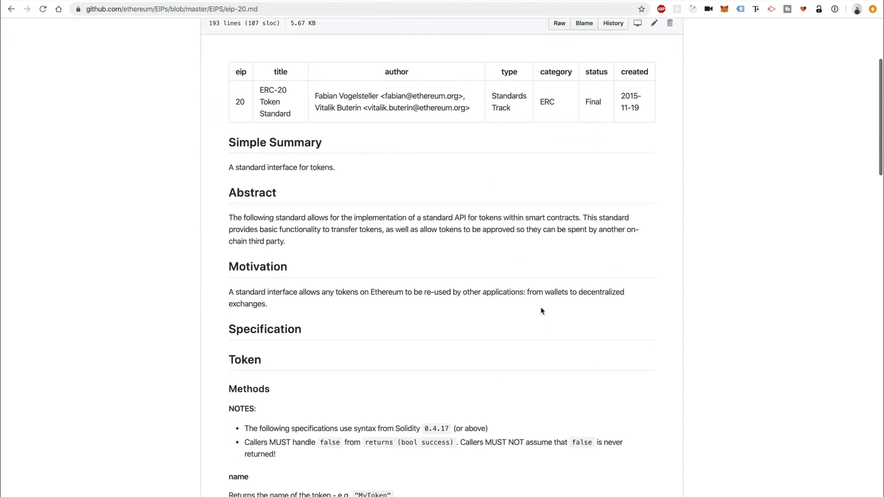
mouse_move(574, 326)
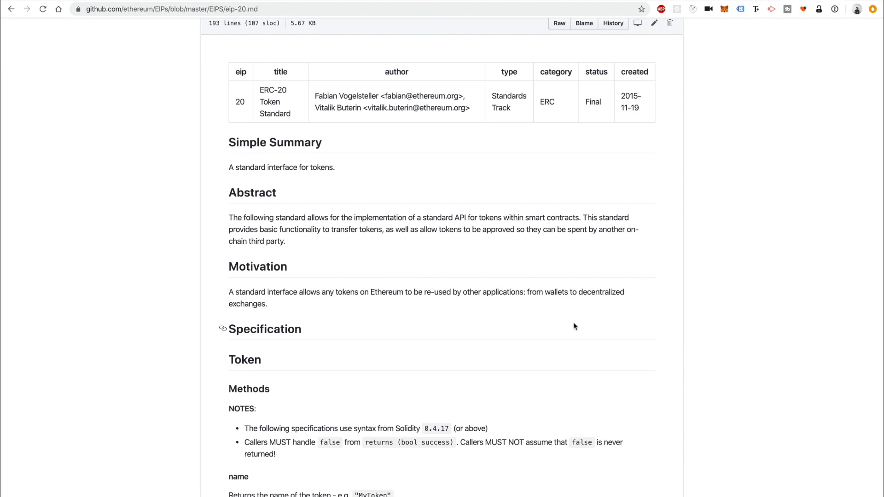
scroll(up, 3)
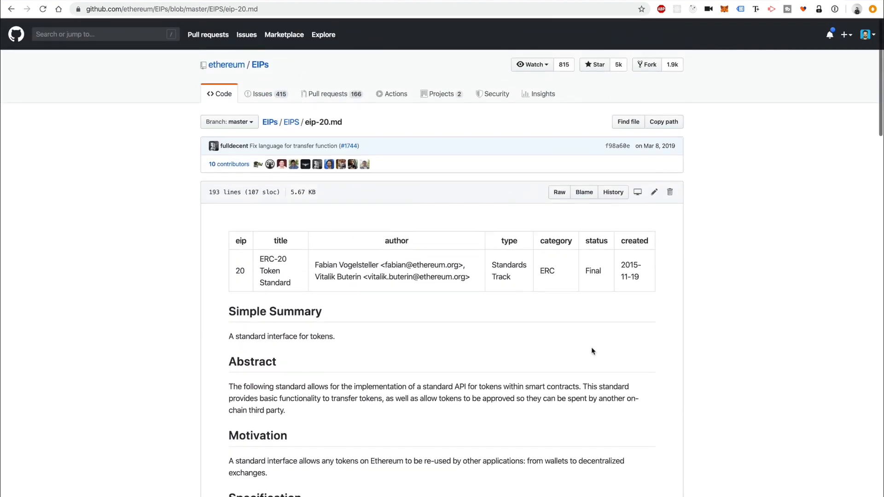
mouse_move(698, 426)
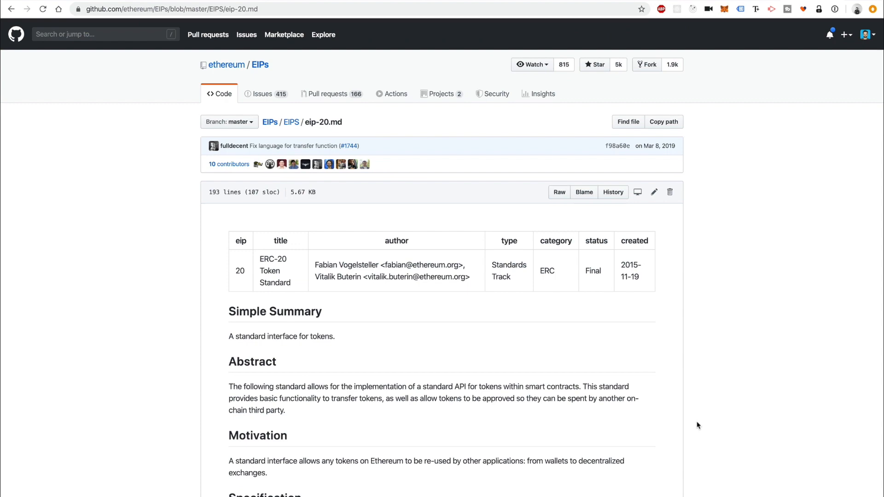
- Scroll to Specification > Methods, highlighting name() and transfer(), down to totalSupply and balanceOf
scroll(down, 3)
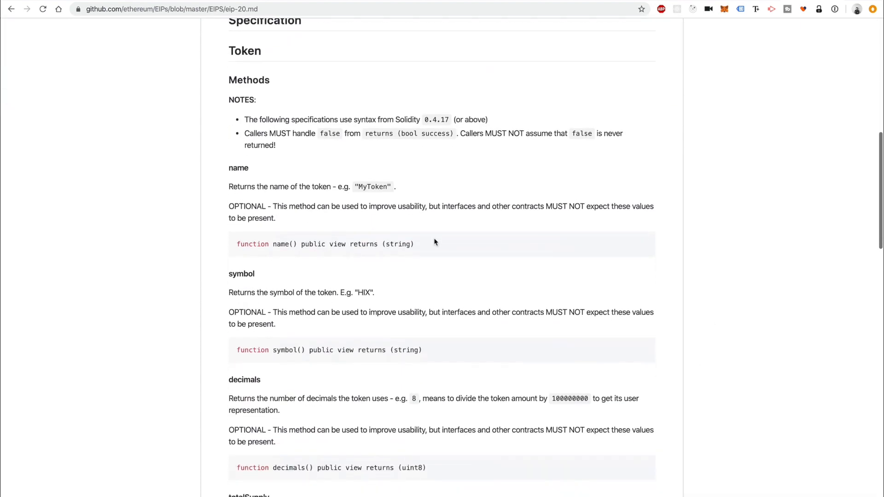
triple_click(324, 244)
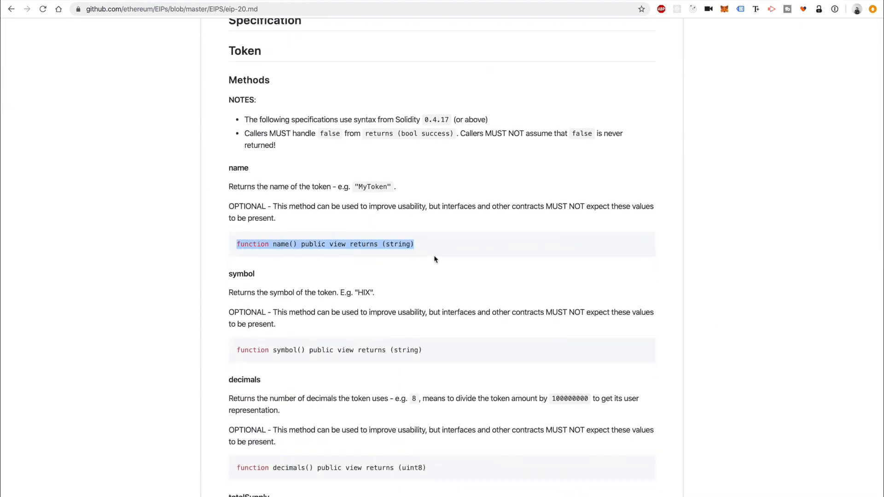
scroll(down, 3)
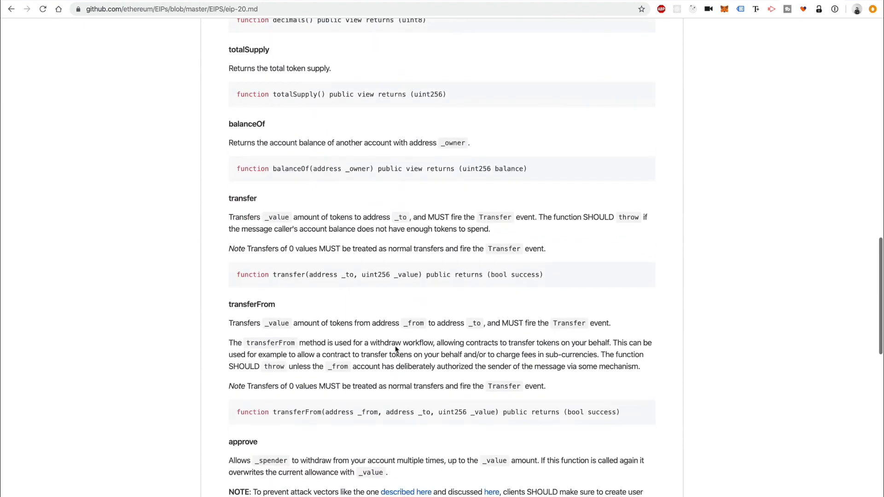
triple_click(389, 274)
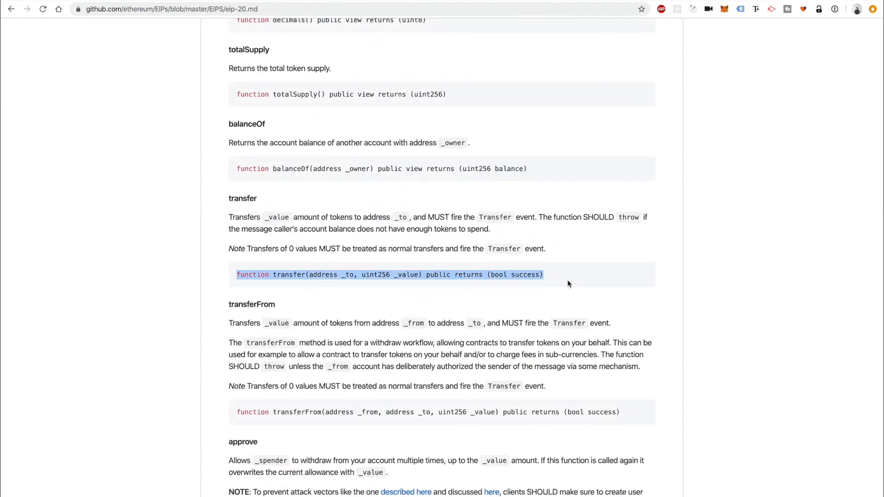
scroll(down, 3)
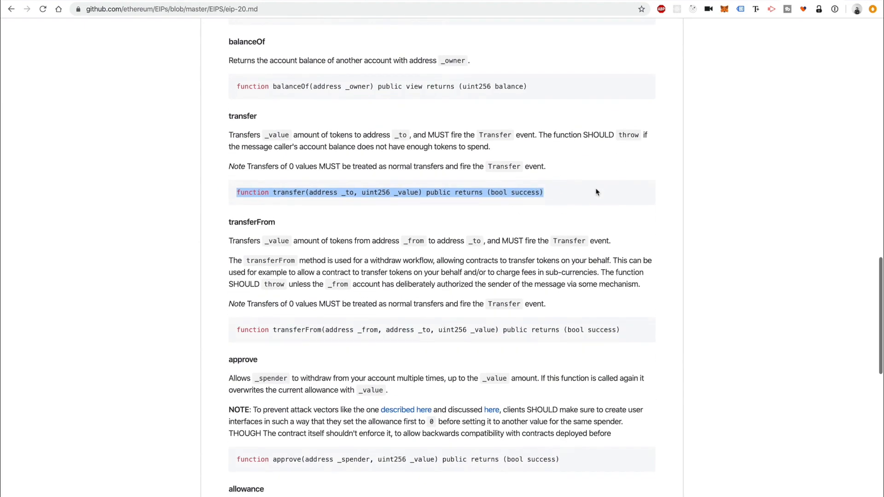
scroll(down, 3)
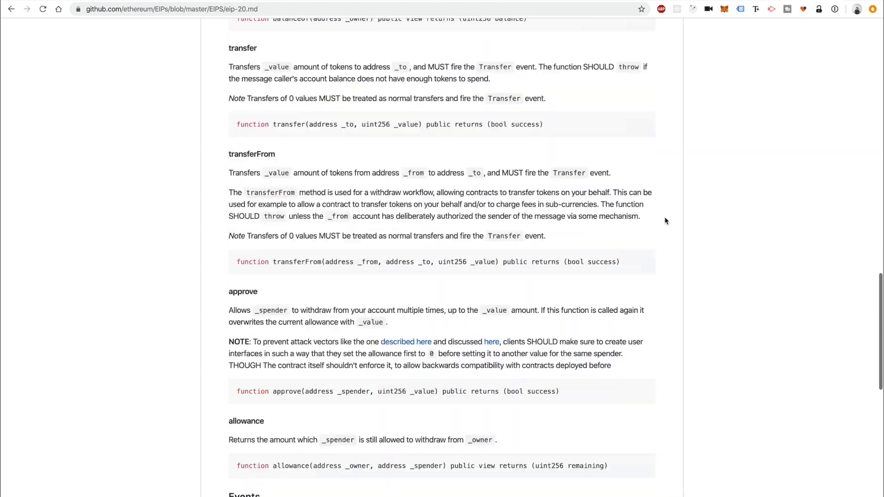
scroll(up, 3)
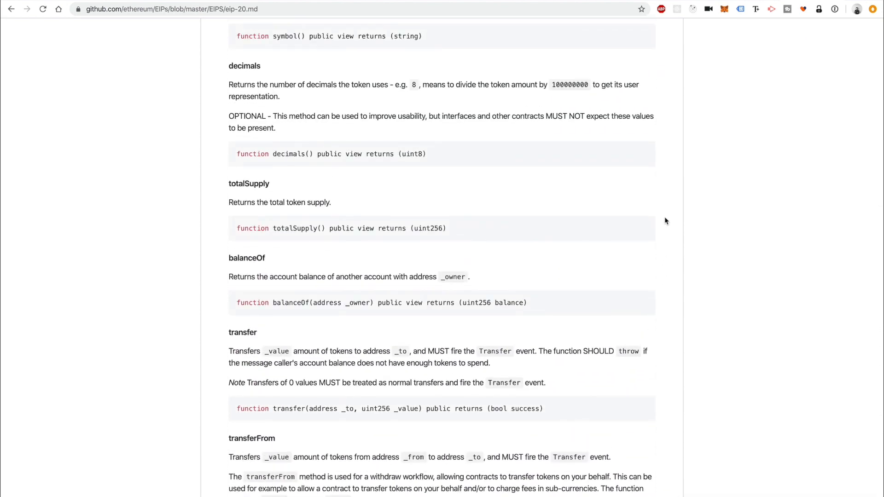
scroll(down, 3)
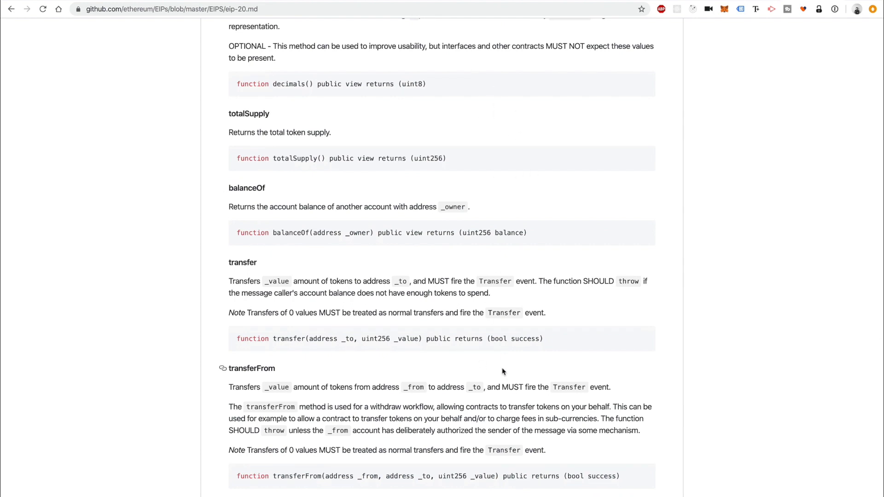
mouse_move(589, 366)
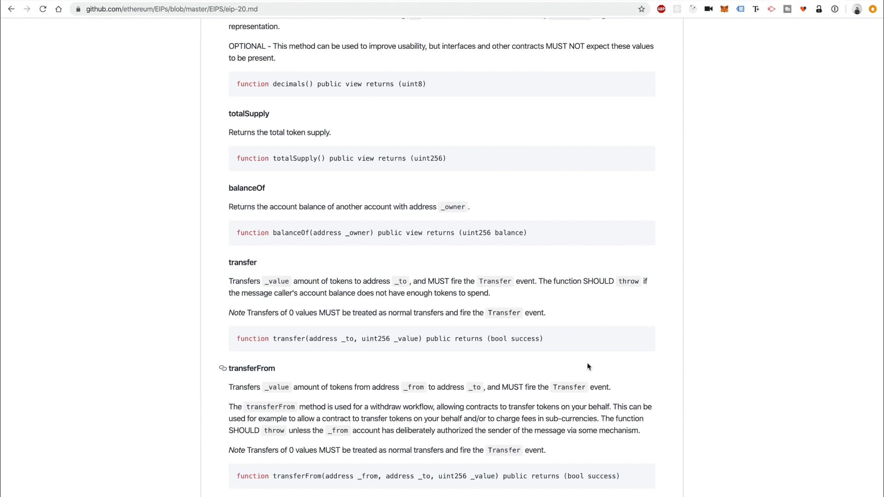
scroll(down, 3)
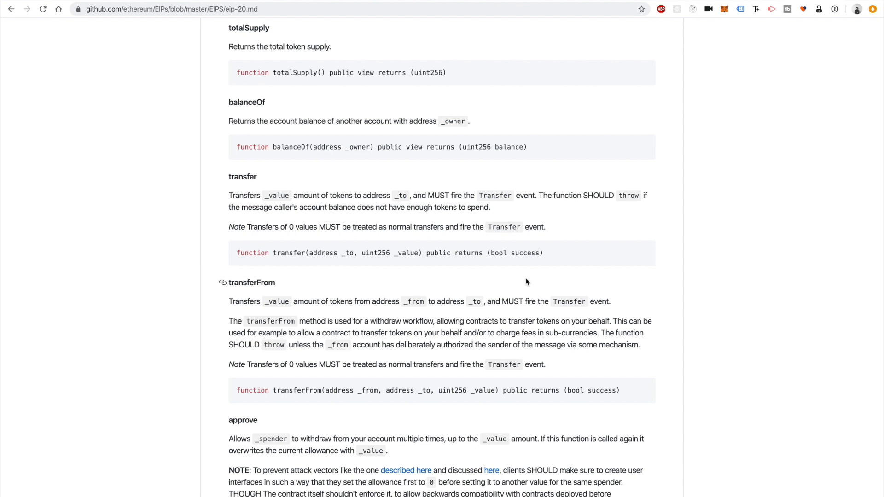
mouse_move(523, 263)
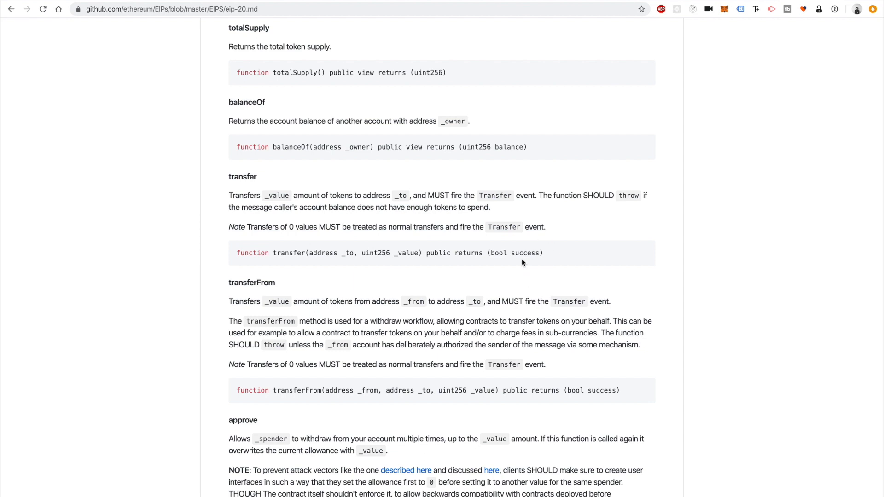
mouse_move(326, 272)
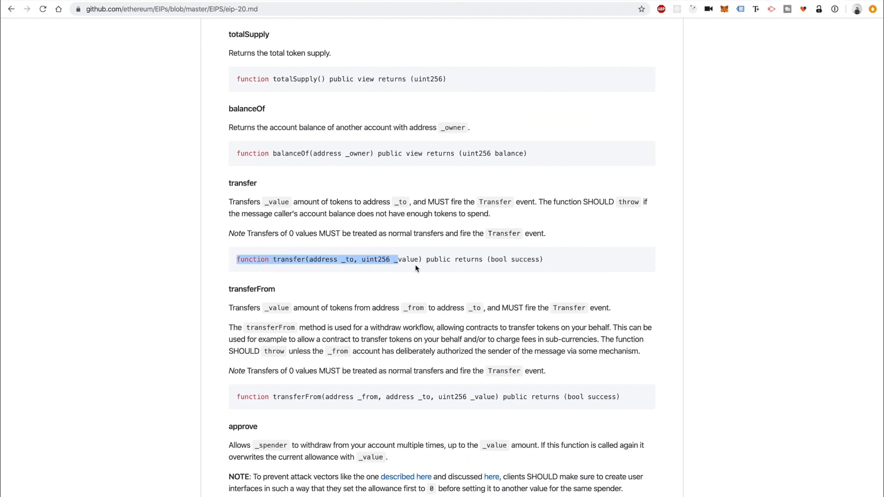
click(284, 175)
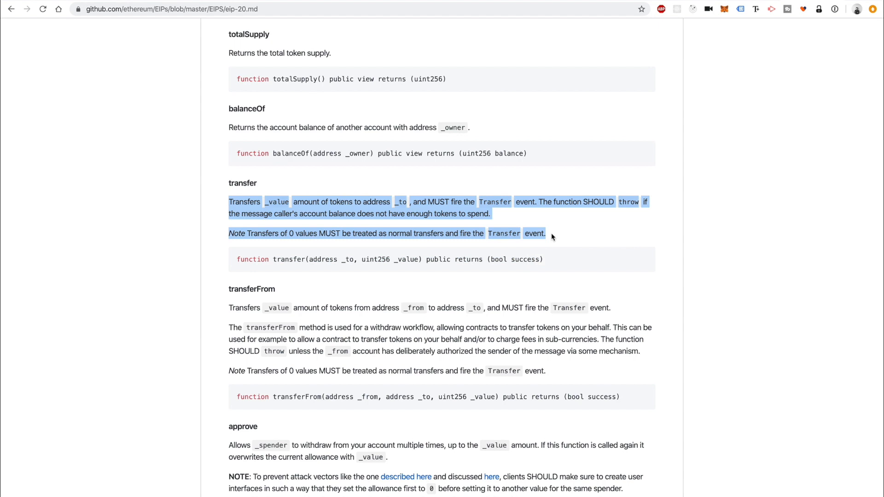
click(557, 258)
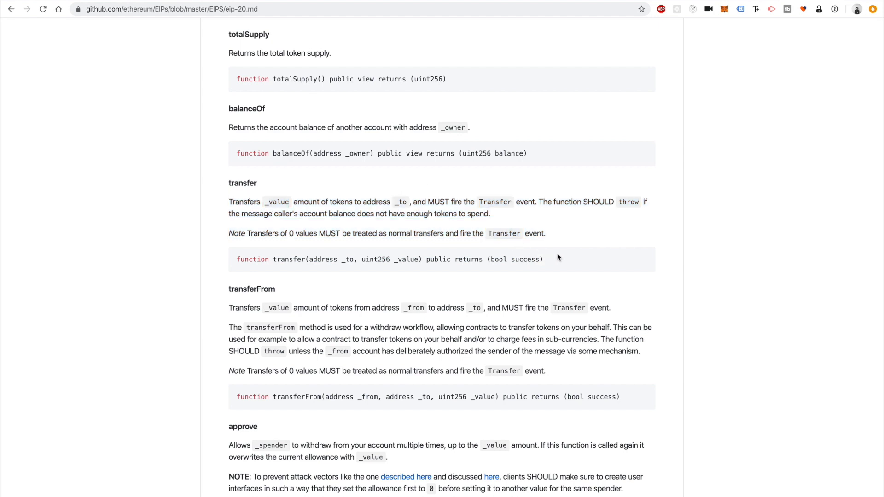
triple_click(390, 259)
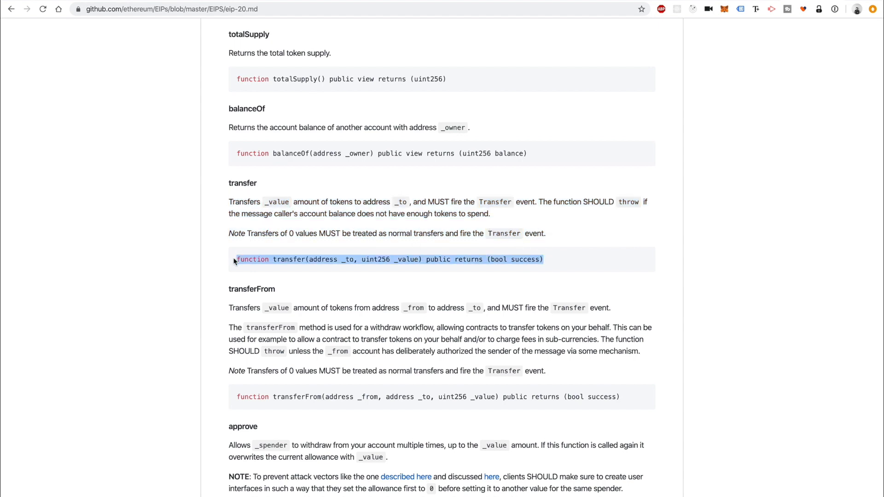
click(279, 280)
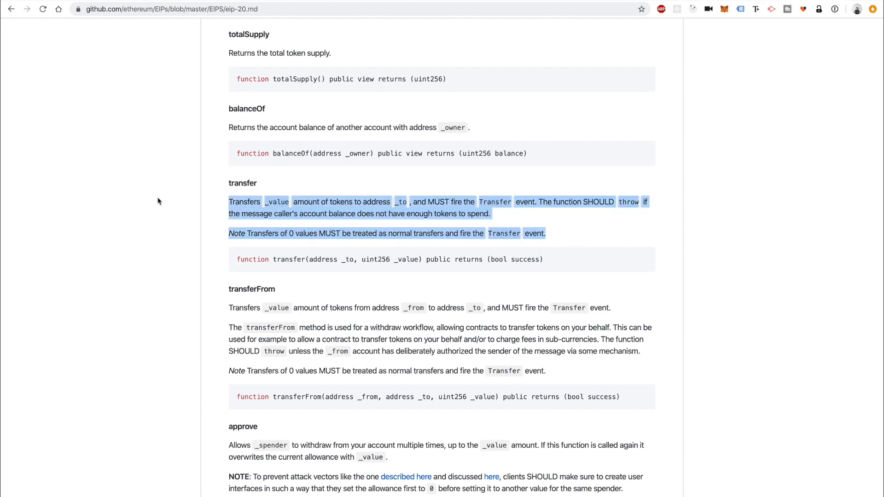
click(432, 271)
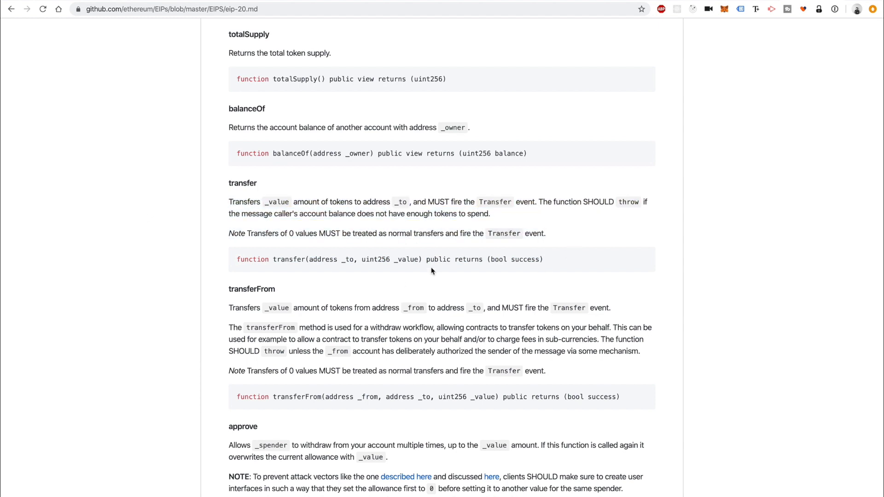
scroll(up, 3)
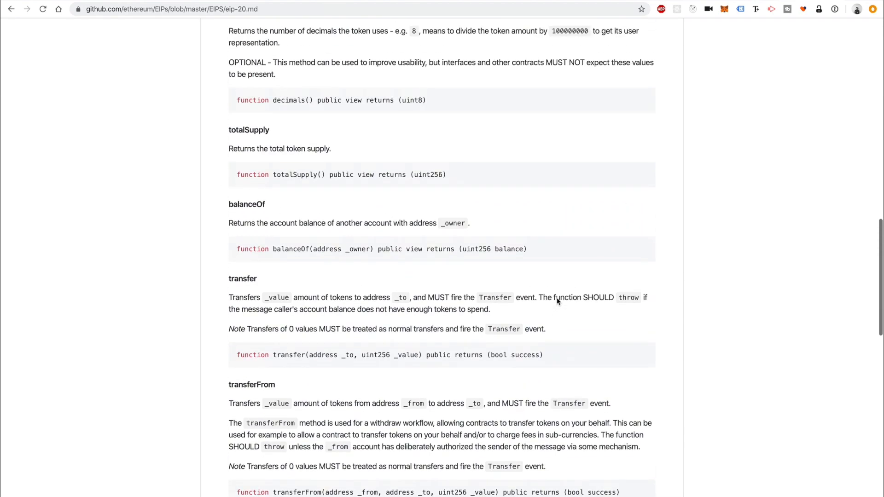
scroll(down, 3)
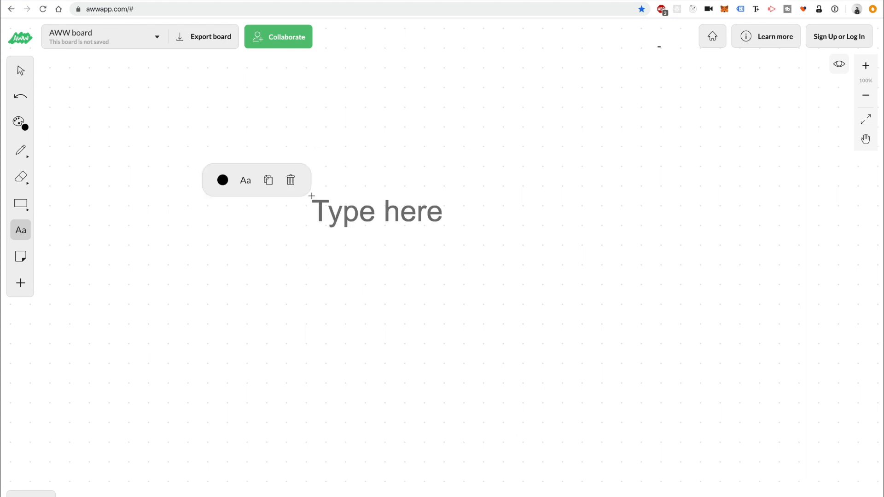
- Write a two-line label 'Inflationary' / 'Deflationary' on the whiteboard and commit it
text(In)
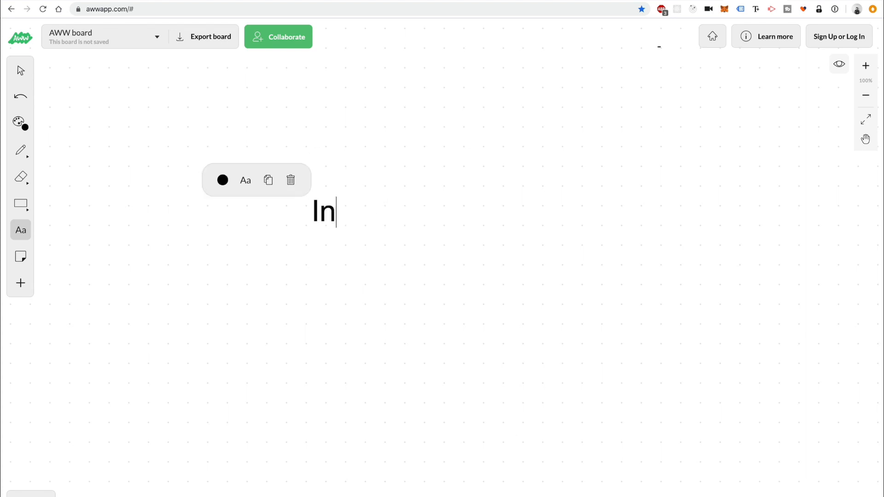
text(flationary)
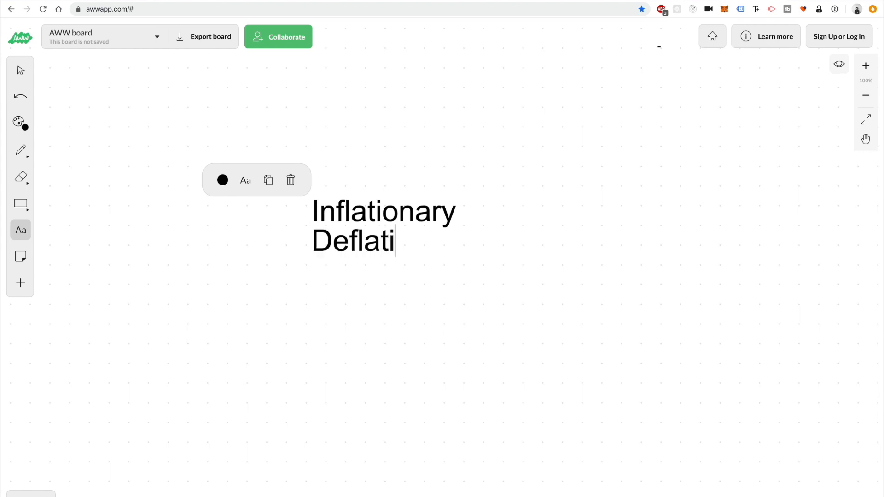
text(onary)
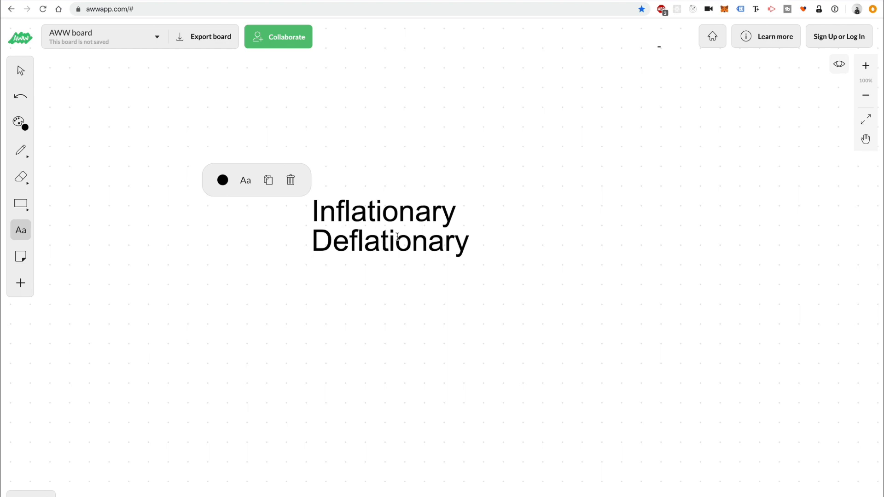
click(595, 137)
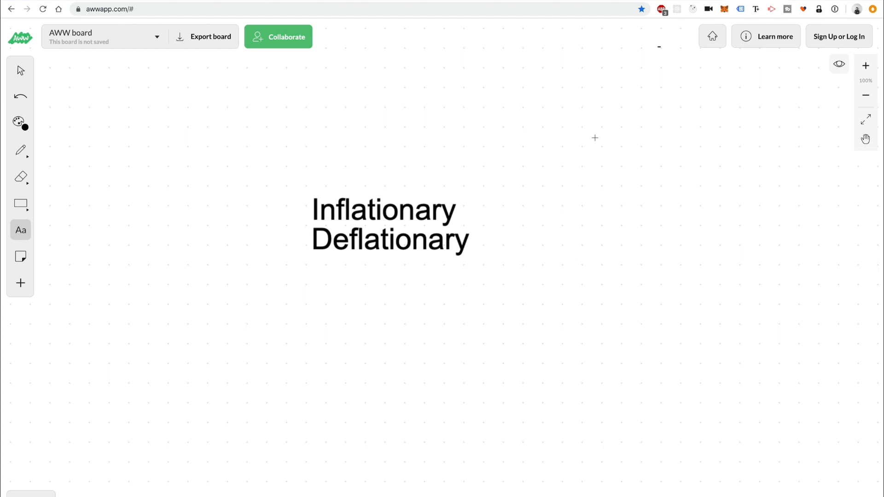
mouse_move(788, 78)
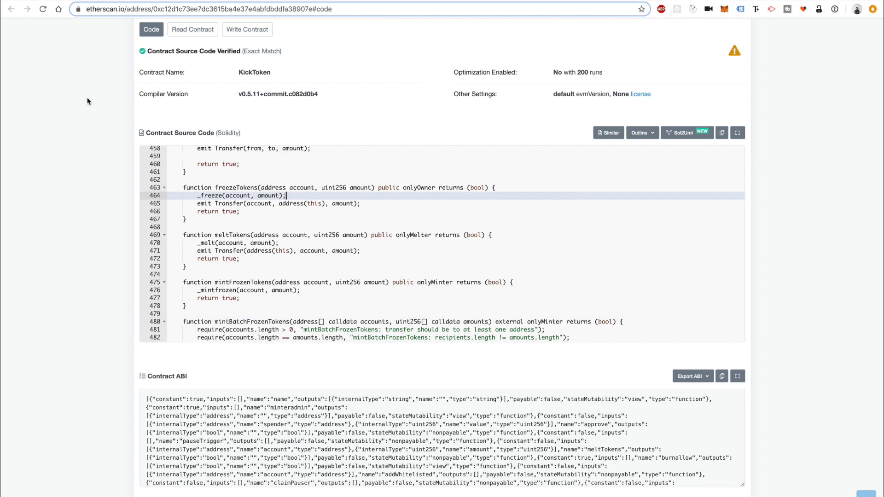
- Scroll the KickToken source on Etherscan, then return to the GitHub EIP-20 tab
scroll(up, 3)
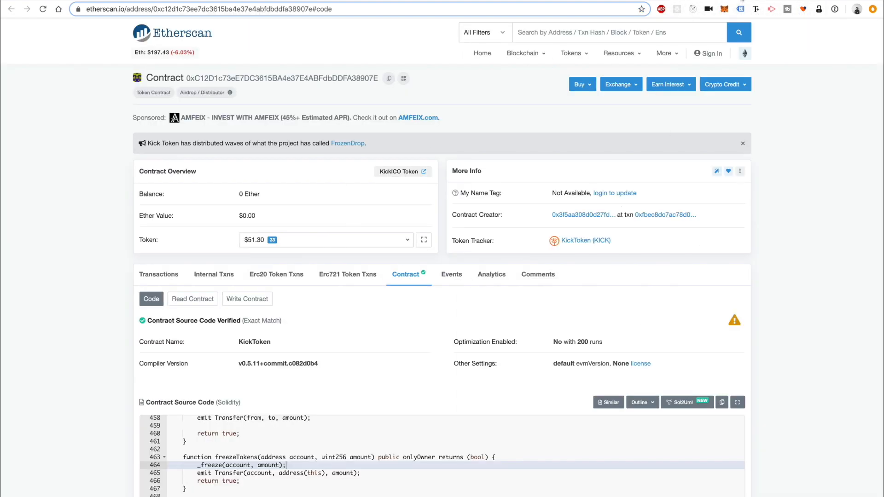
click(226, 8)
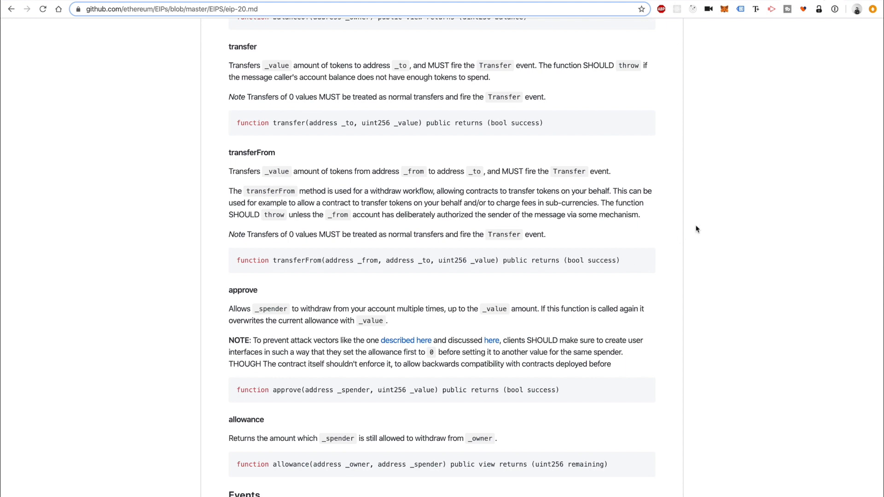
mouse_move(317, 260)
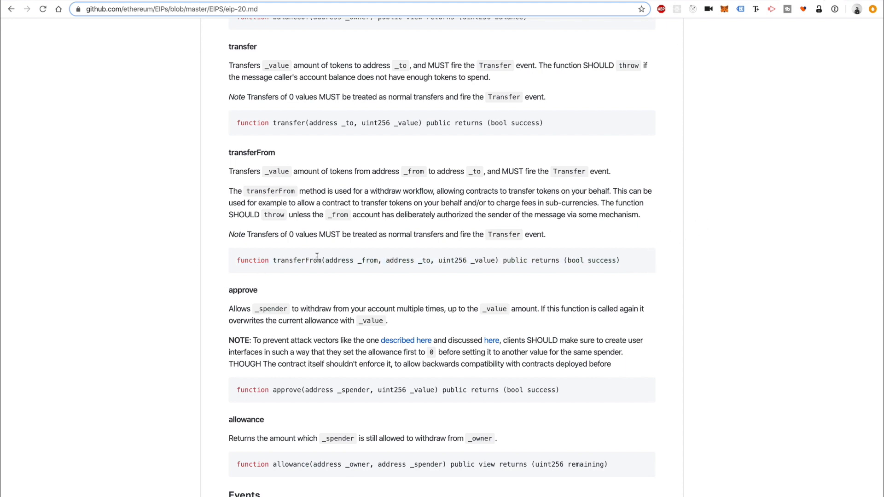
mouse_move(303, 114)
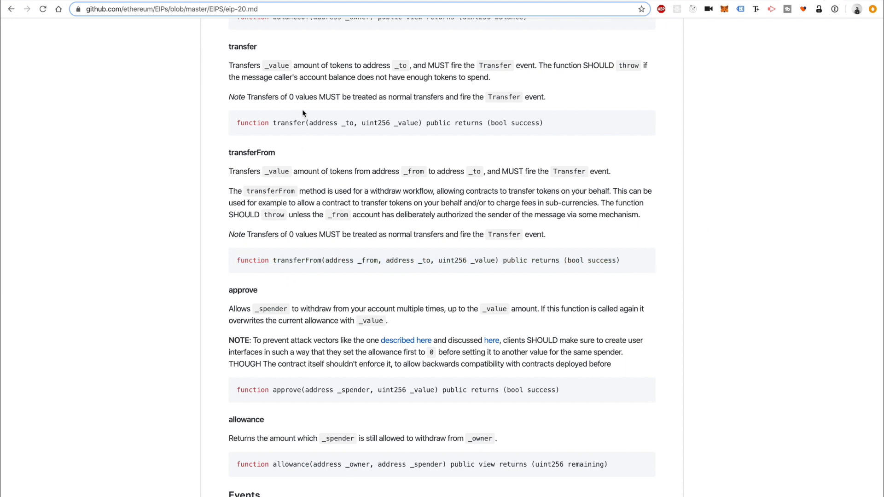
triple_click(389, 123)
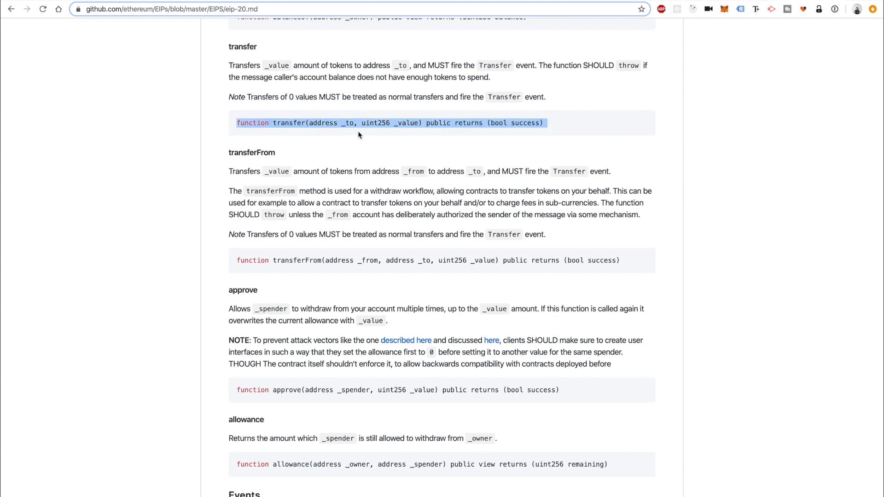
scroll(down, 3)
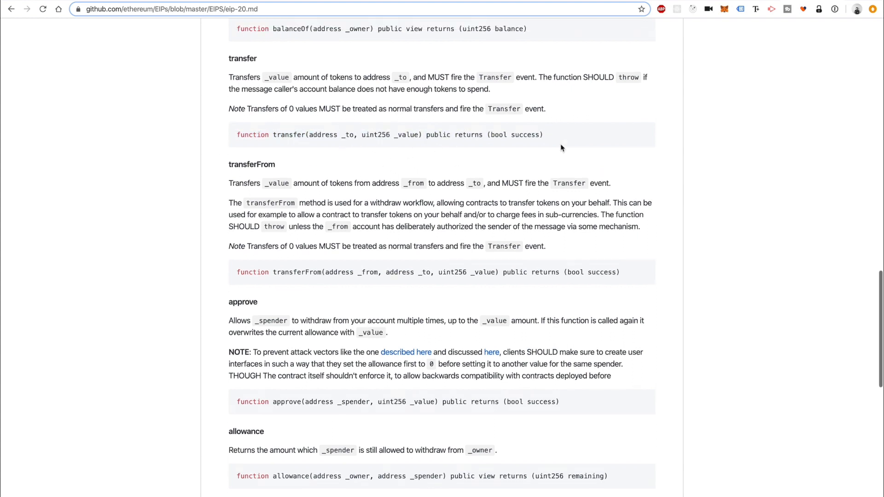
scroll(up, 3)
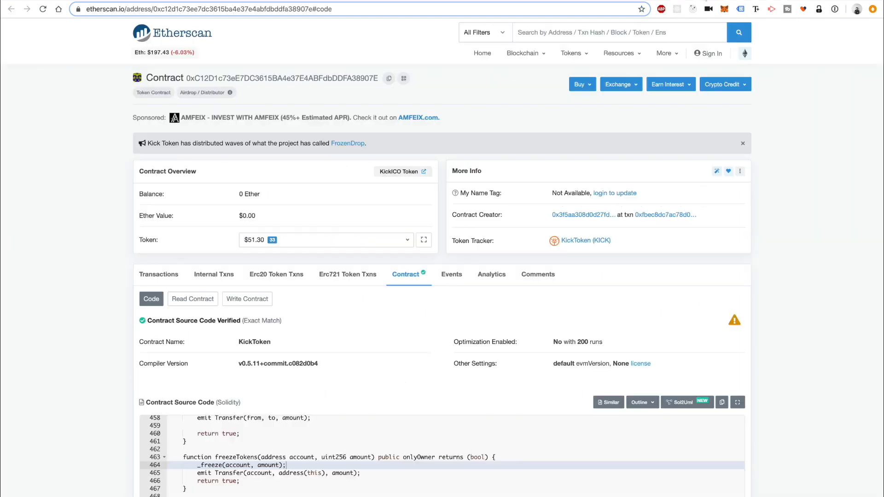
mouse_move(769, 271)
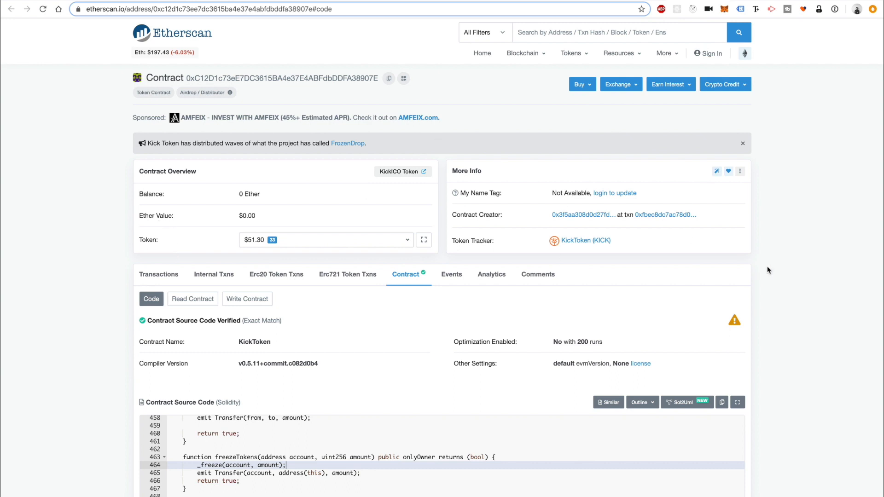
mouse_move(759, 251)
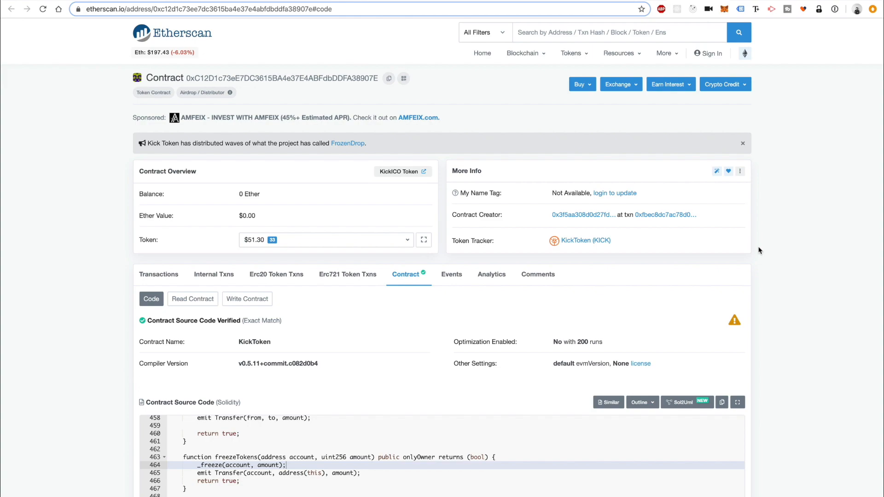
- Scroll the KickToken verified source to the totalSupply and balanceOf functions
scroll(down, 3)
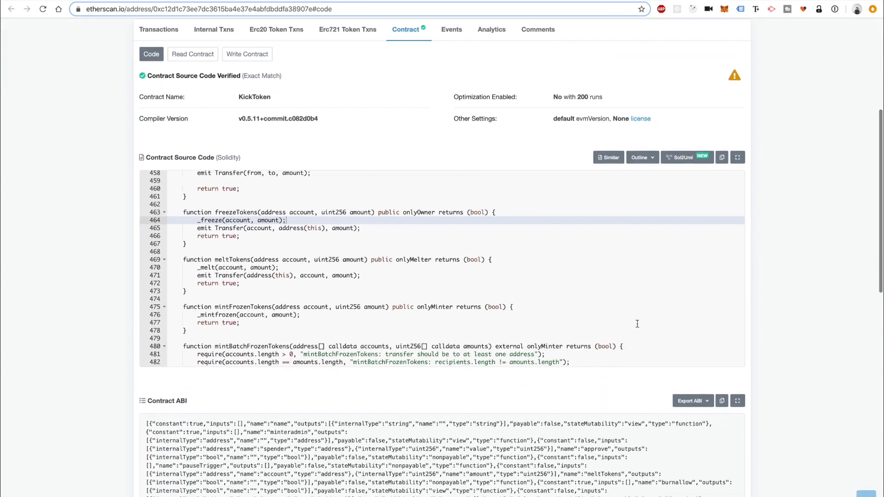
scroll(down, 3)
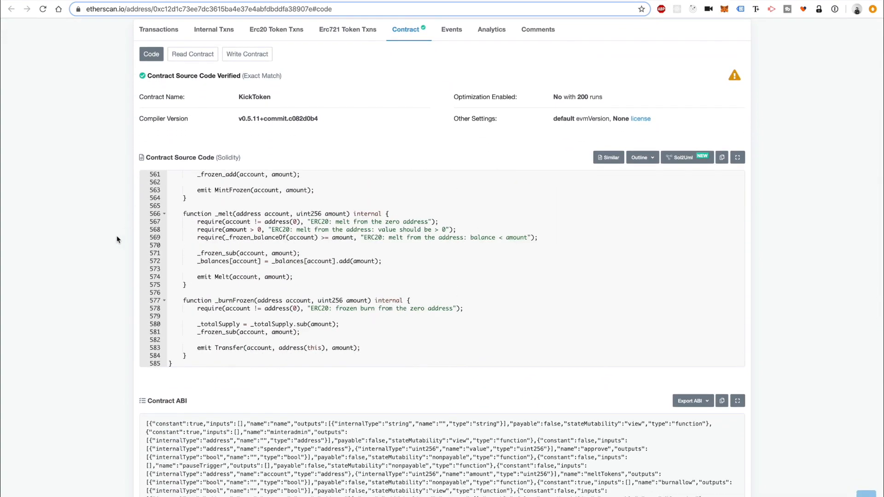
scroll(up, 3)
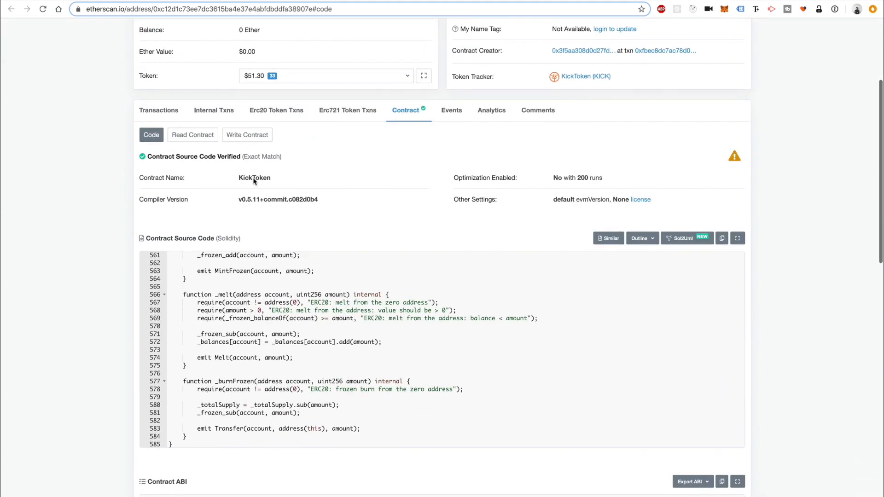
click(209, 358)
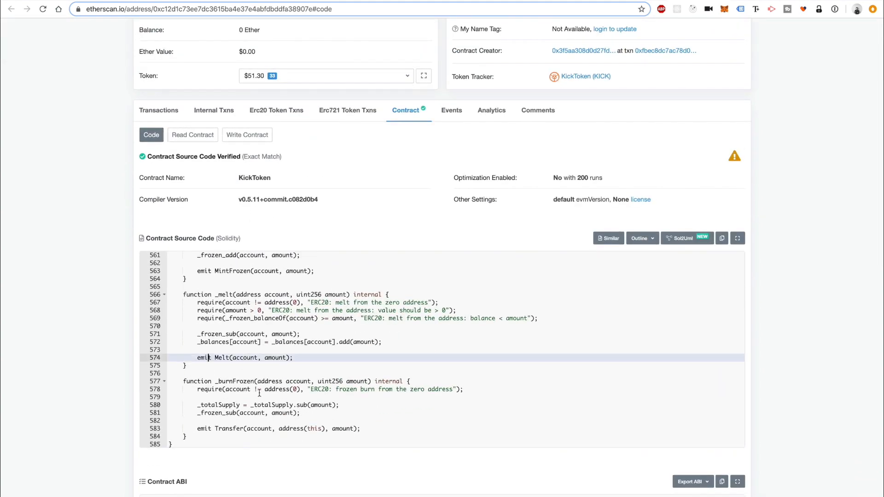
scroll(up, 3)
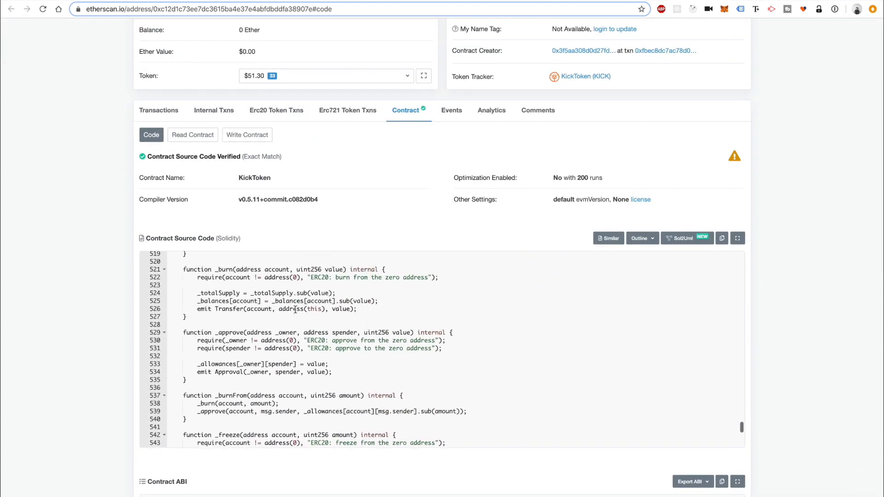
scroll(up, 3)
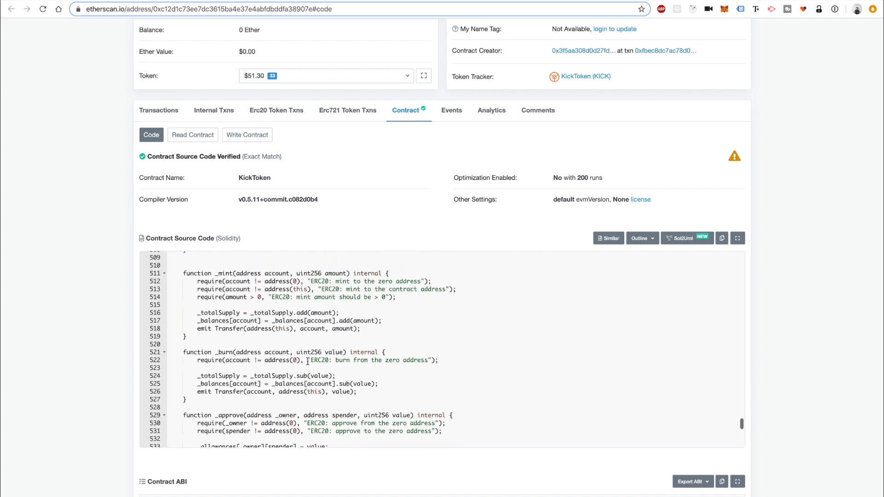
scroll(up, 3)
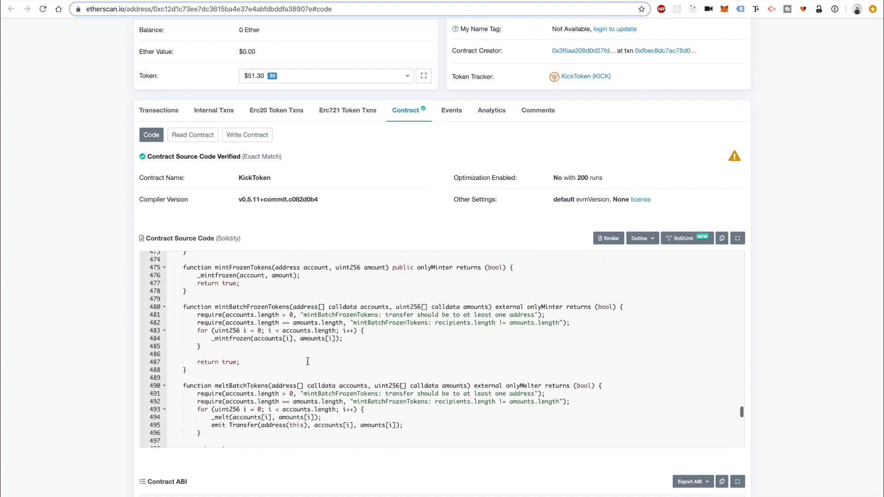
scroll(up, 3)
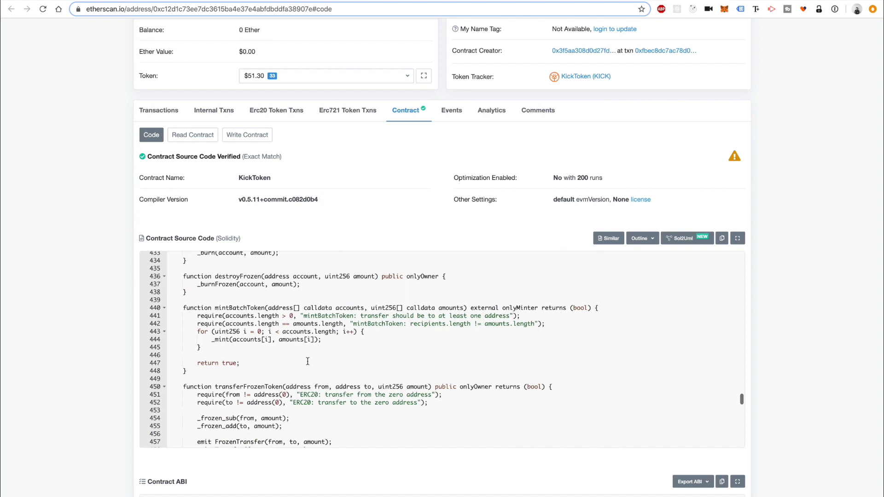
scroll(up, 3)
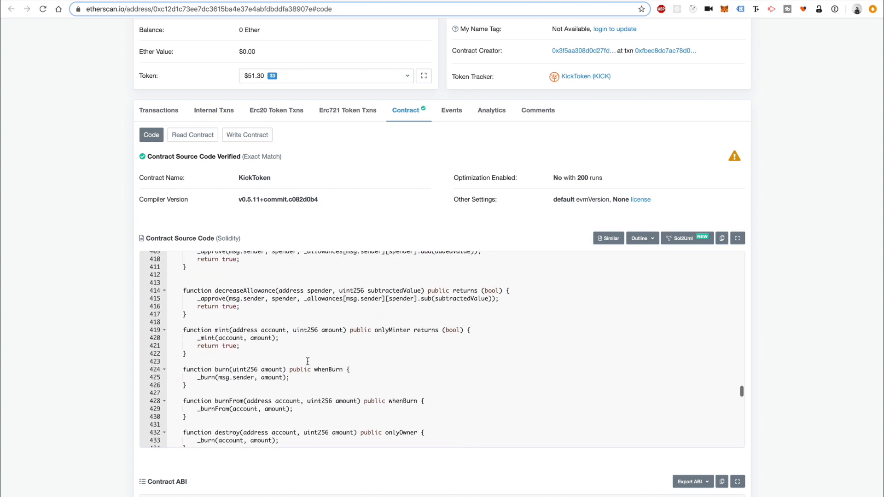
scroll(up, 3)
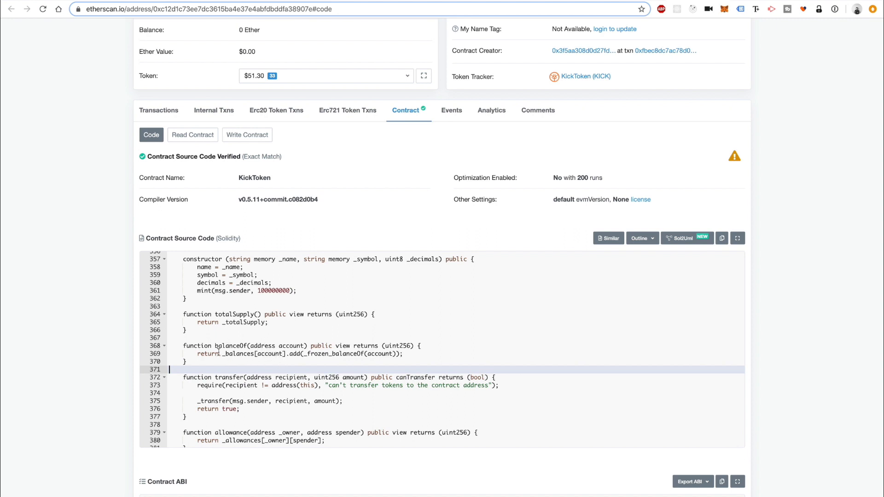
- Highlight balanceOf, _balances[account] and _frozen_balanceOf(account), then check the MetaMask wallet
double_click(254, 354)
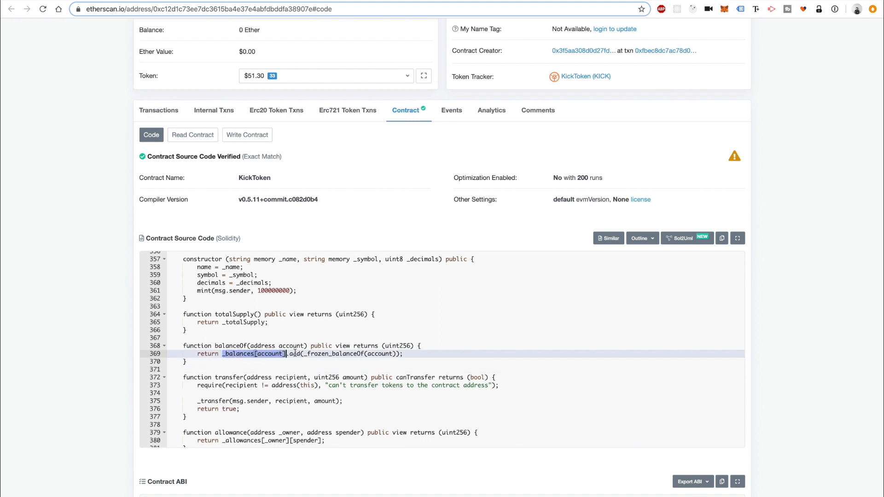
double_click(350, 353)
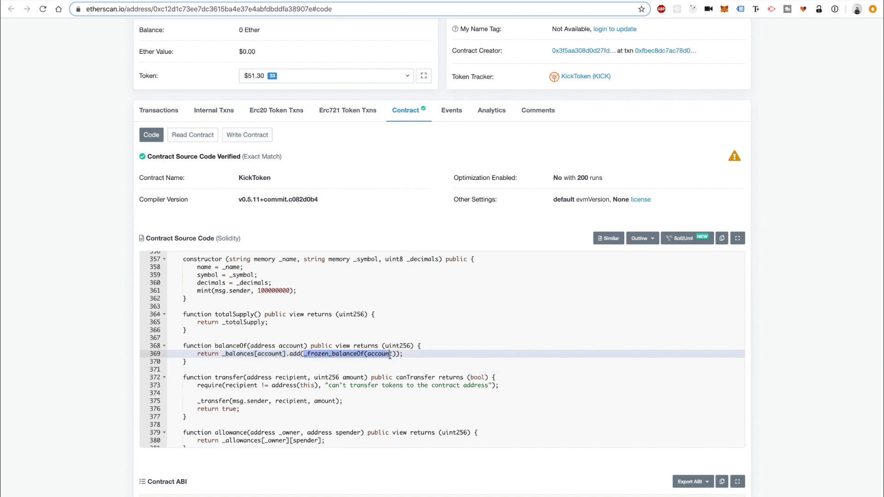
click(321, 377)
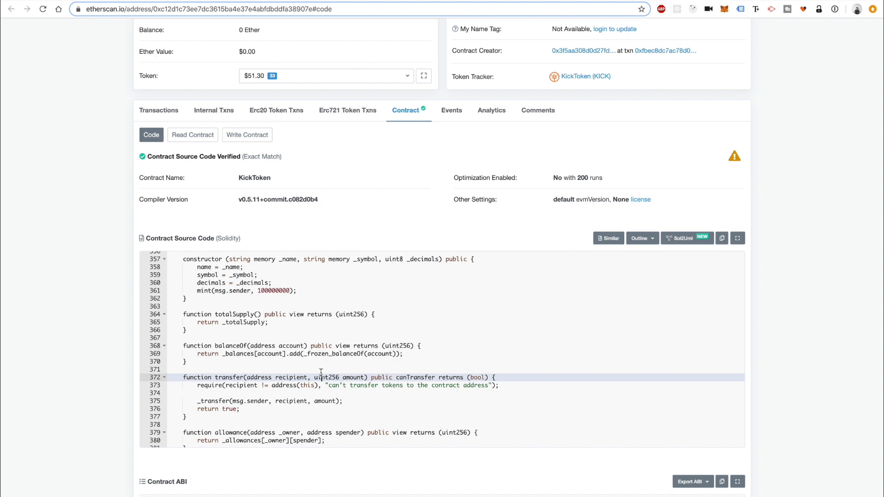
double_click(332, 354)
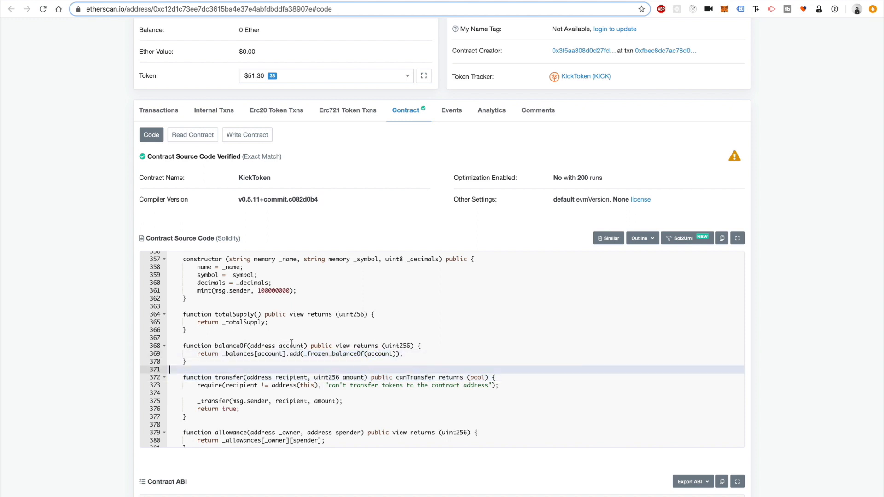
mouse_move(302, 357)
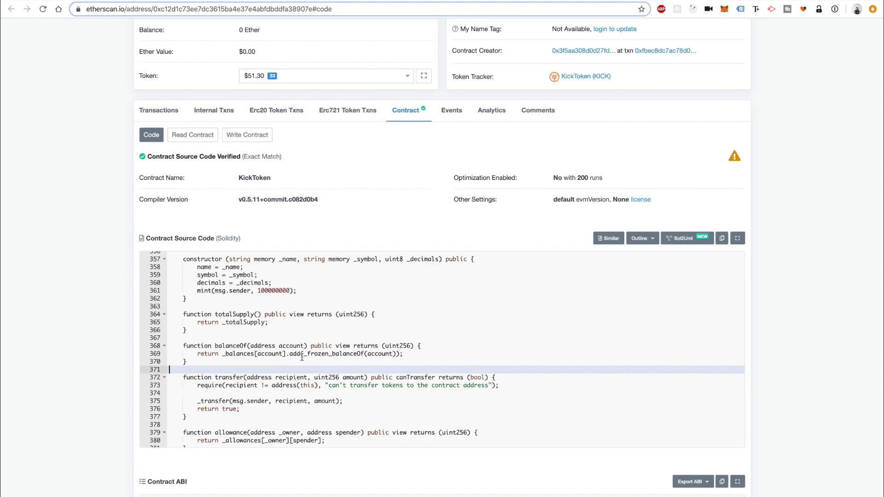
double_click(231, 346)
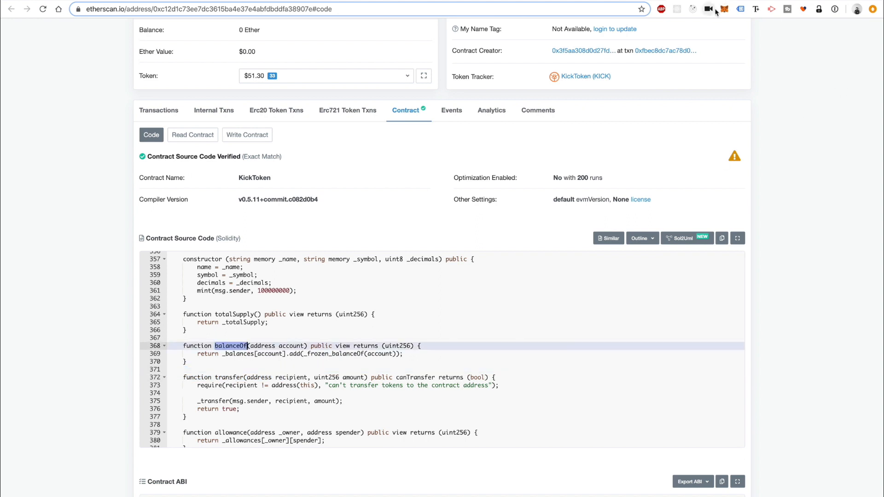
click(724, 9)
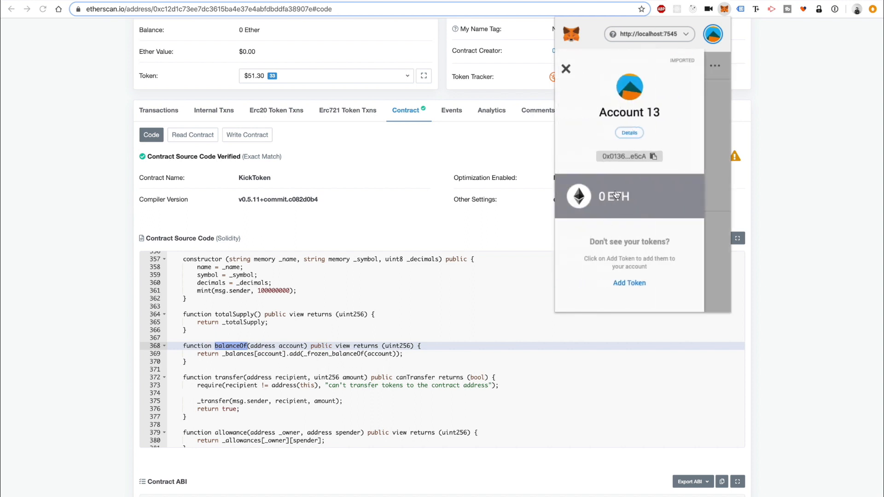
mouse_move(705, 251)
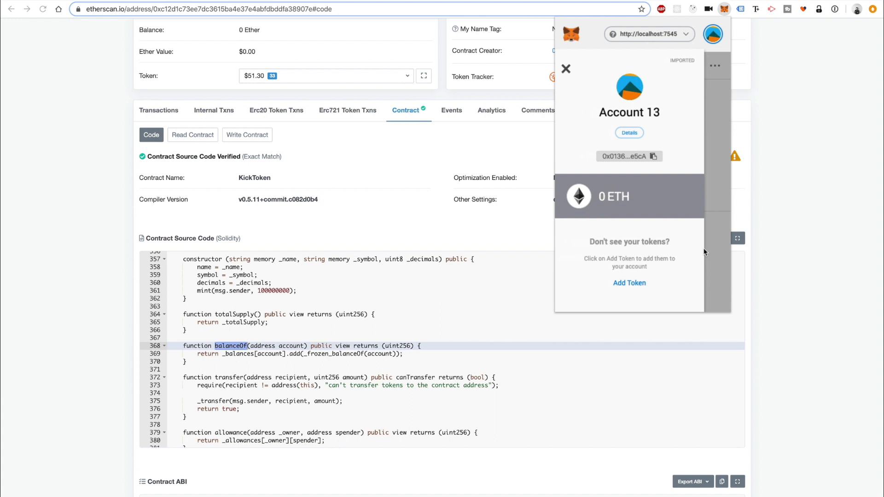
- Confirm Account 13 holds 0 ETH and close the MetaMask popup
click(565, 68)
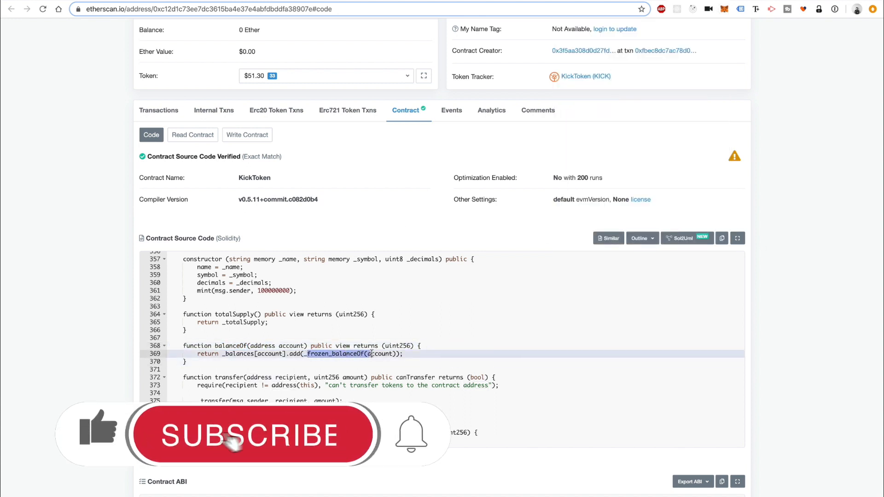
scroll(down, 3)
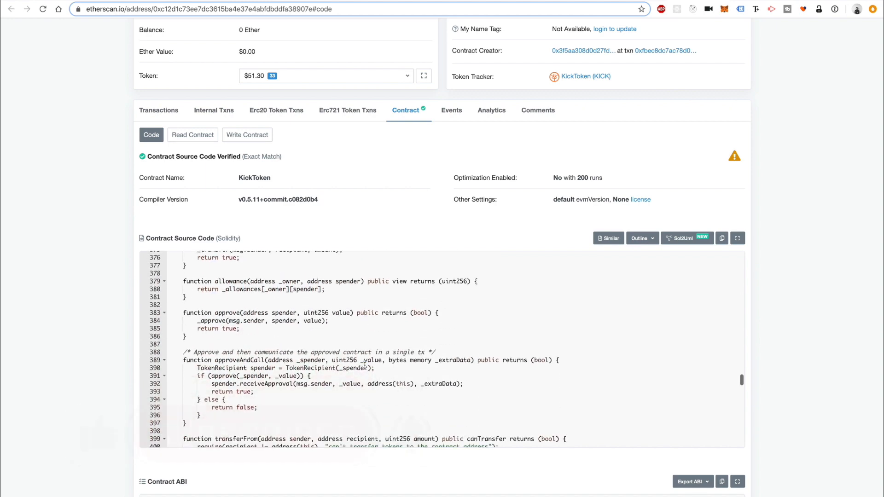
scroll(up, 3)
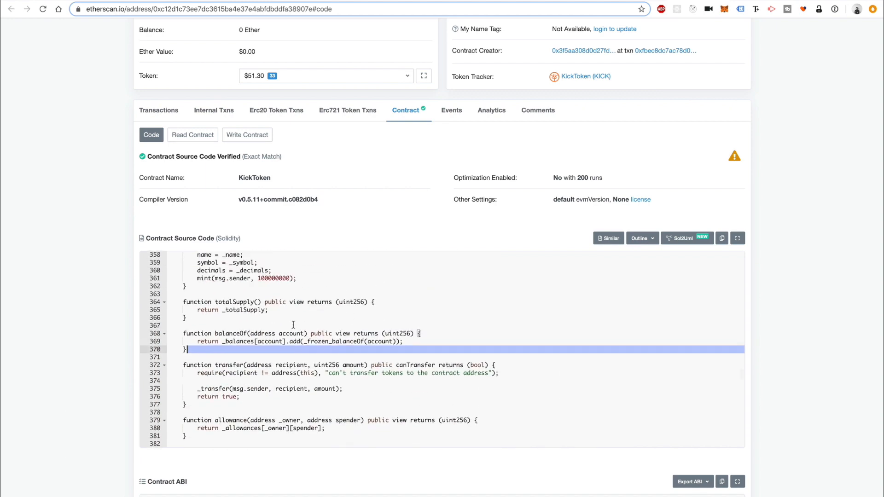
scroll(up, 3)
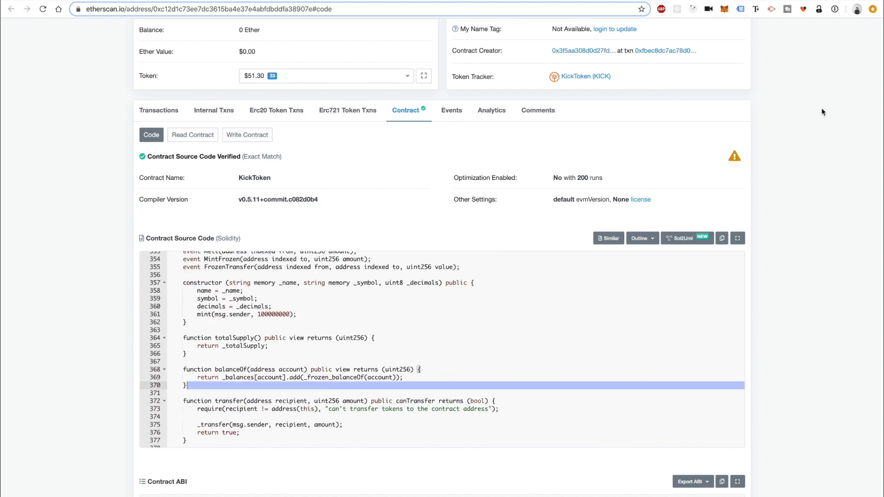
mouse_move(791, 68)
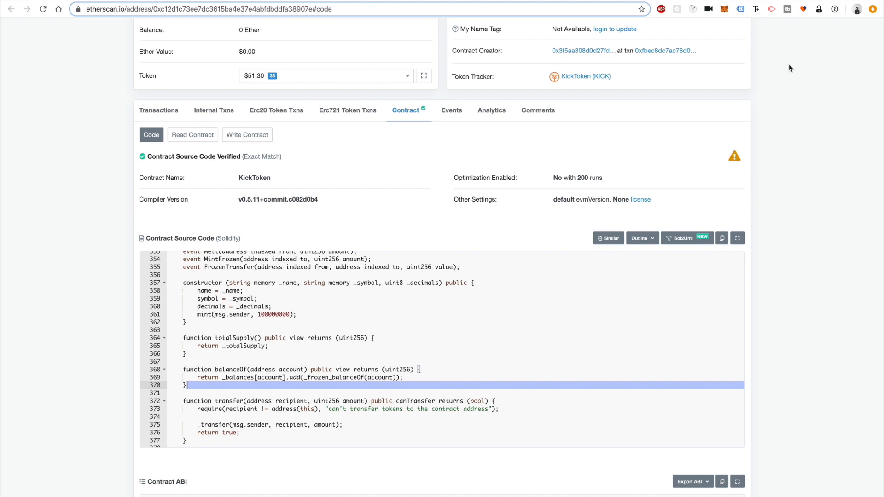
mouse_move(744, 23)
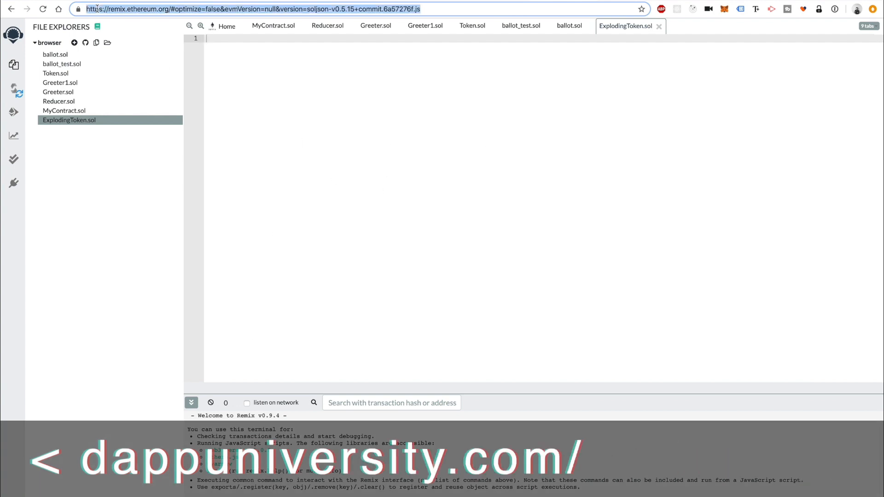
- Focus the empty ExplodingToken.sol editor and bring up the create-new-file prompt
click(337, 137)
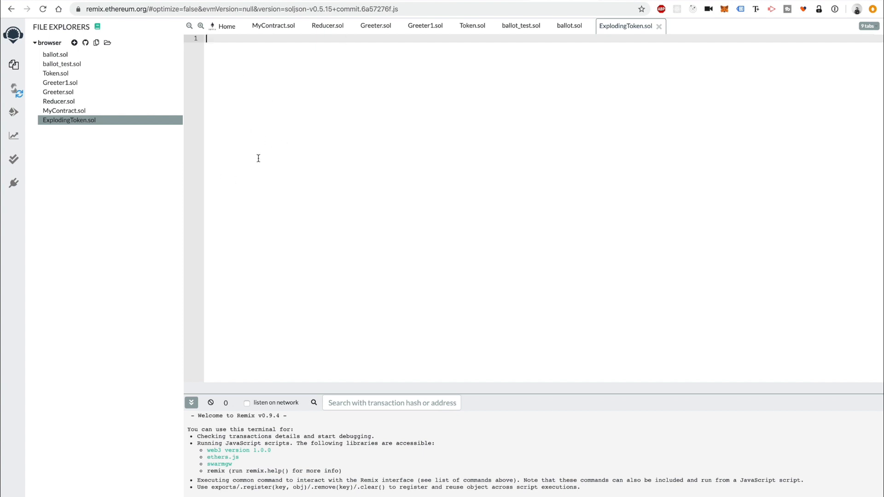
mouse_move(134, 69)
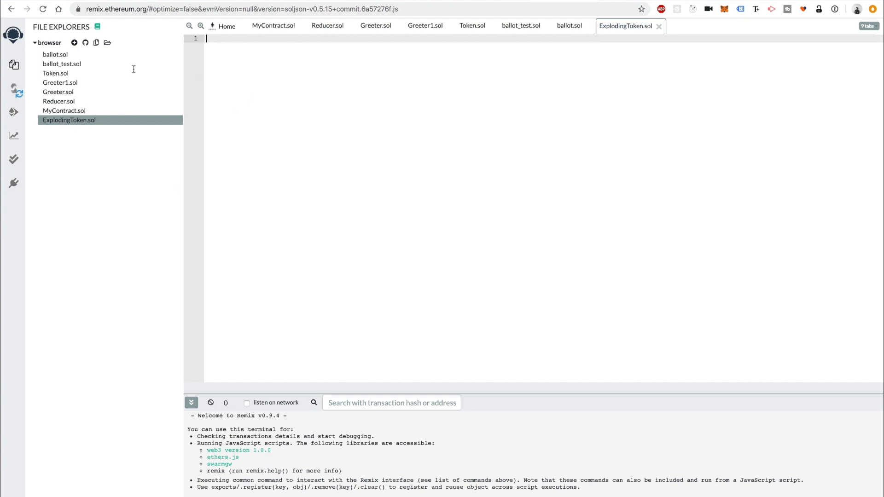
mouse_move(258, 133)
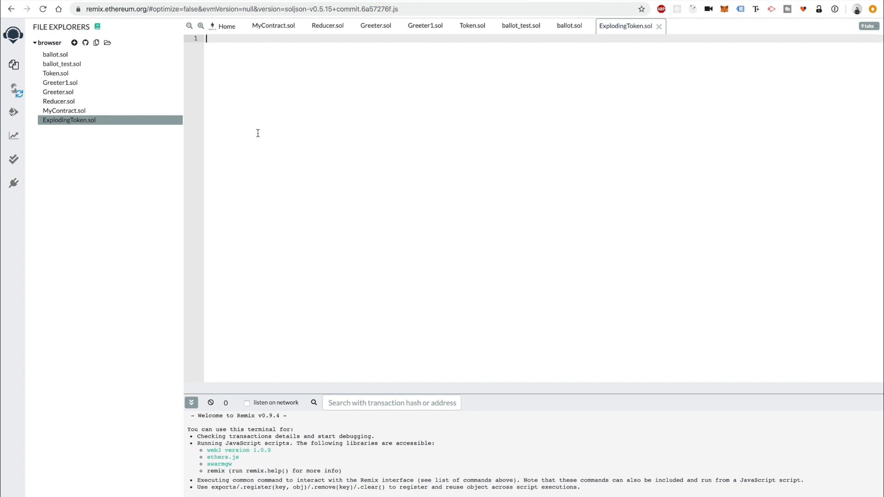
mouse_move(320, 164)
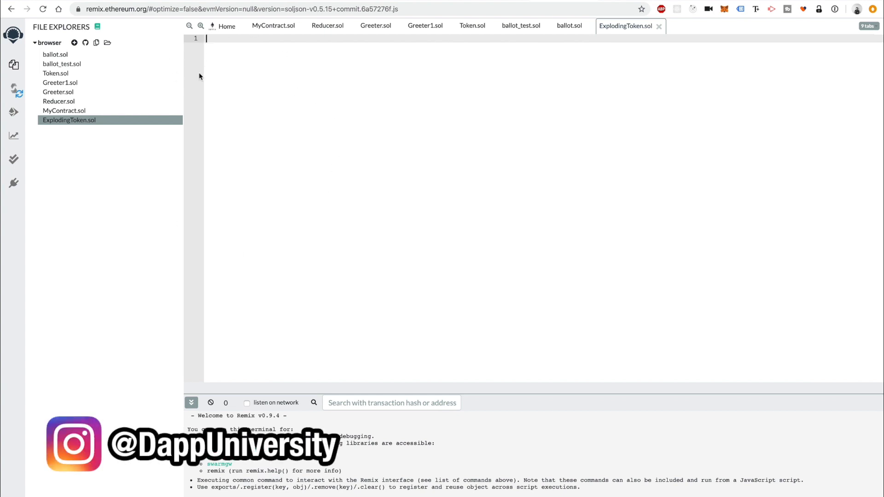
mouse_move(13, 92)
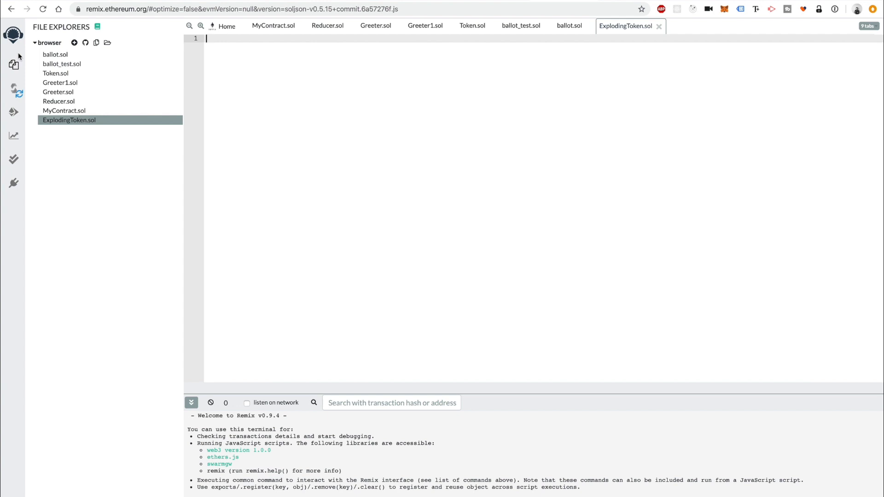
mouse_move(372, 171)
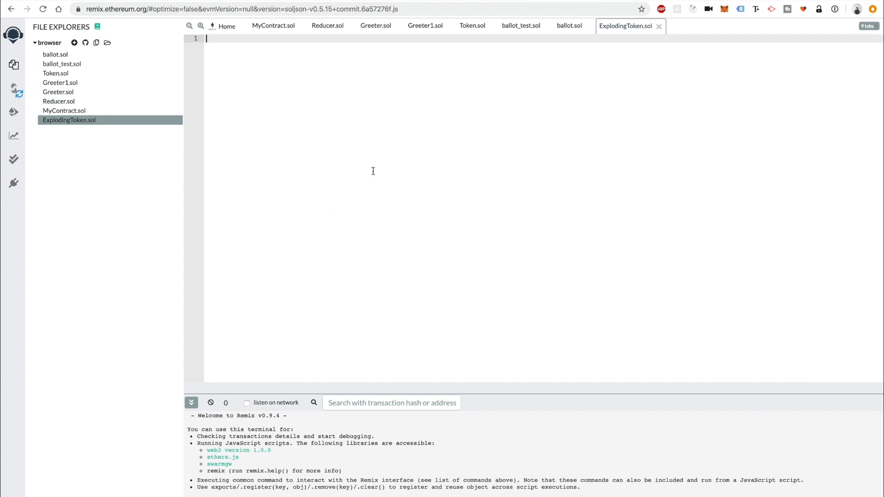
mouse_move(115, 121)
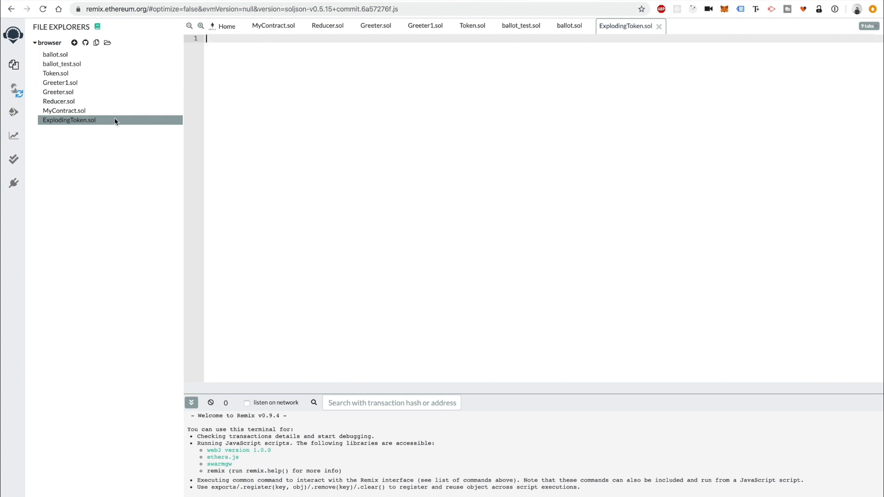
mouse_move(78, 73)
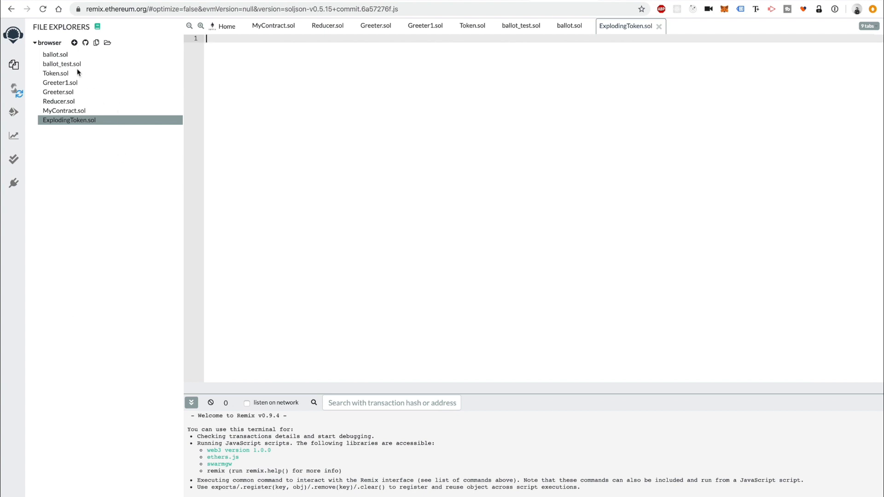
click(73, 42)
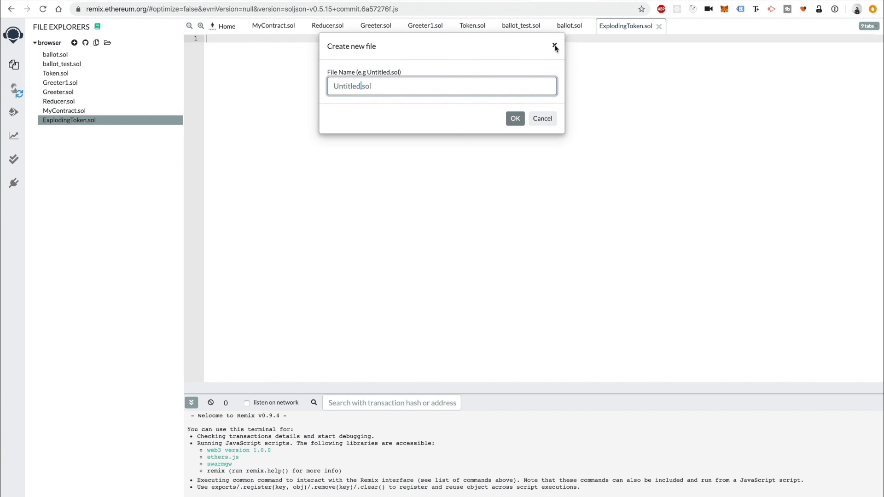
- Close the Create new file dialog without creating a file
click(555, 46)
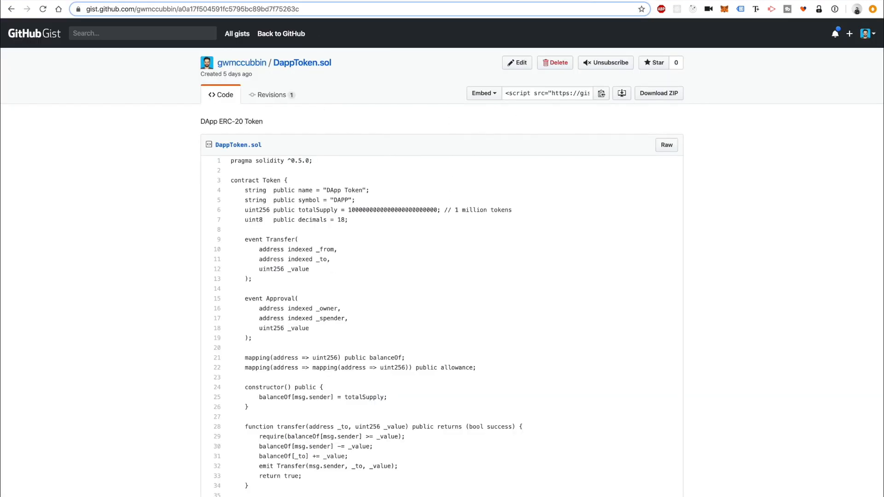
mouse_move(445, 312)
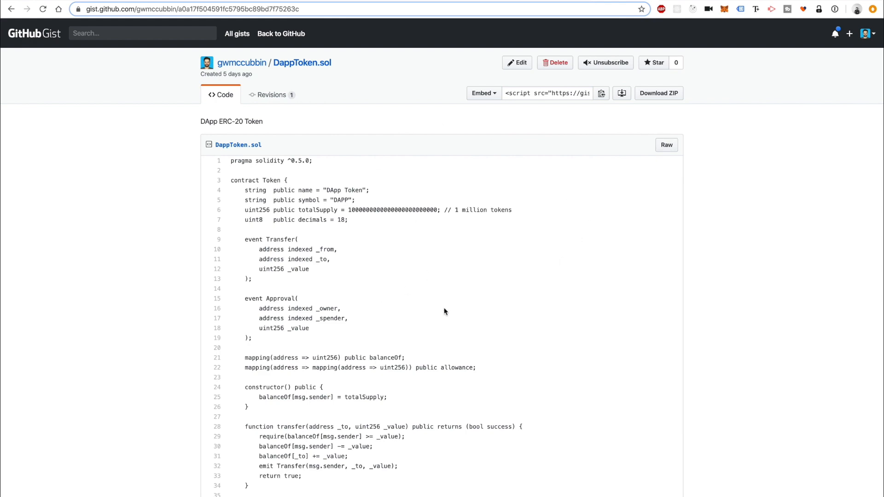
- Scroll through the DappToken.sol contract code in the Gist
scroll(down, 3)
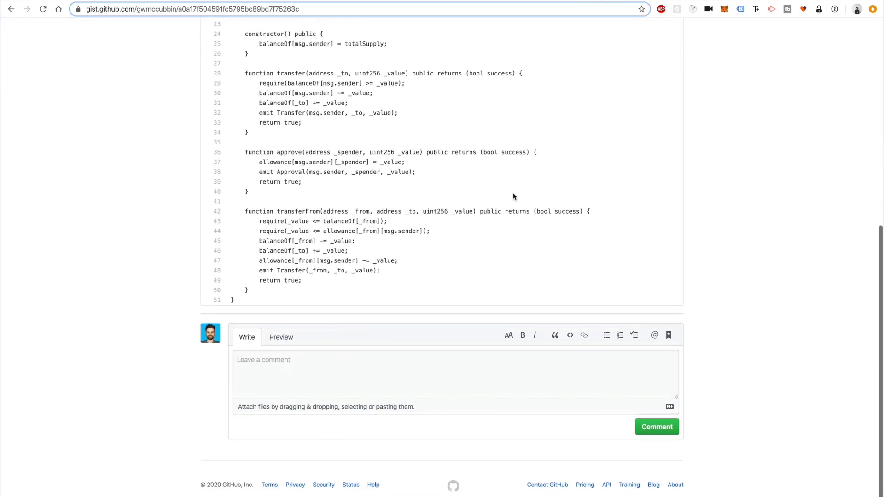
scroll(up, 3)
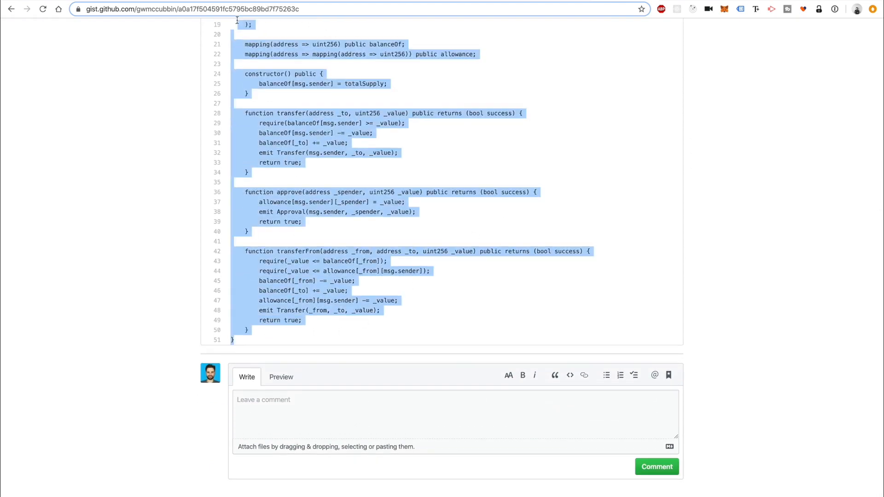
scroll(up, 3)
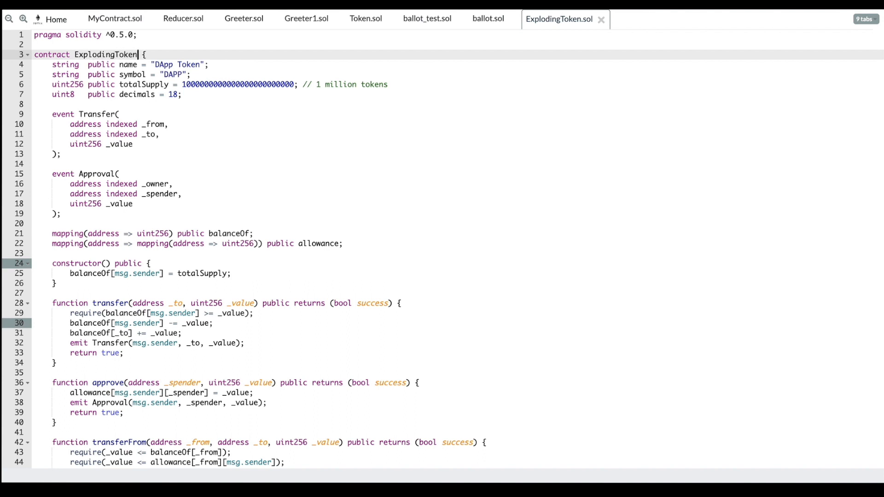
- Edit the name string to "Exploding Token" and the symbol string to "EXPLD"
text(Exploding)
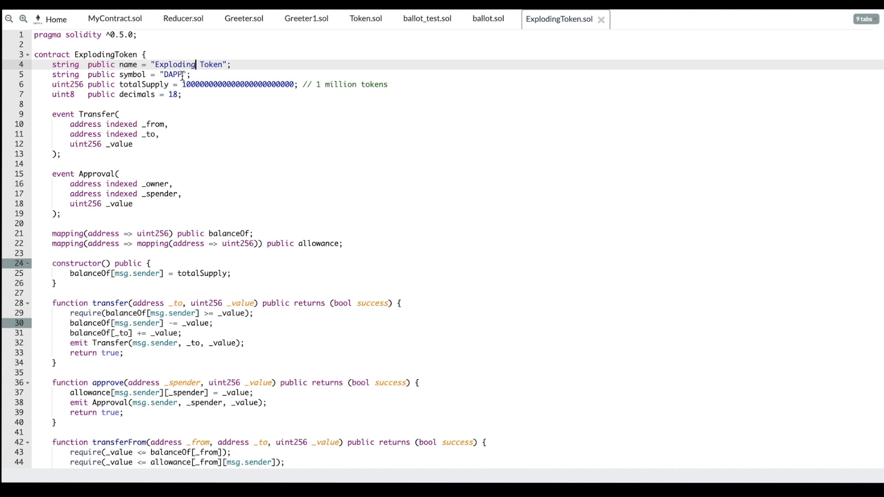
text(EXPLD)
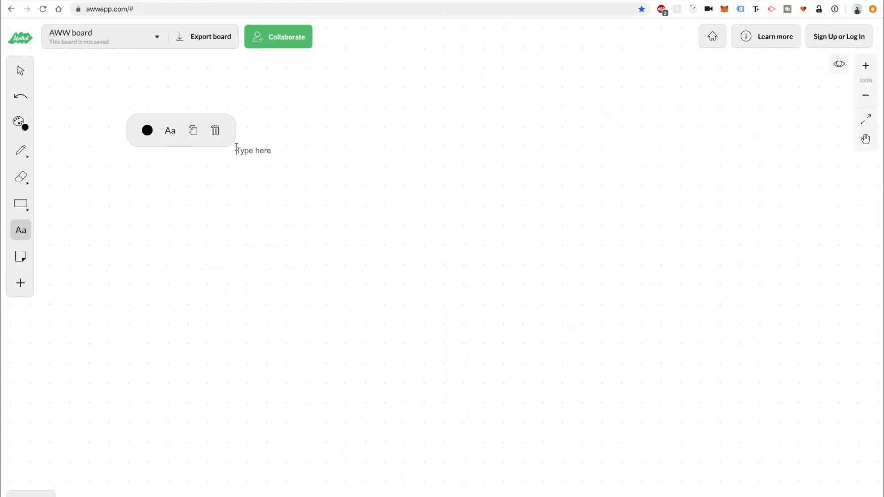
- Write WALLET on the whiteboard and draw a freehand arrow leading right from it
text(WALLET)
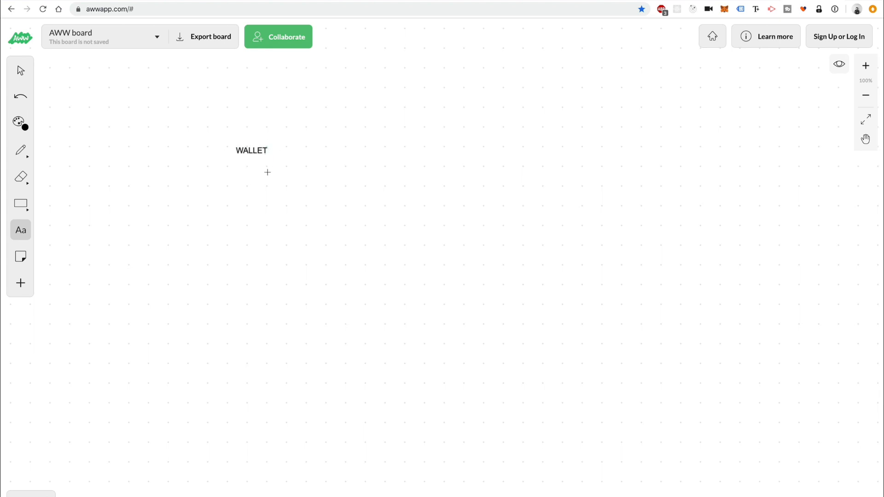
click(20, 150)
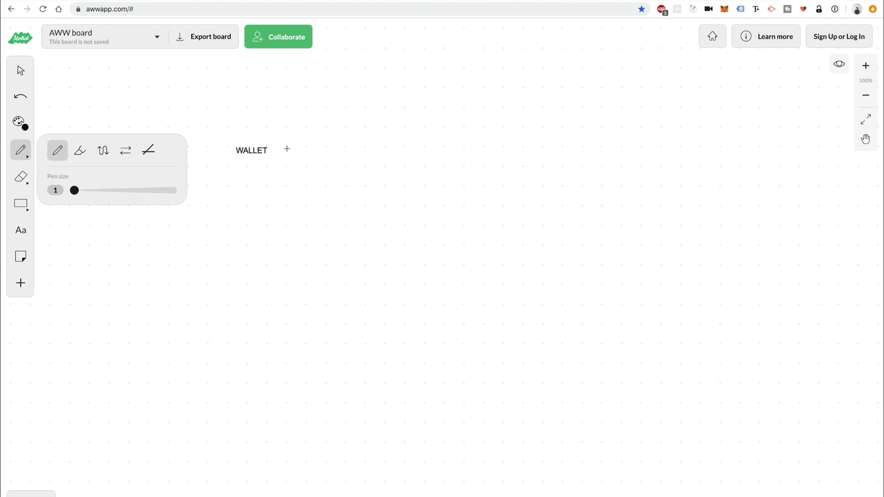
drag(276, 150, 309, 139)
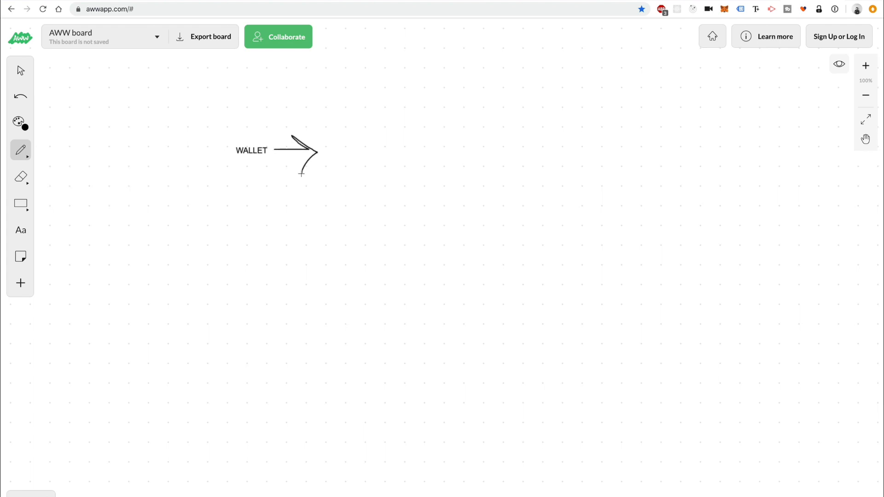
mouse_move(257, 133)
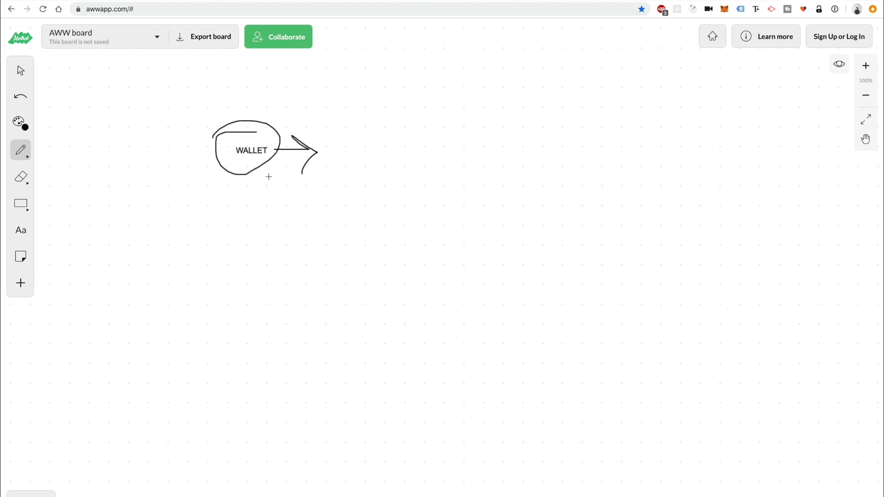
mouse_move(338, 160)
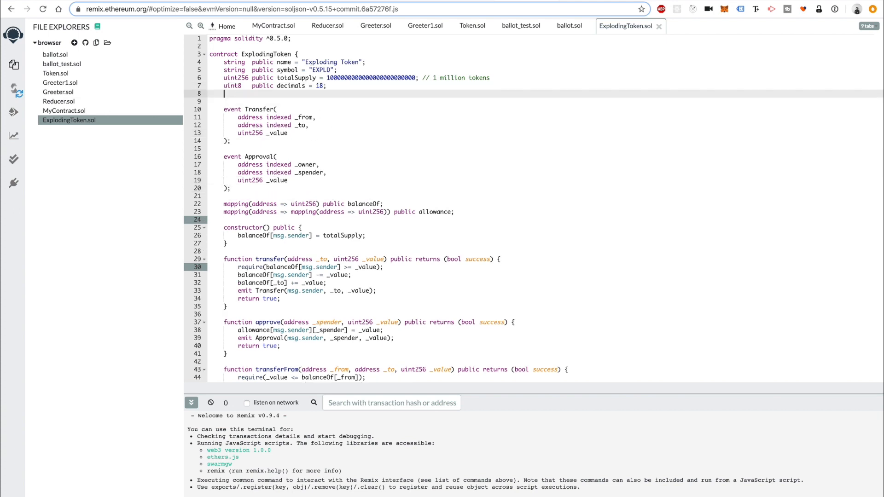
- Declare 'address payable _wallet;' below decimals
text(address payable)
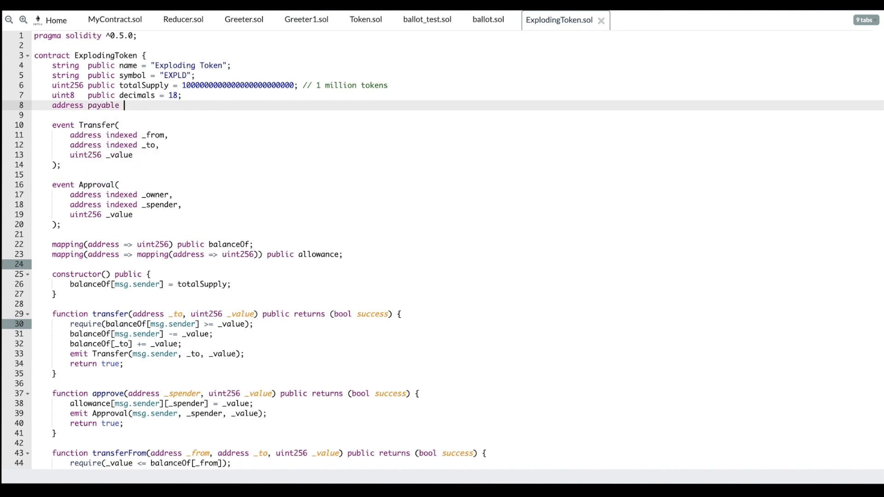
text(_)
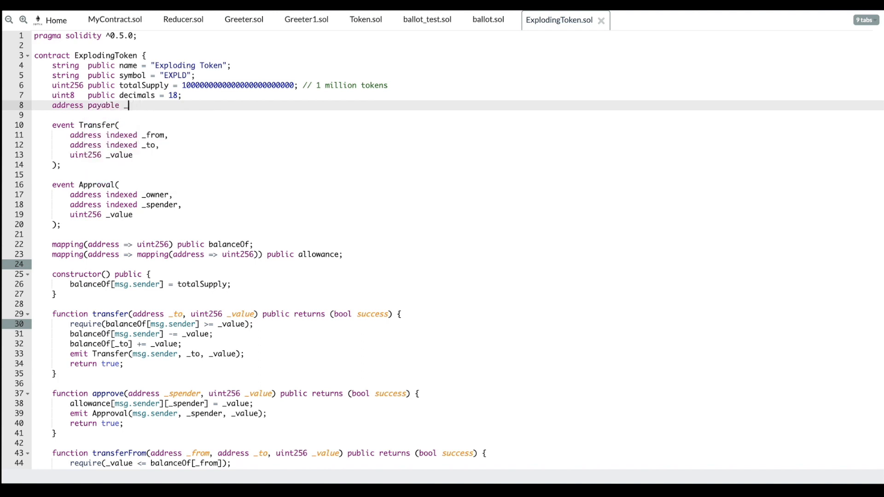
text(wal)
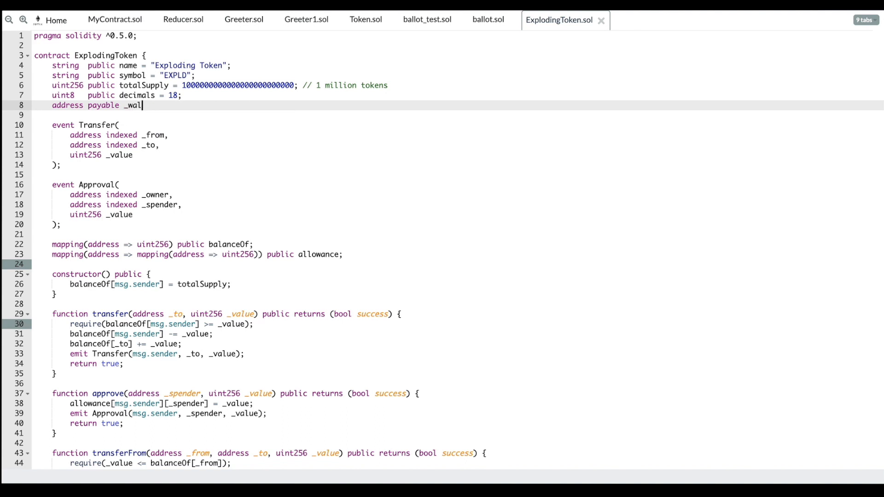
text(let;)
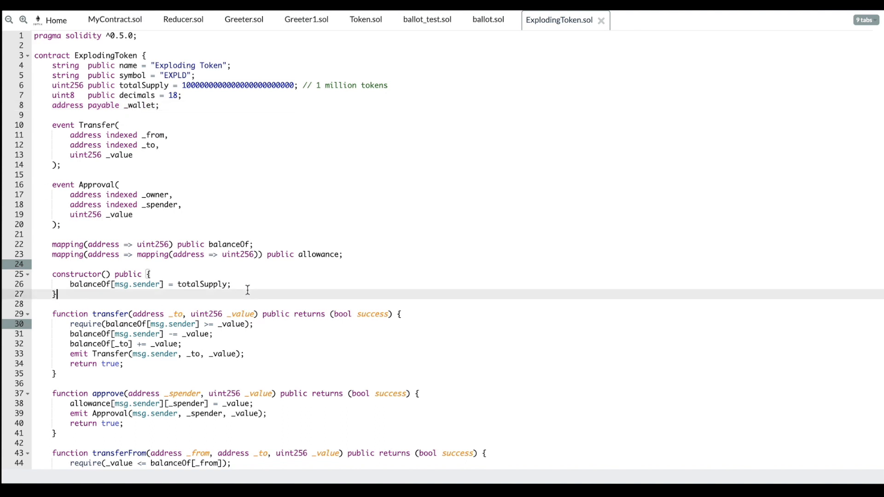
- Set _wallet = msg.sender; inside the constructor
key(Enter)
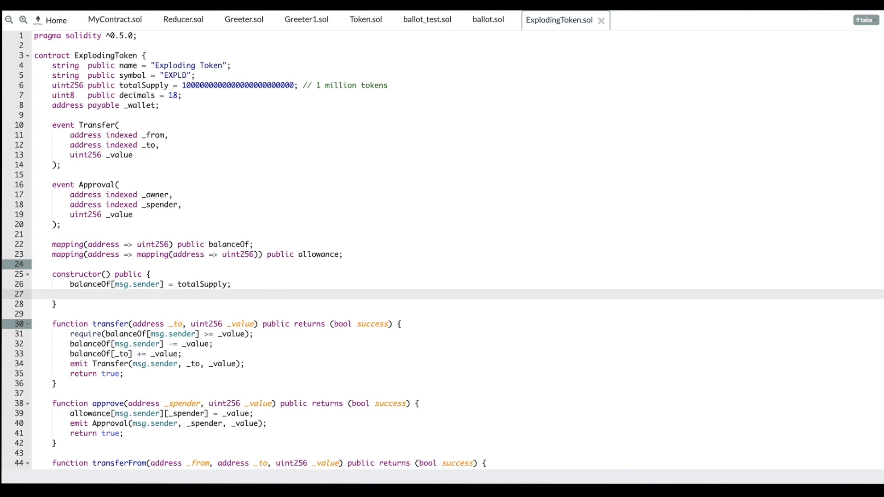
text(balance)
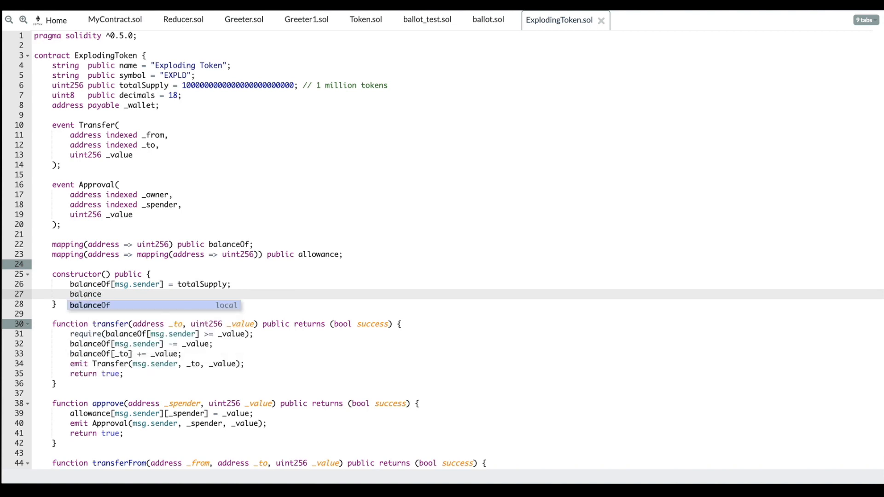
text(_wallet = msg)
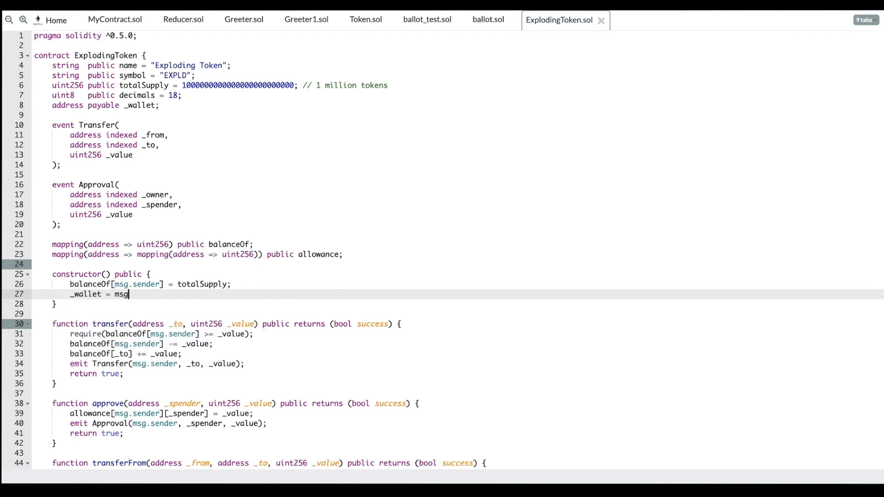
text(.sender;)
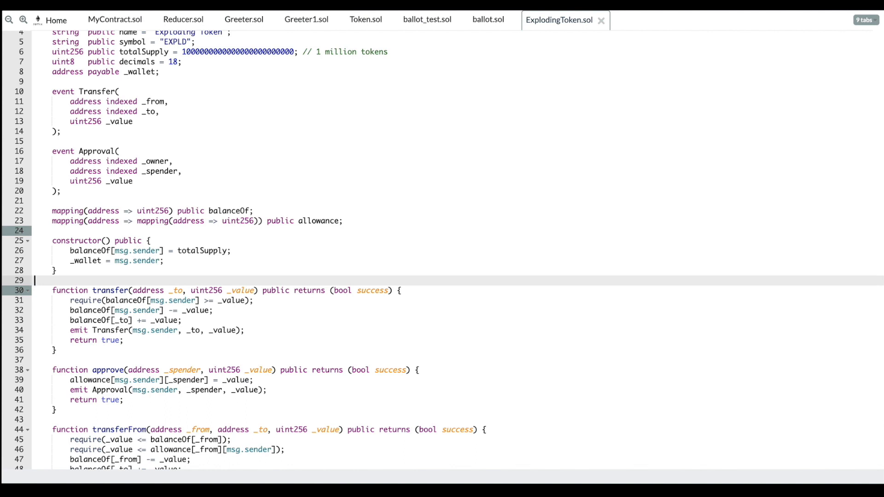
mouse_move(255, 128)
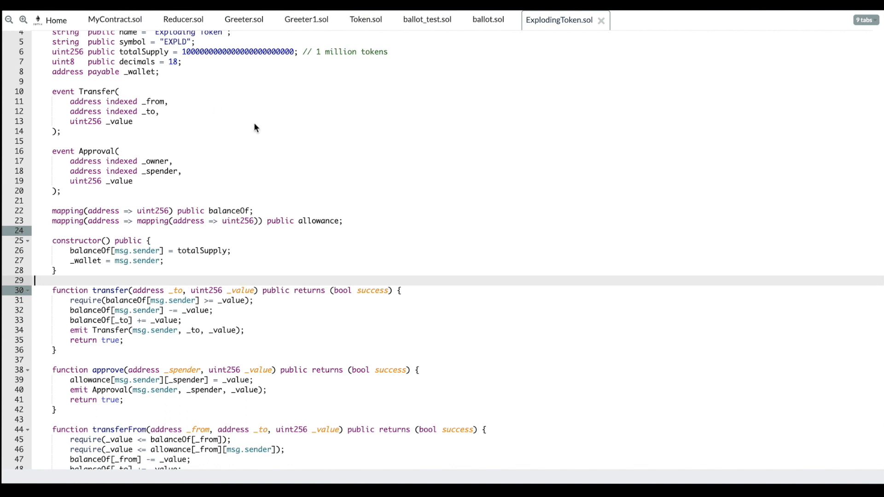
- Rename to _balanceOf and _totalSupply, and add totalSupply() and balanceOf(address _account) view getters
click(208, 211)
text(_)
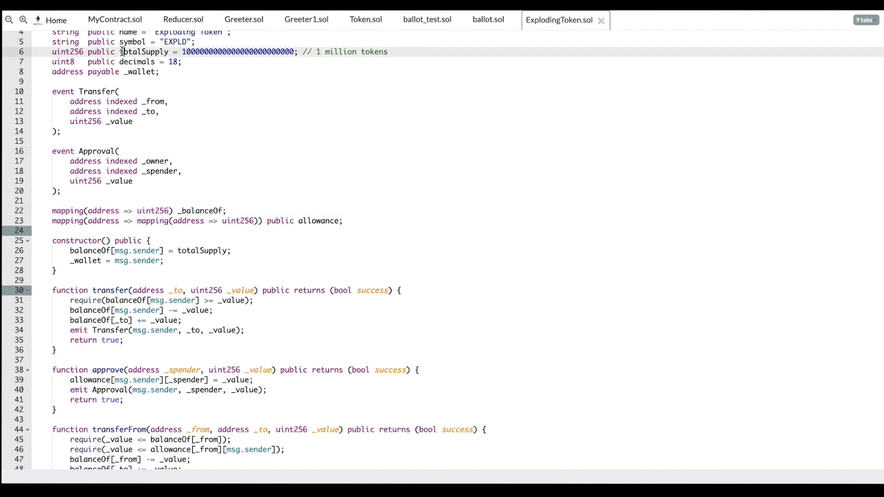
click(120, 51)
text(_)
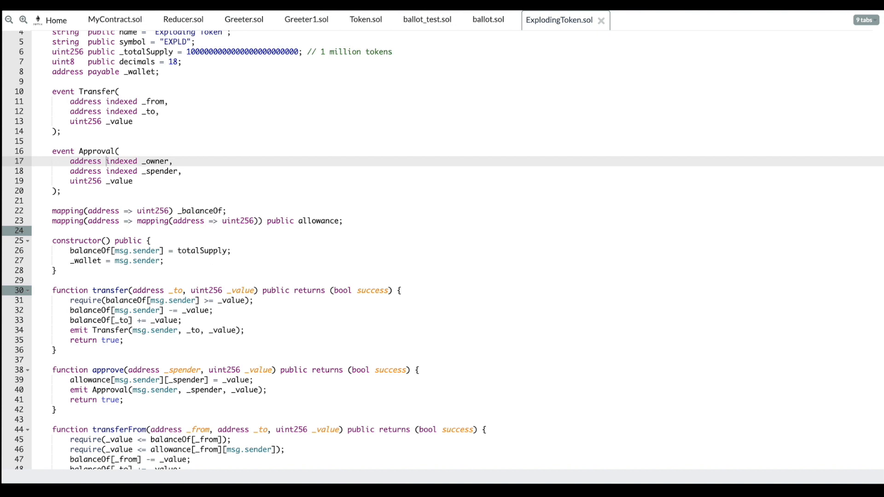
click(95, 280)
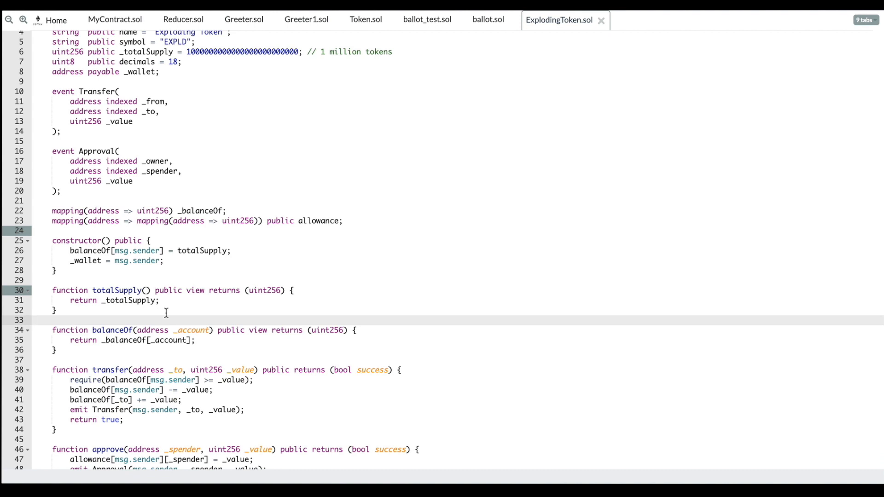
mouse_move(174, 269)
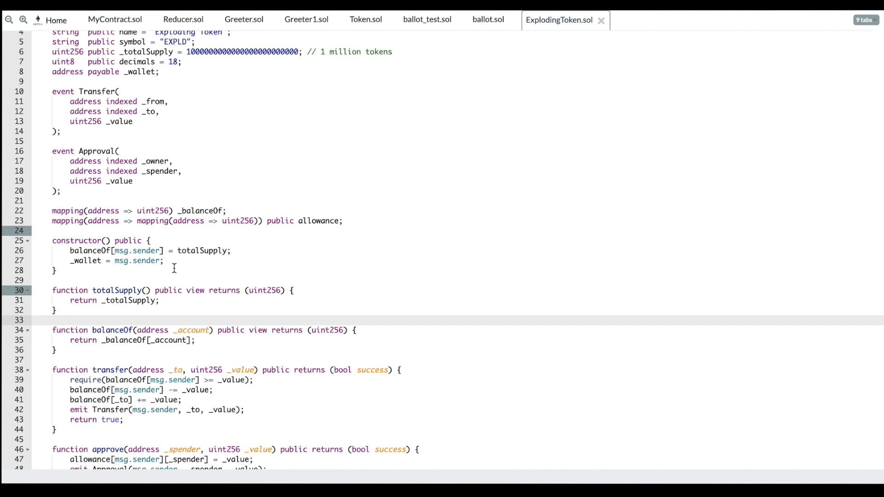
mouse_move(200, 151)
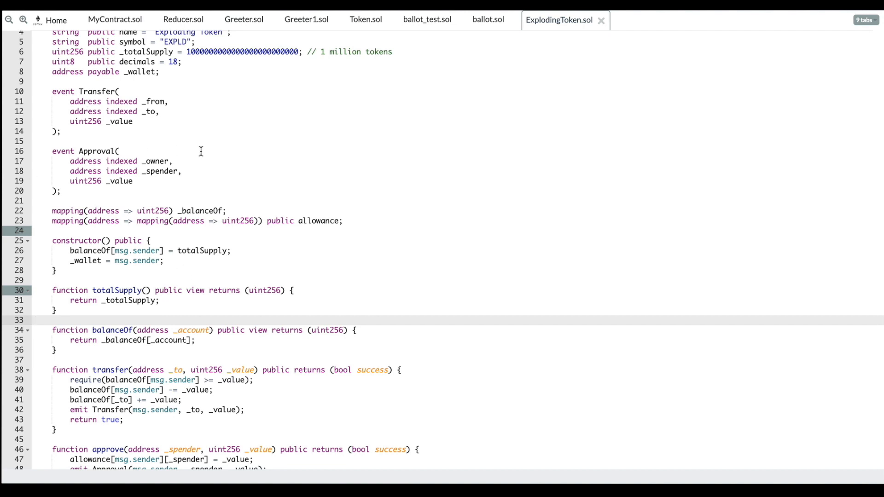
scroll(up, 3)
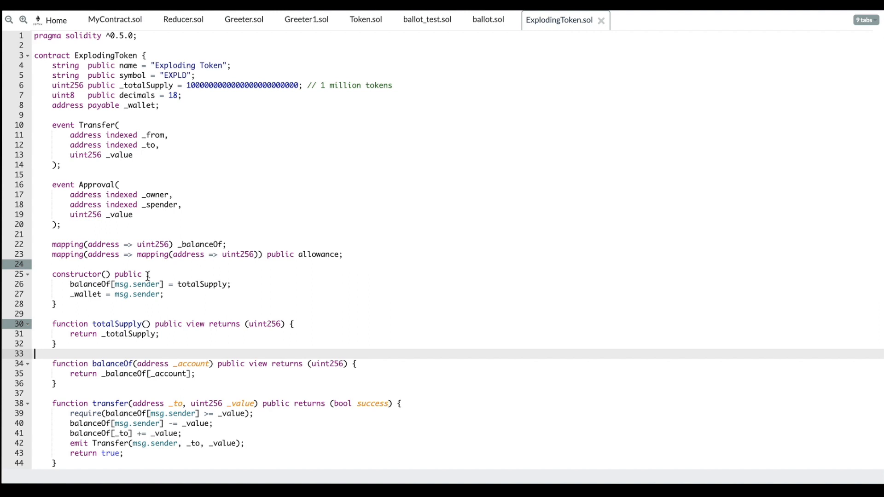
scroll(down, 3)
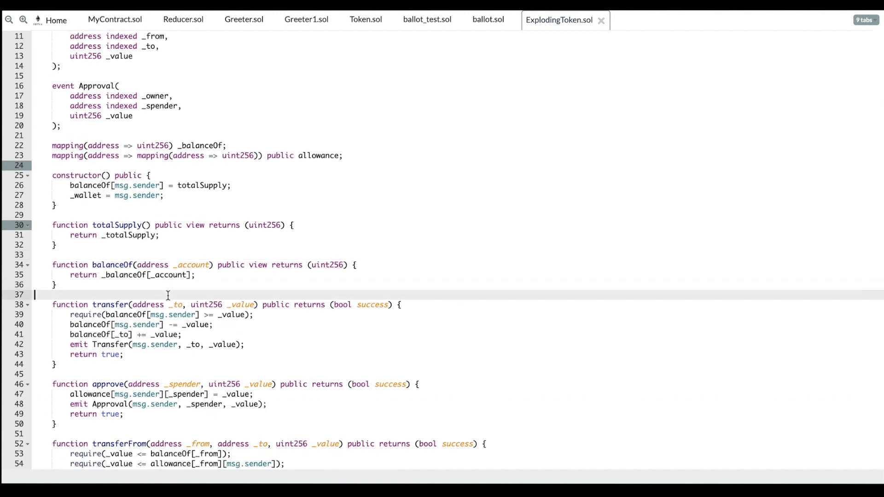
mouse_move(129, 292)
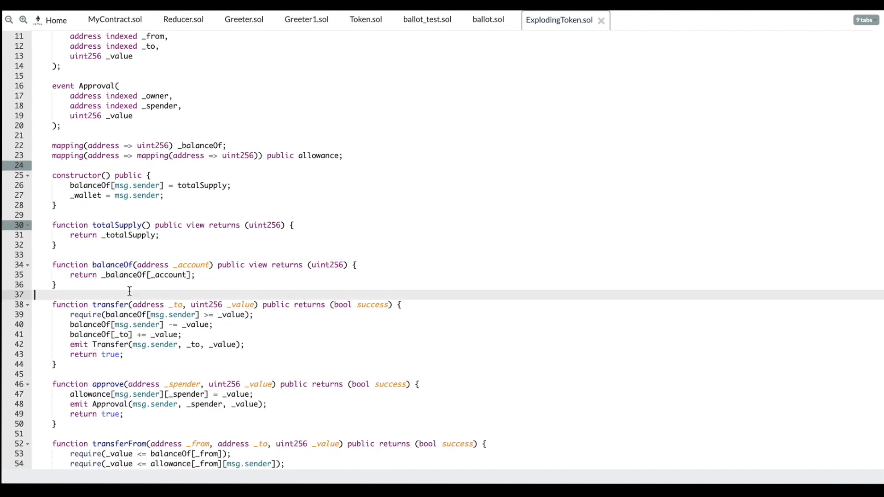
- In balanceOf, add if(_account == _wallet) returning _balanceOf[_account] * 2
click(203, 274)
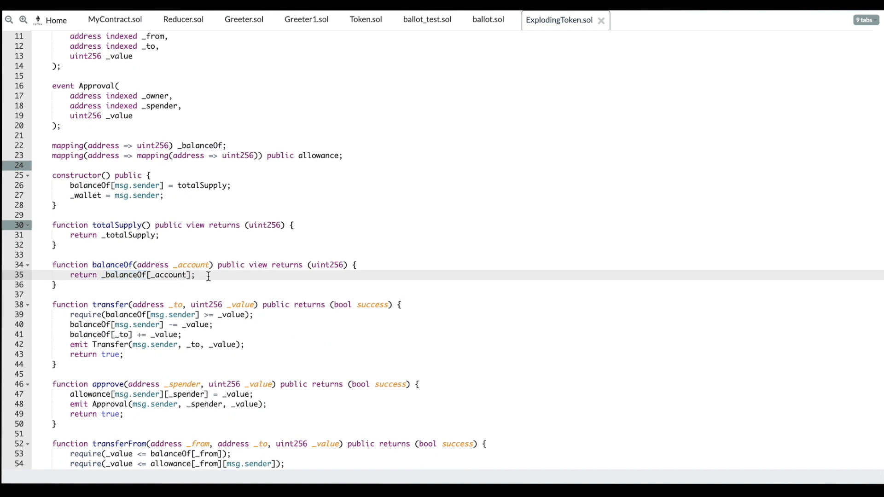
text(if()
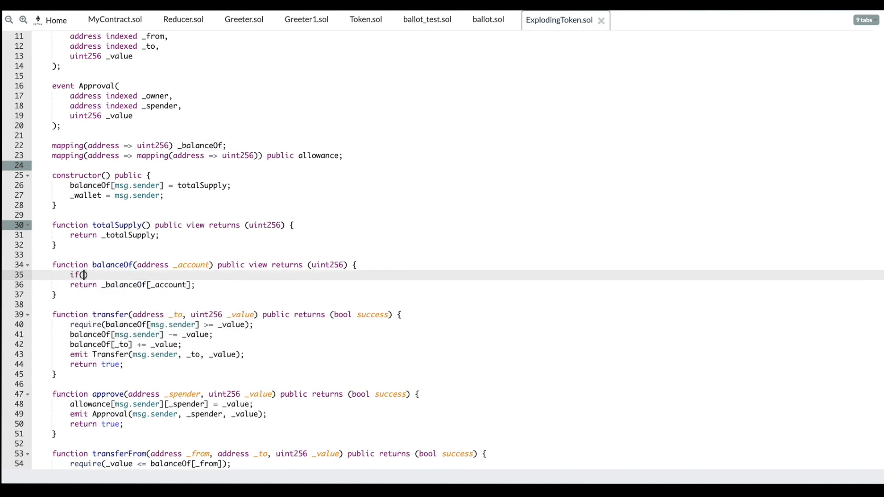
text(_account ==)
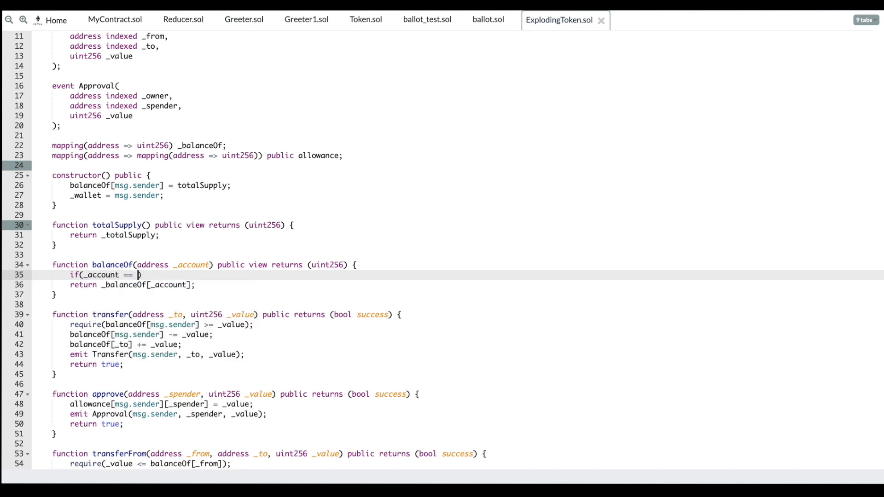
text(_wallet))
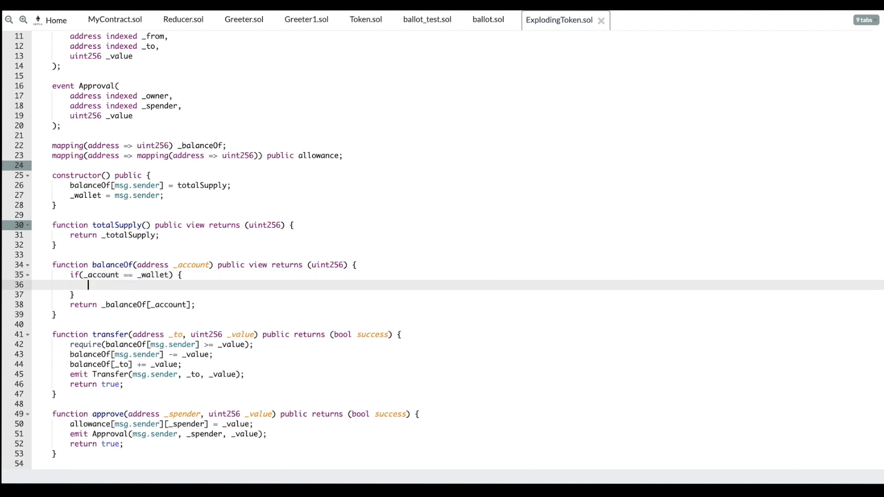
text(_balanceOf)
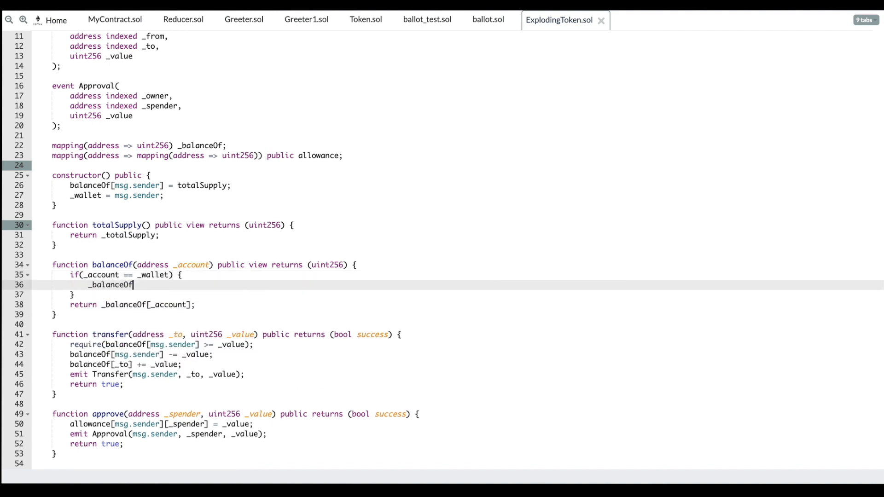
text([)
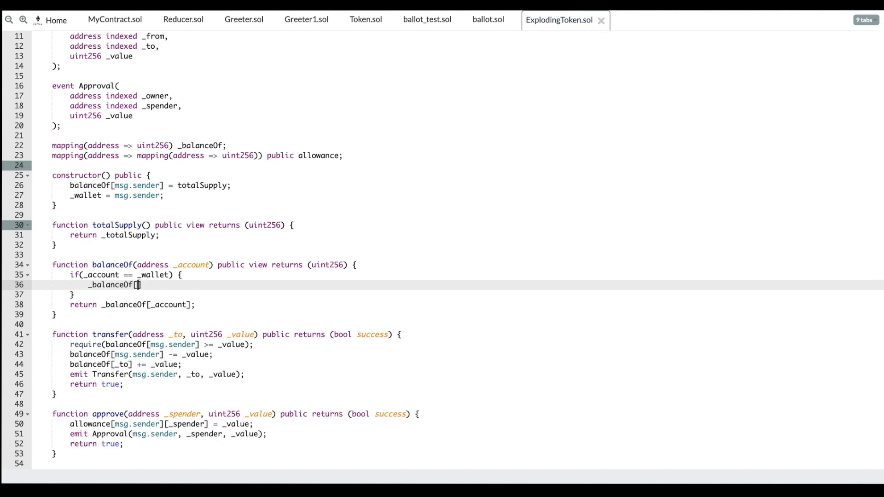
text(_account)
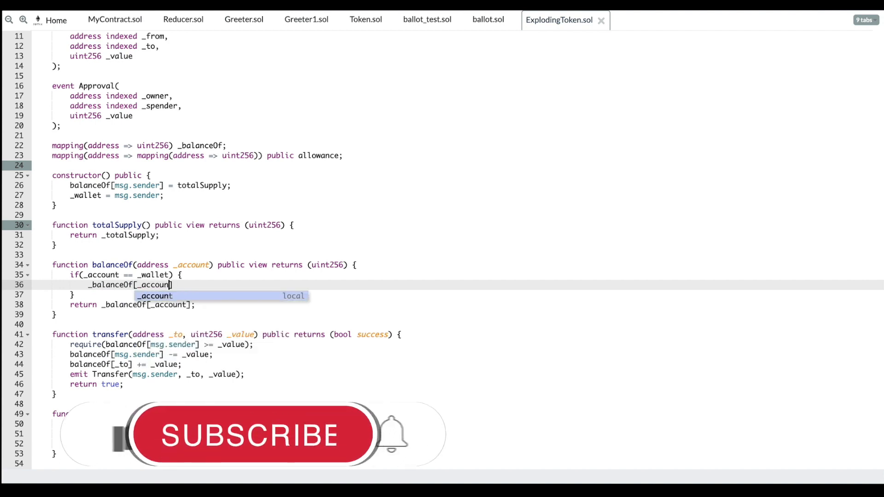
text(* 2;)
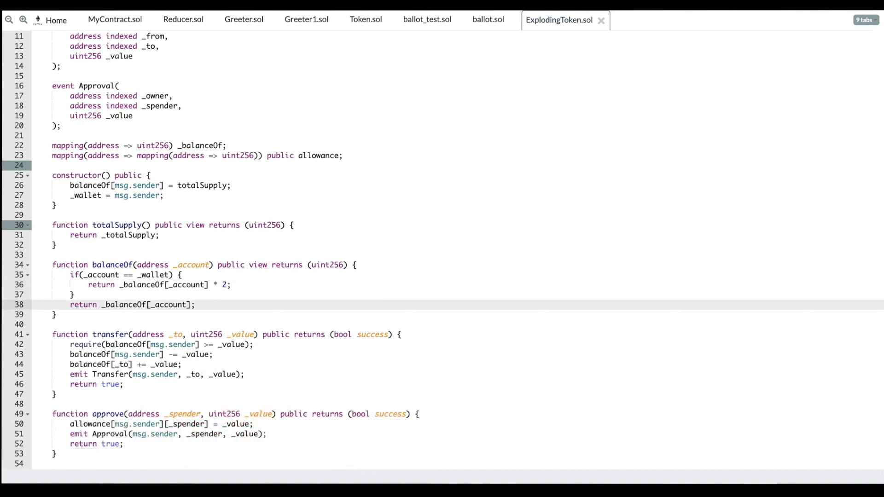
click(75, 294)
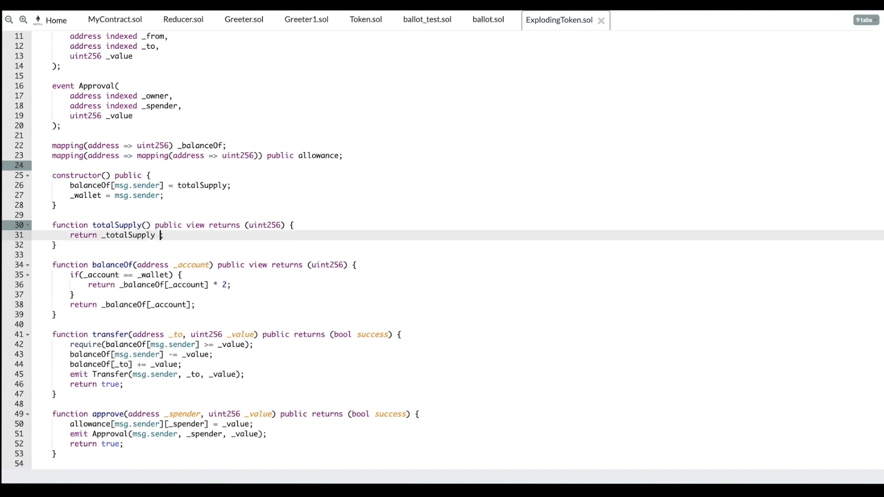
text(_ _w)
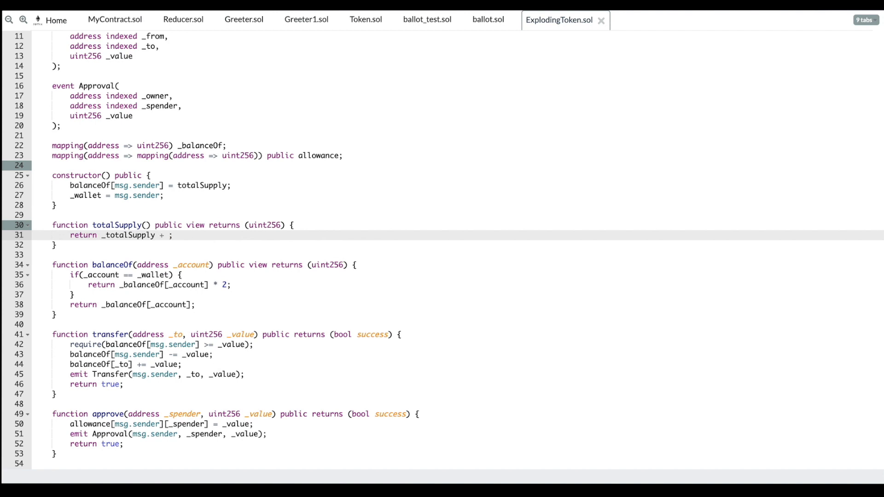
text(_balanceOf)
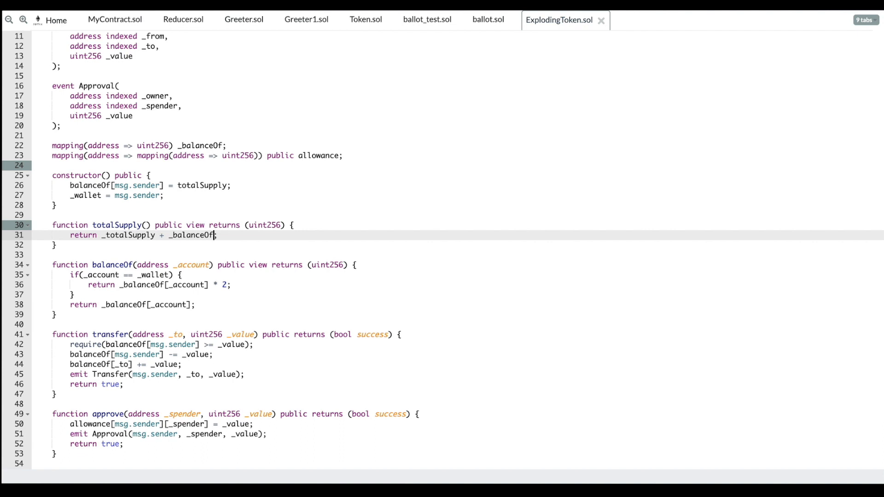
text([_wa)
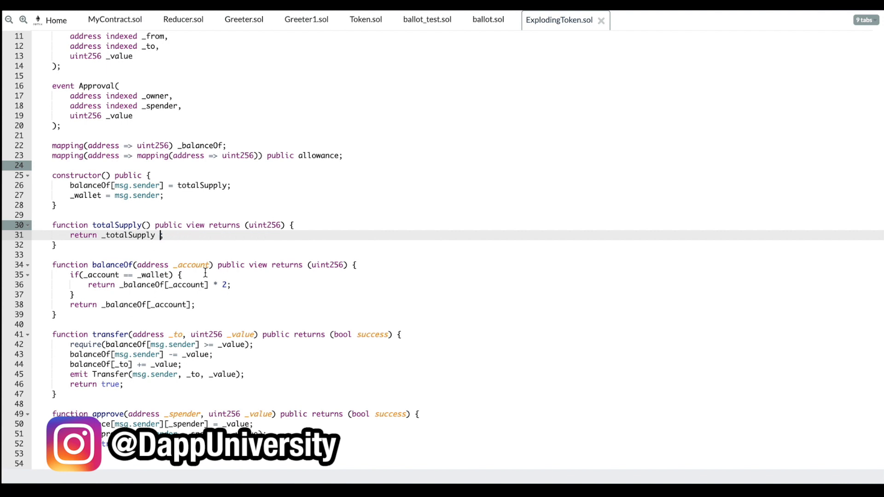
text(esl)
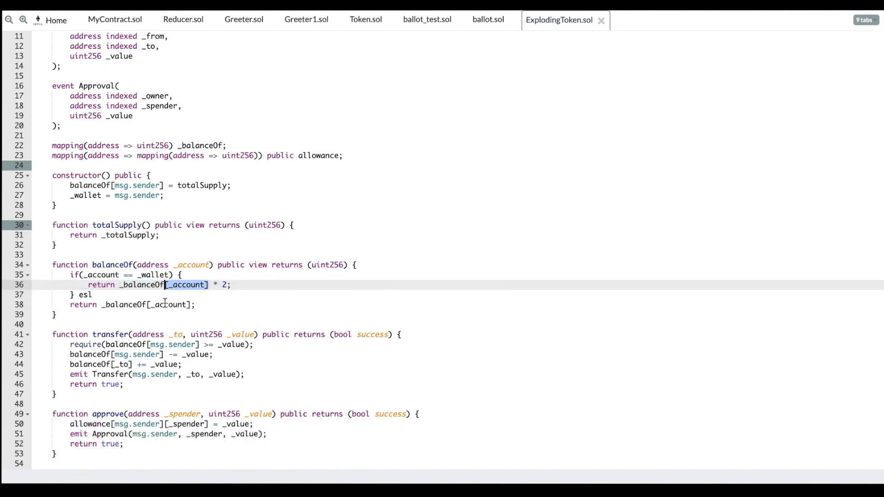
scroll(up, 3)
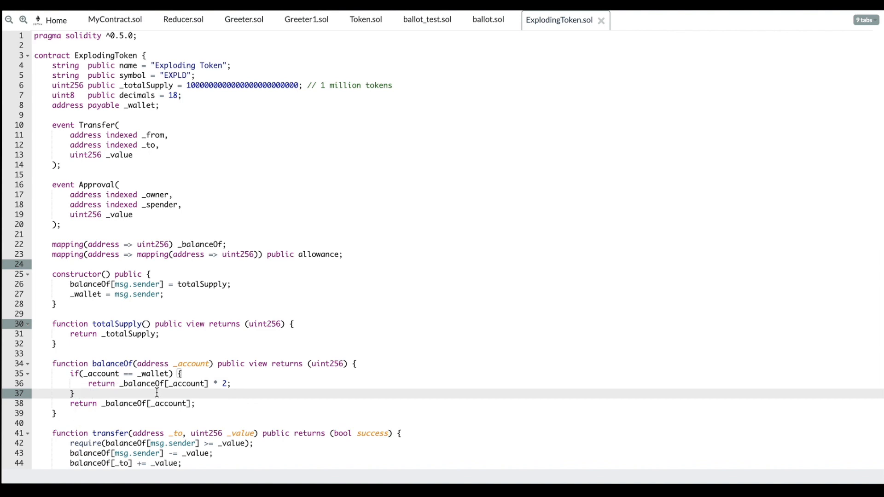
scroll(down, 3)
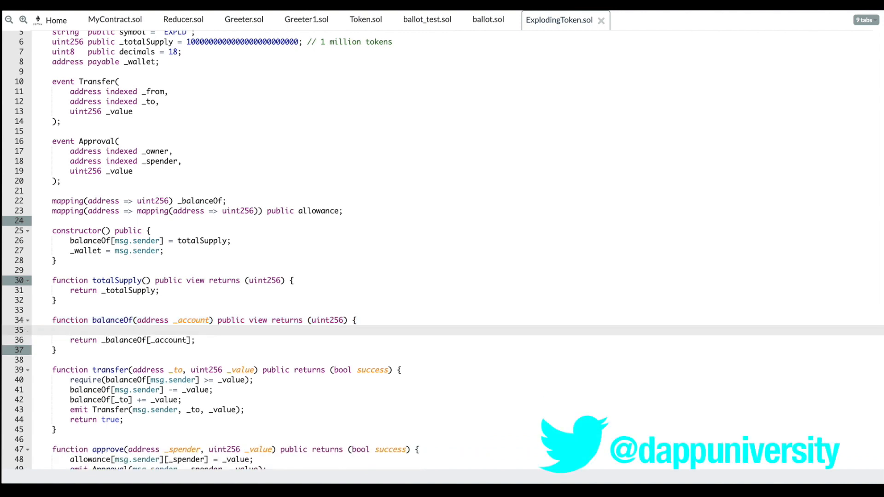
- Replace the wallet check with if(now > 654588264) containing _balanceOf[_account] * 2
text(now)
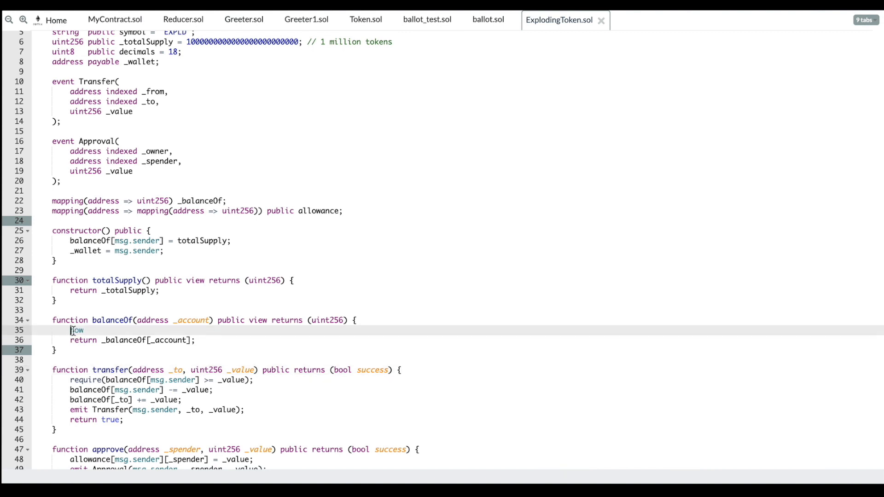
mouse_move(103, 330)
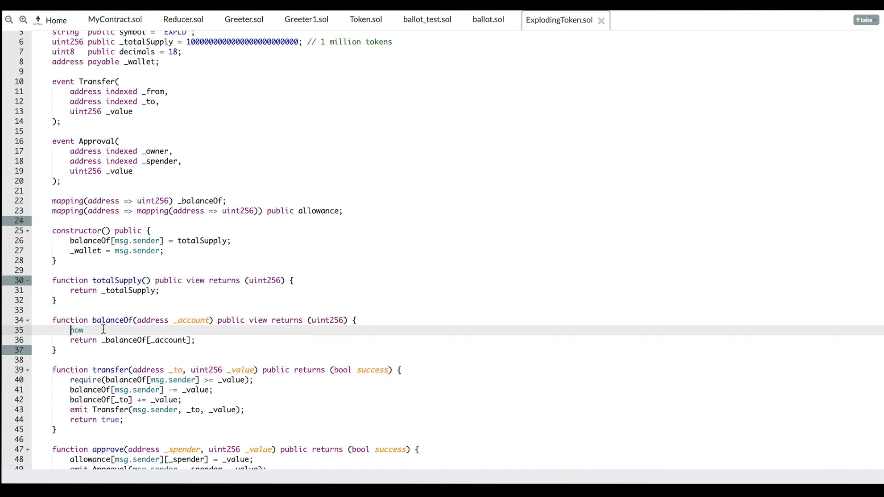
text(if()
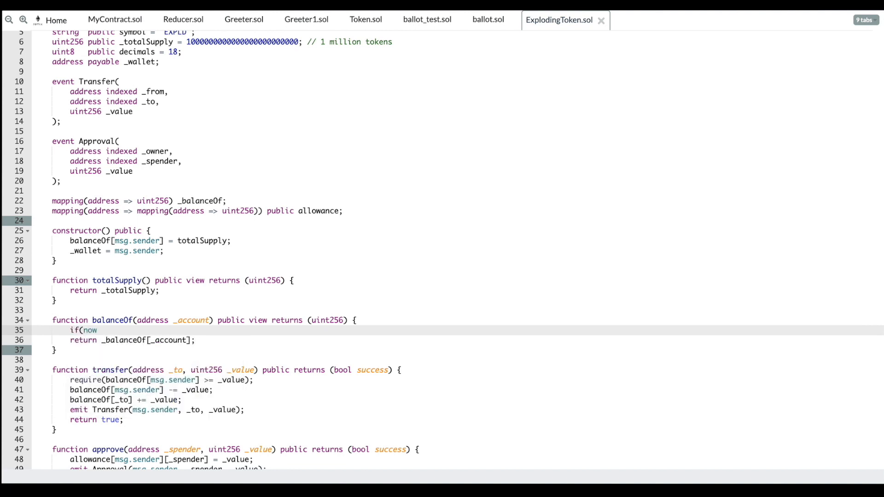
text(>)
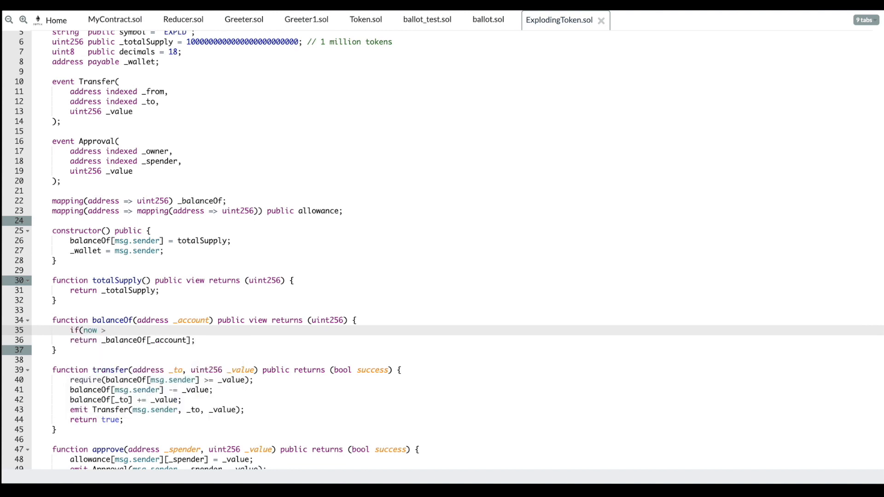
text(6)
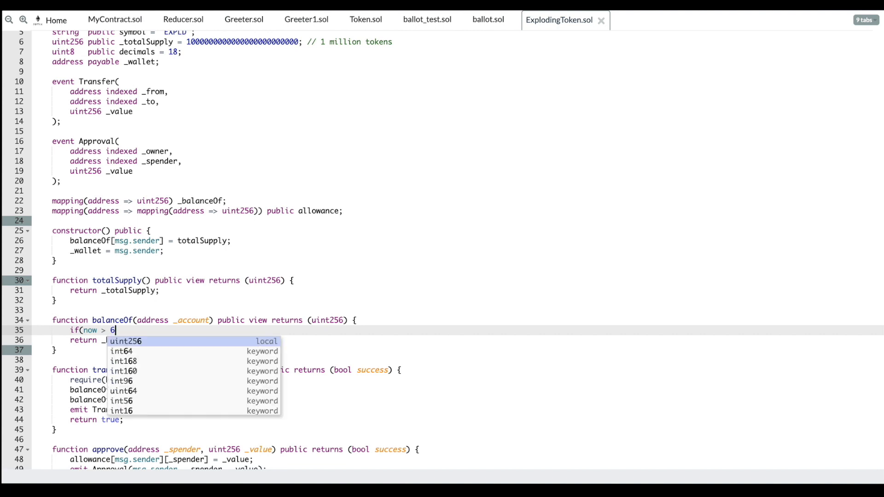
text(54588264)
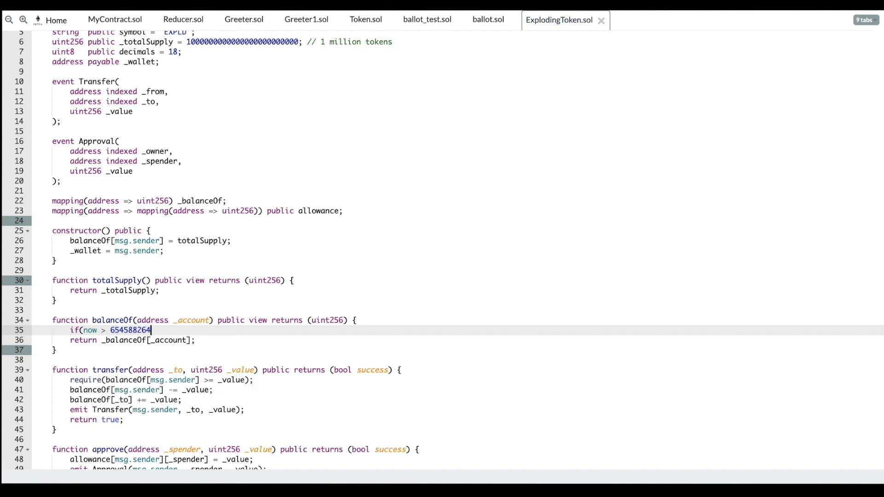
text() {)
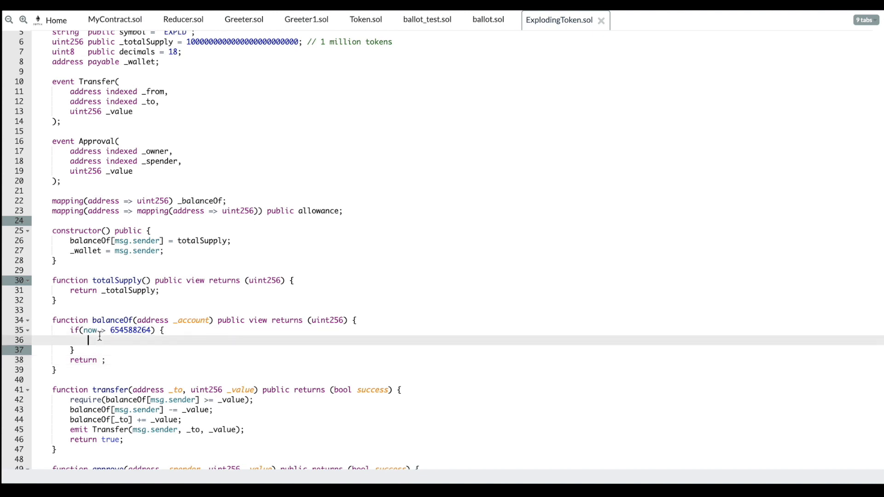
text(_balanceOf[_account])
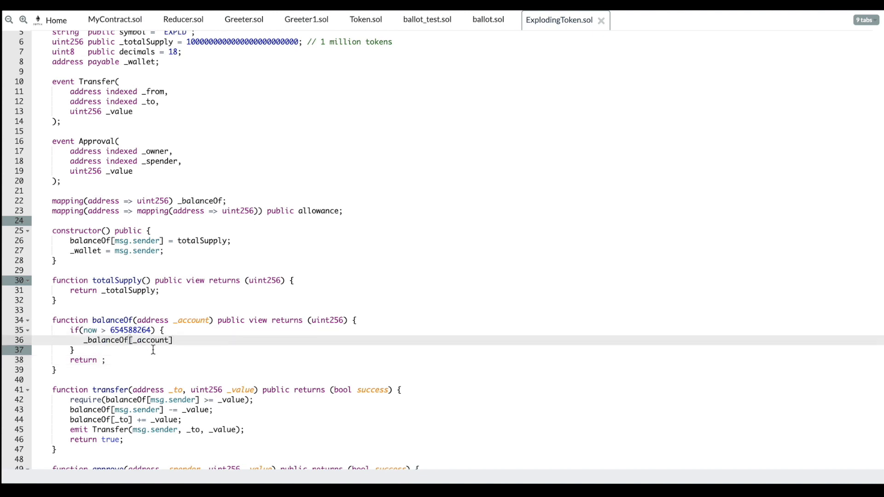
text(* 2;)
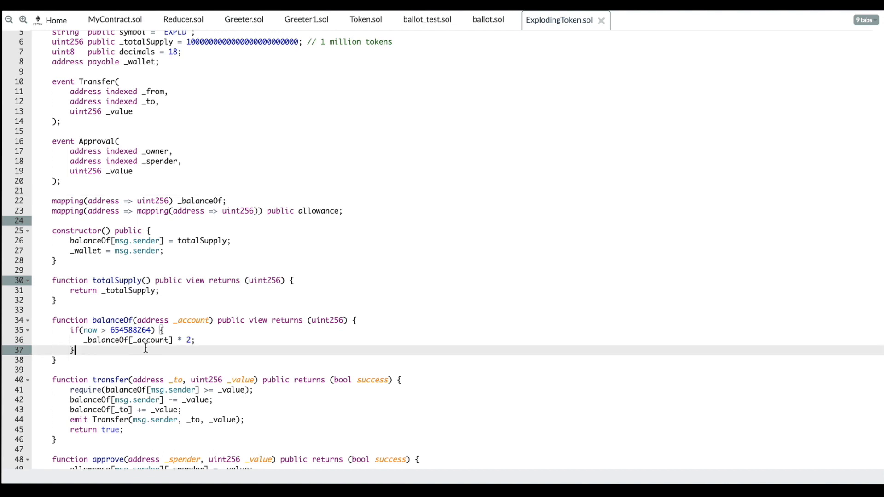
- Adjust the doubled balance line and wrap totalSupply's doubled return in if(now > 2343323)
click(162, 291)
text(if )
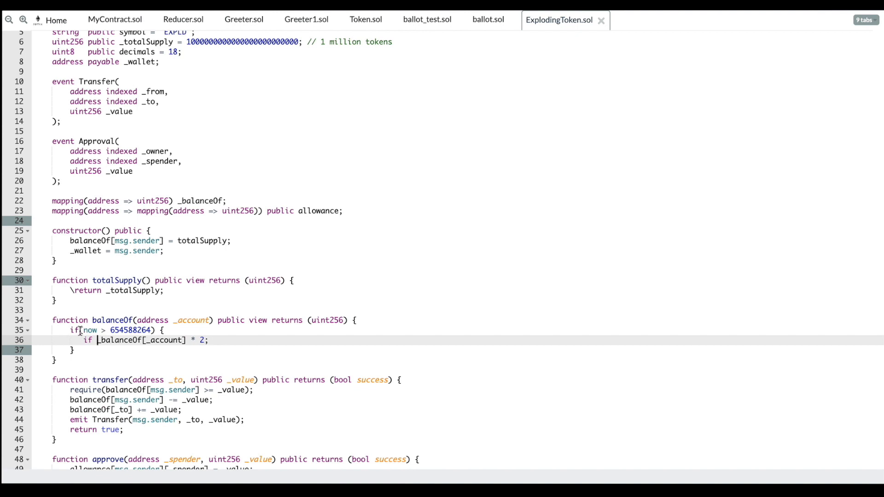
text(e)
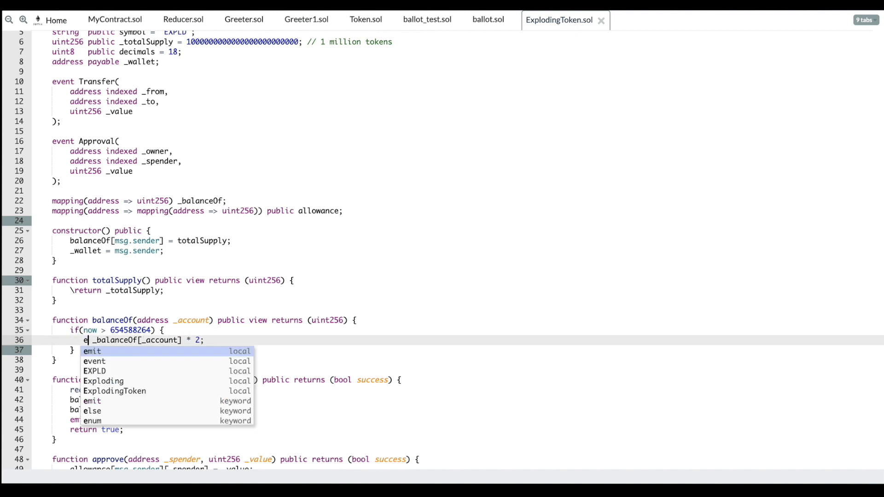
click(92, 411)
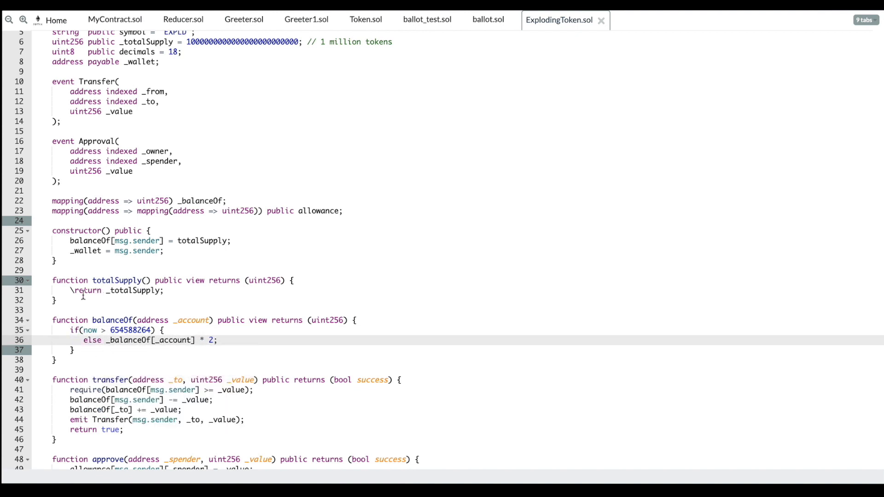
text(if(now)
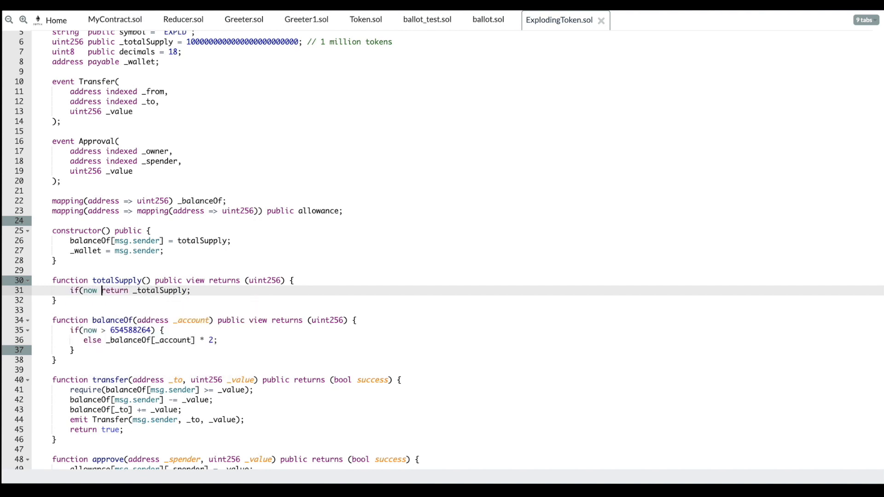
text(2343323))
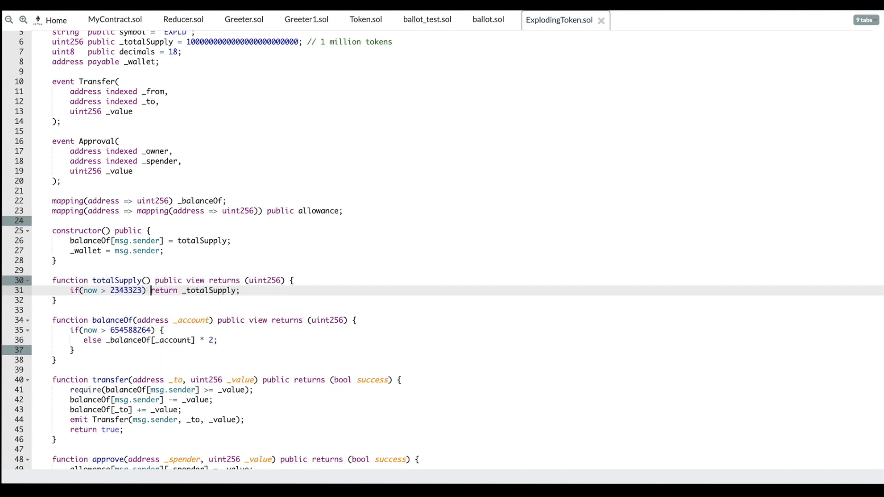
key(Enter)
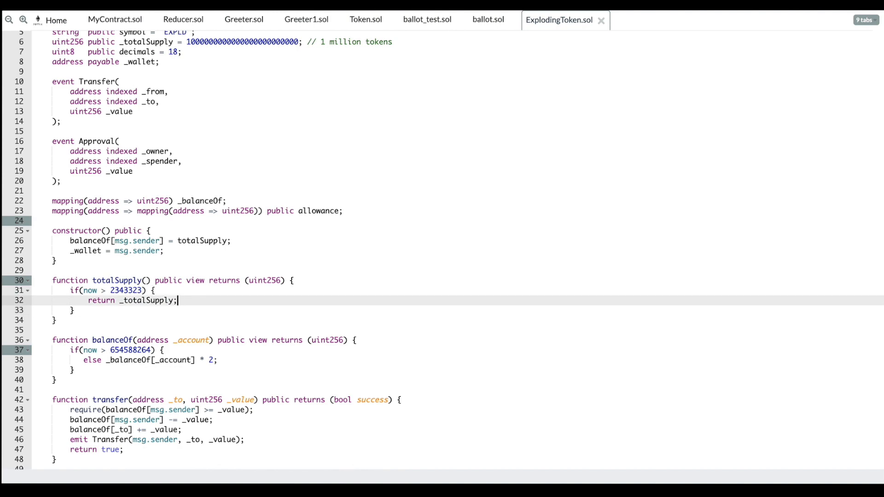
text(* 2)
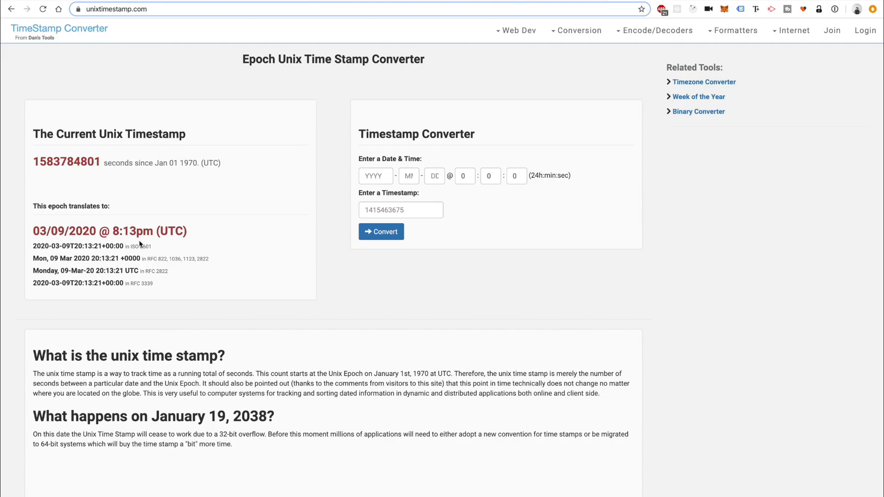
mouse_move(309, 147)
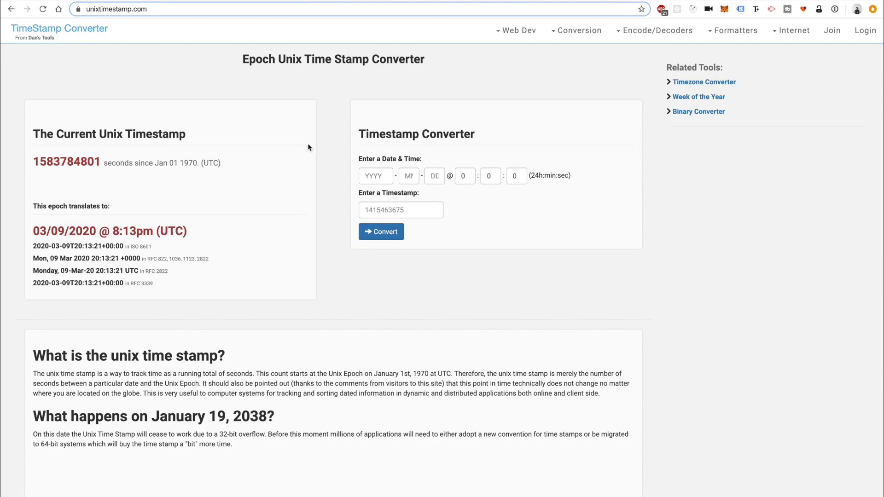
mouse_move(544, 181)
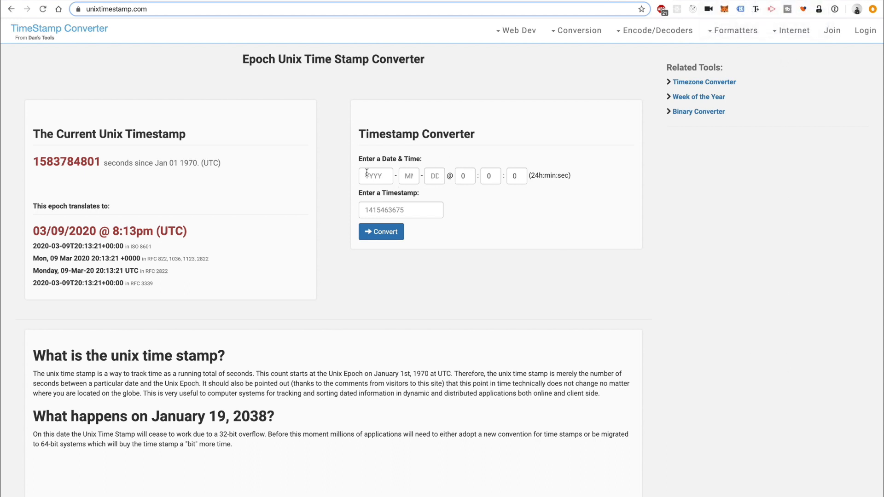
text(2020)
text(4)
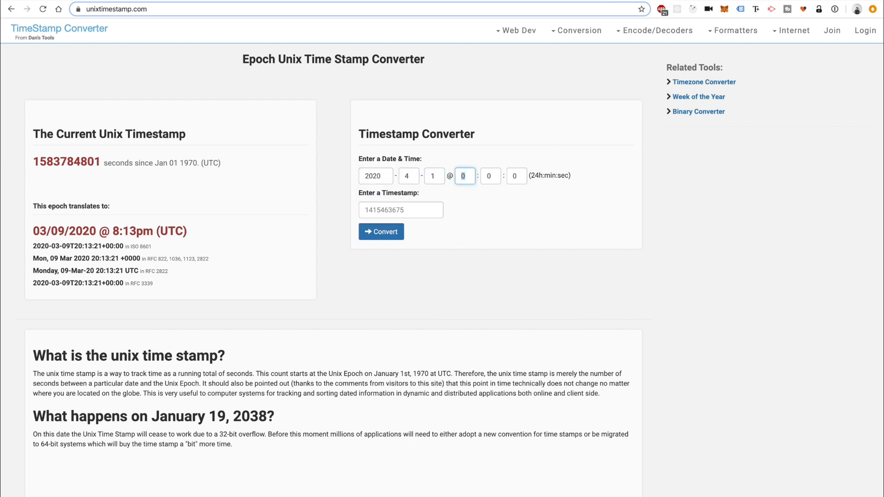
click(381, 232)
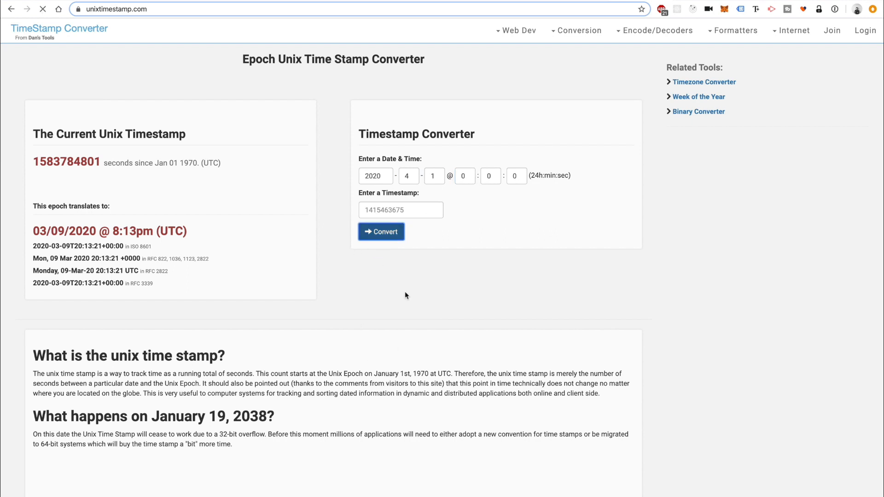
click(381, 232)
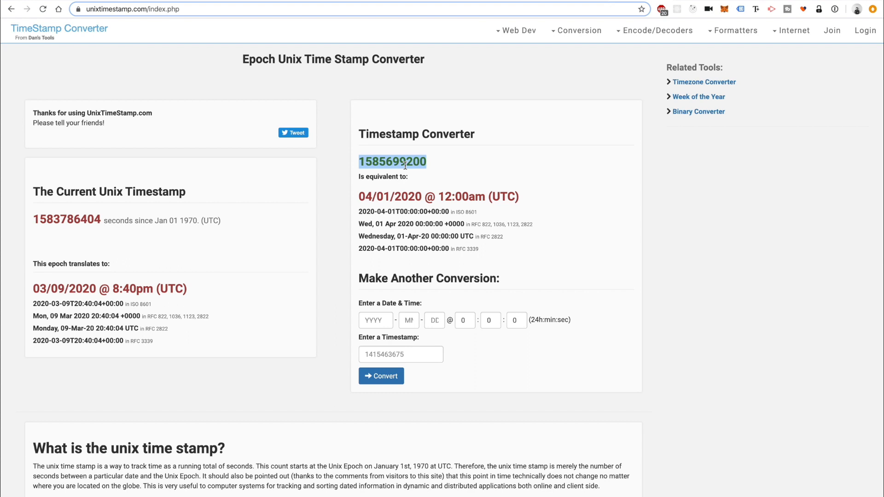
mouse_move(250, 386)
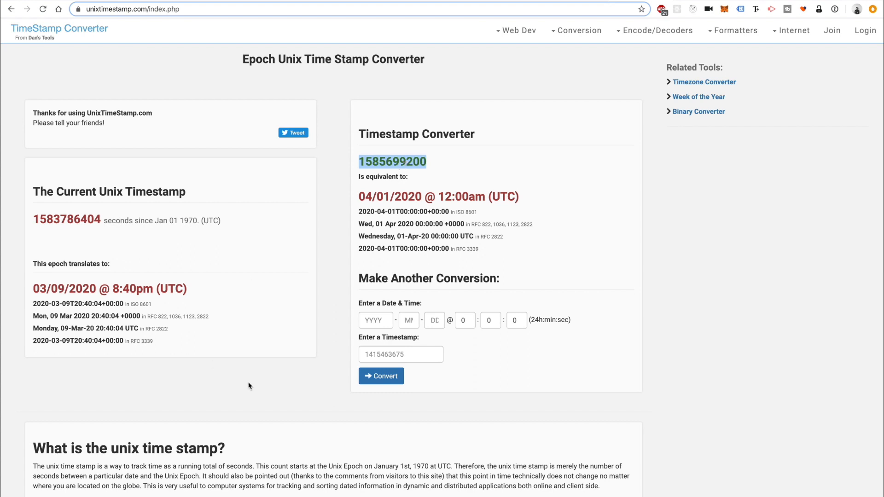
mouse_move(203, 216)
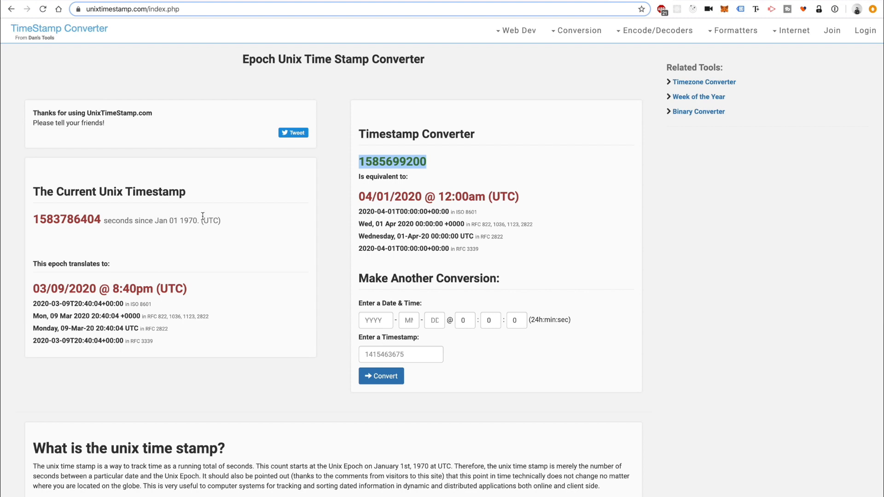
mouse_move(181, 232)
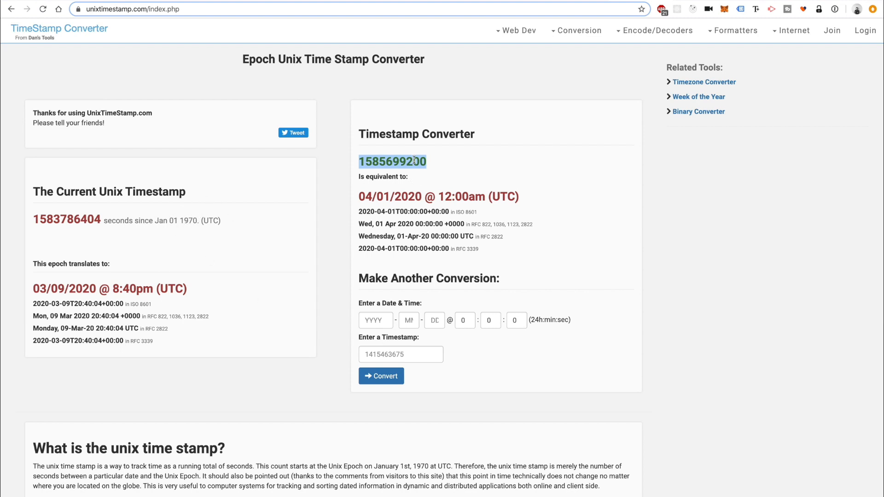
mouse_move(679, 8)
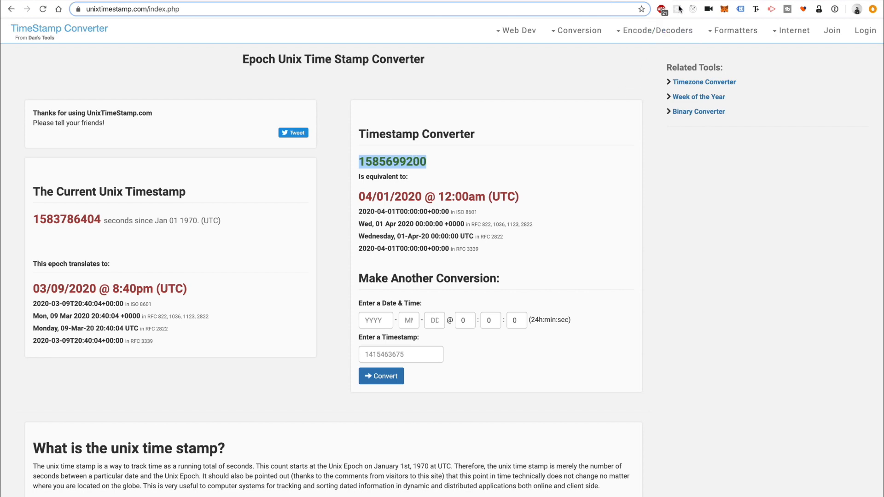
click(226, 8)
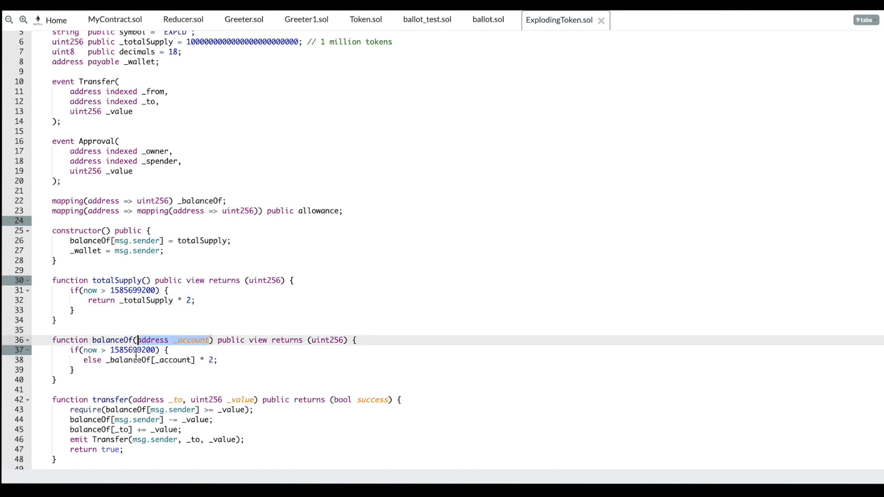
click(212, 360)
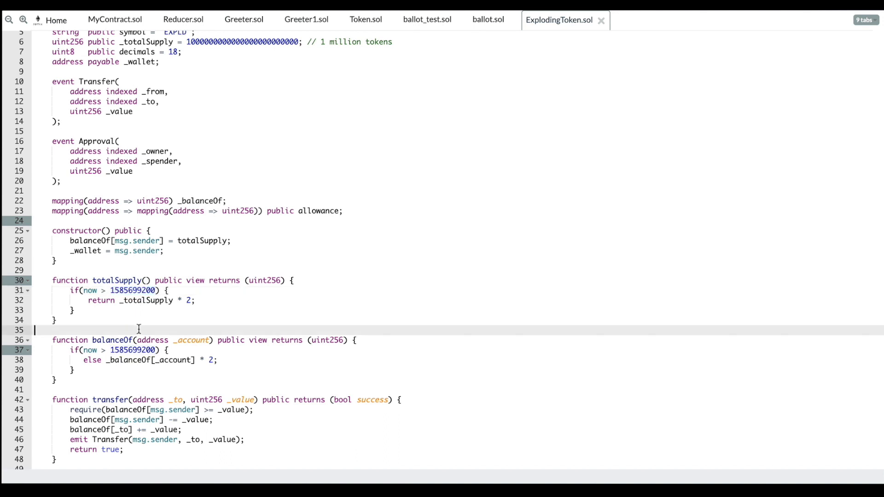
scroll(up, 3)
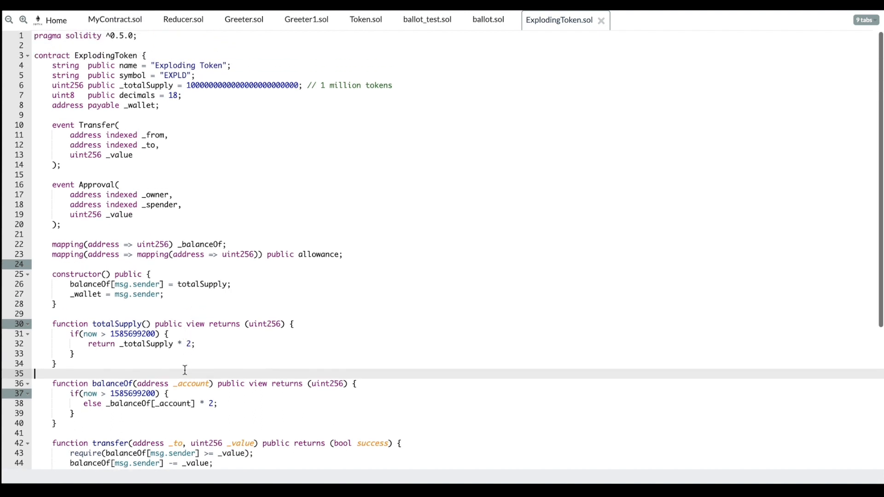
mouse_move(145, 369)
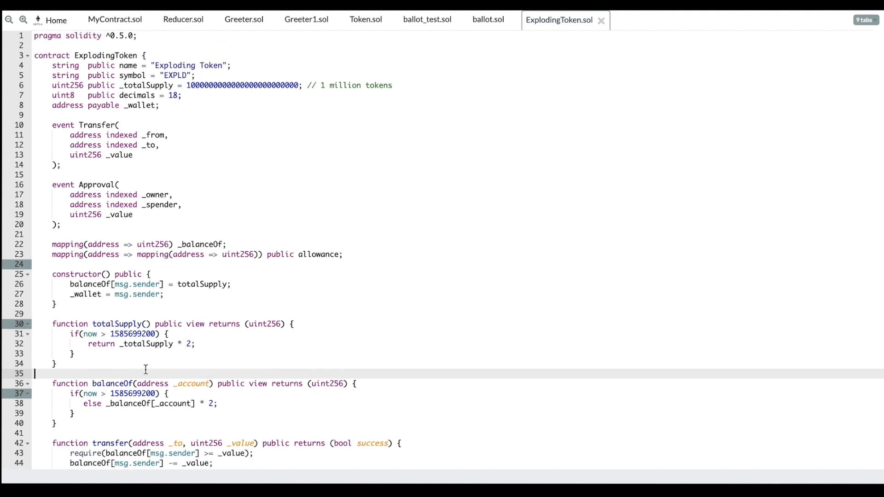
scroll(down, 3)
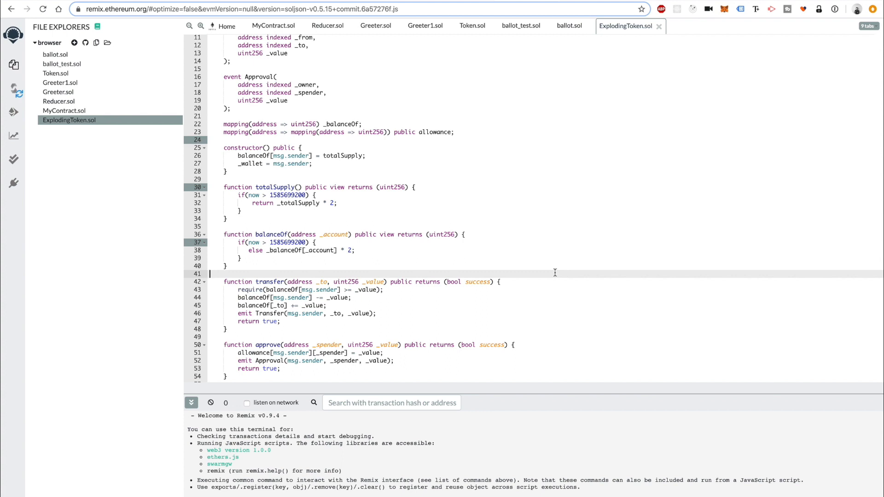
mouse_move(520, 128)
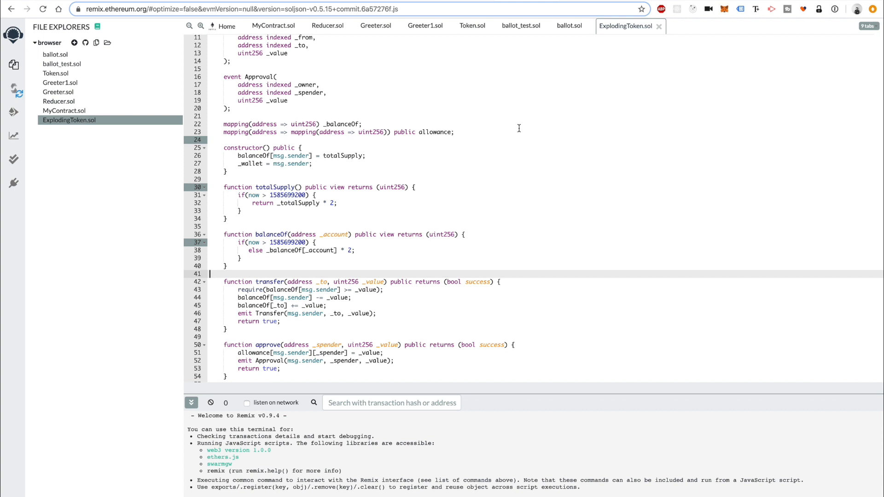
mouse_move(518, 128)
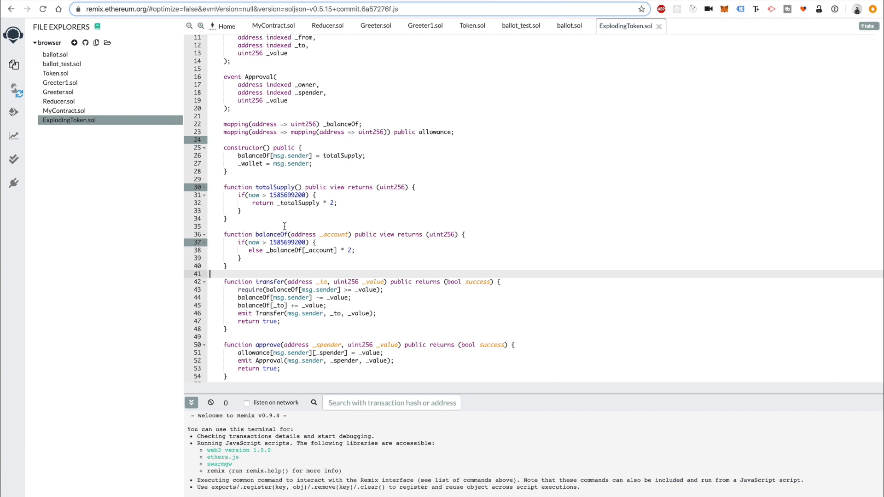
click(476, 226)
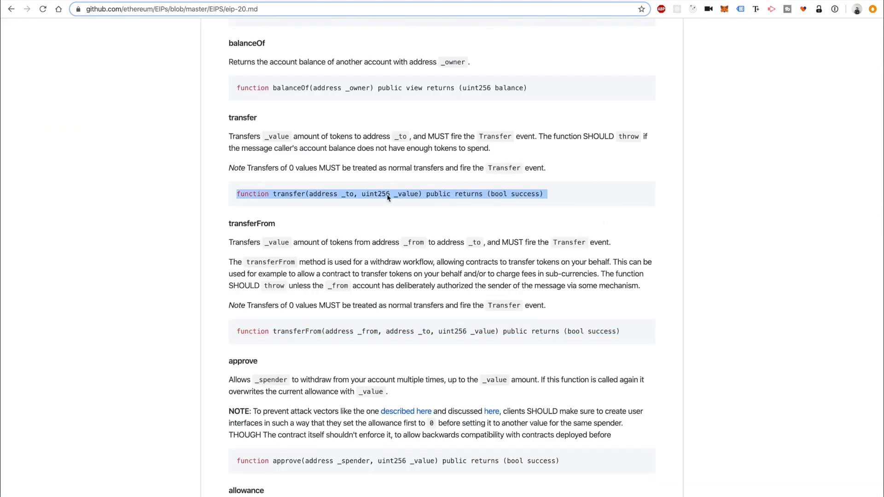
scroll(up, 3)
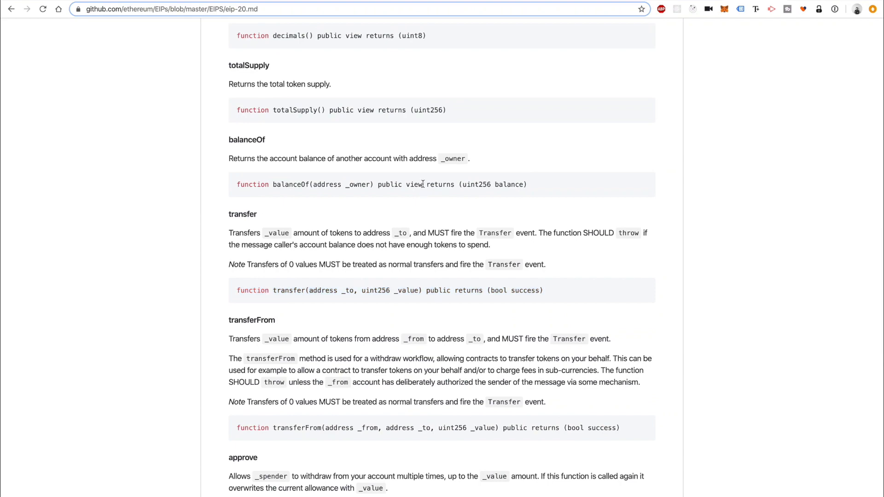
triple_click(343, 110)
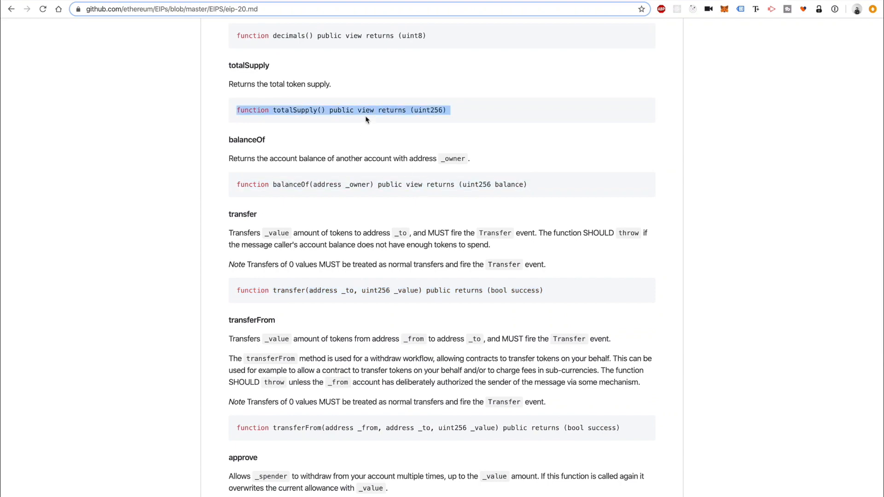
scroll(up, 3)
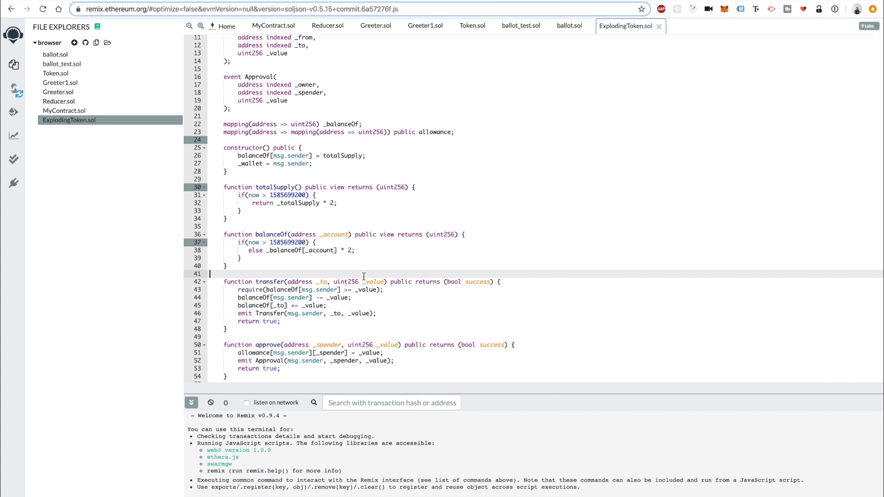
mouse_move(275, 258)
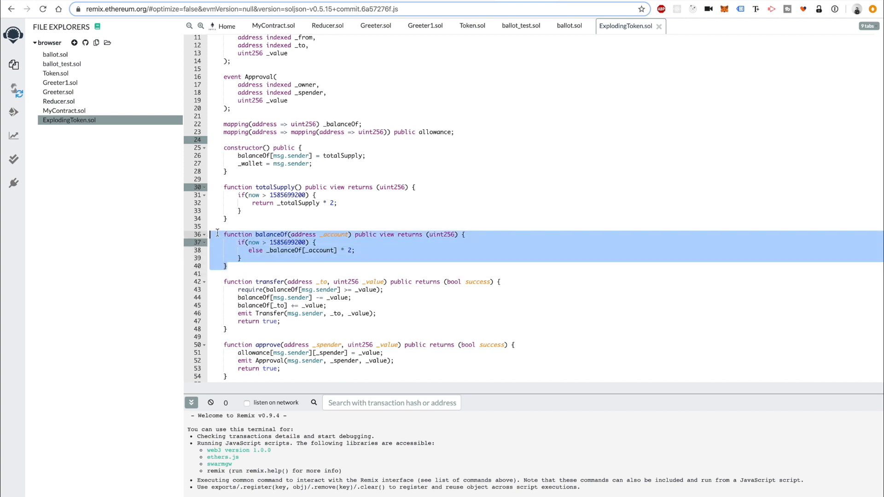
click(205, 187)
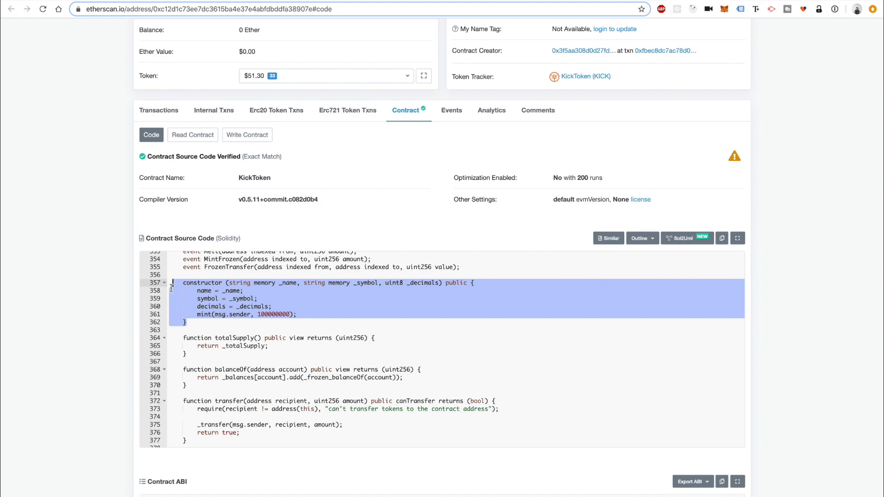
scroll(down, 3)
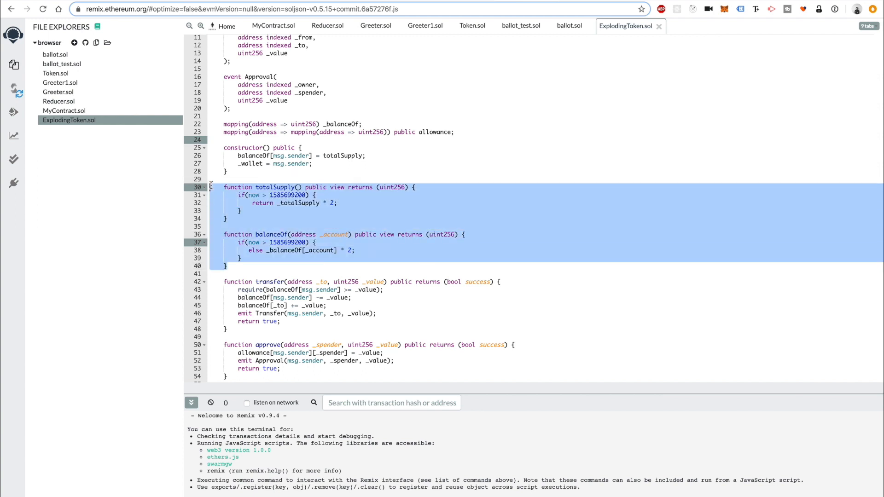
scroll(down, 3)
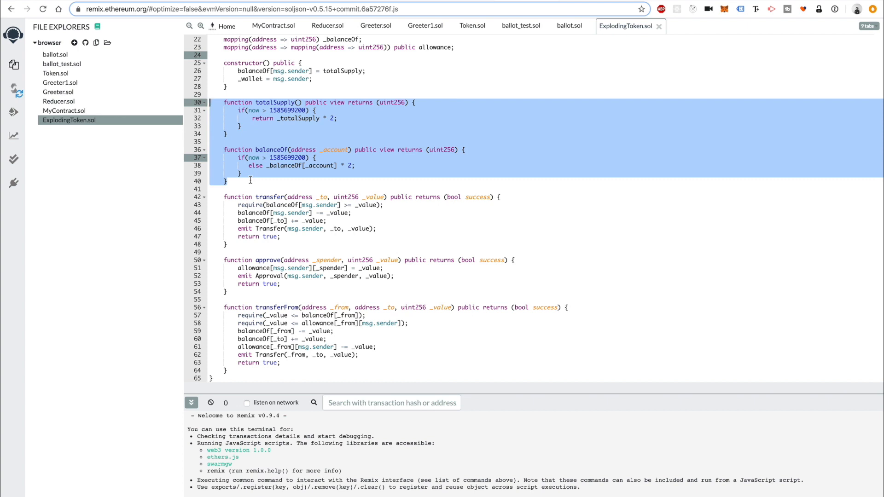
click(256, 188)
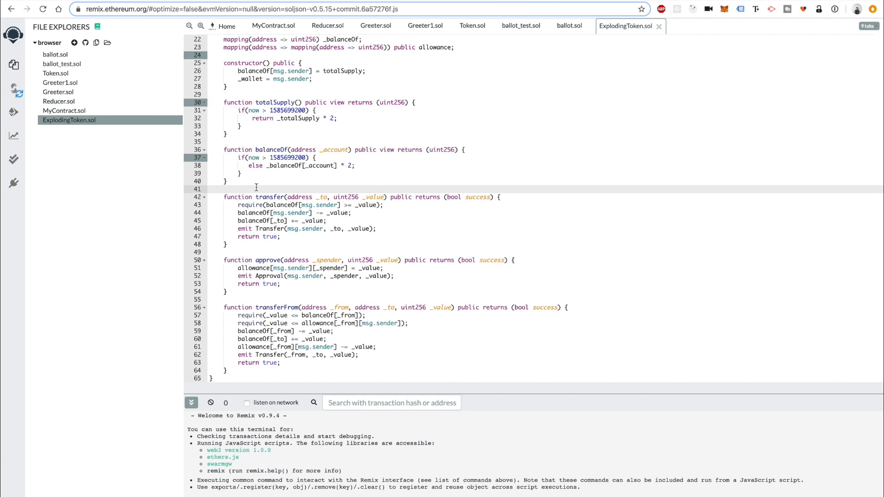
scroll(up, 3)
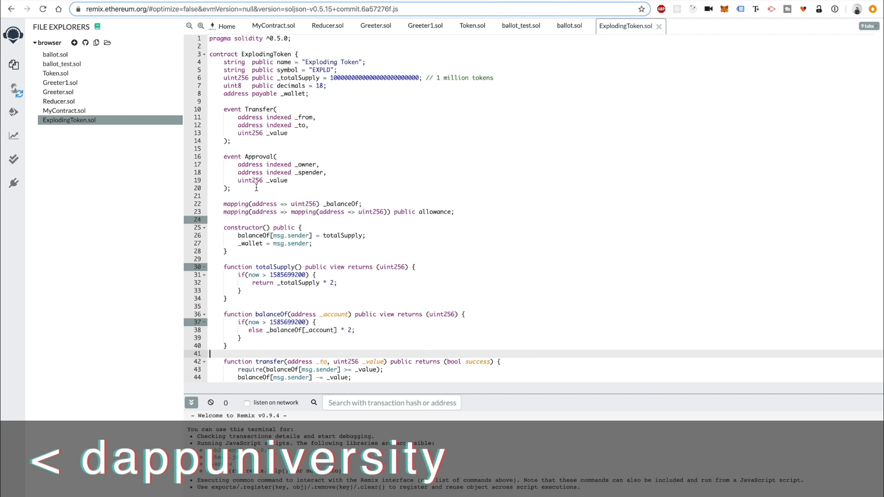